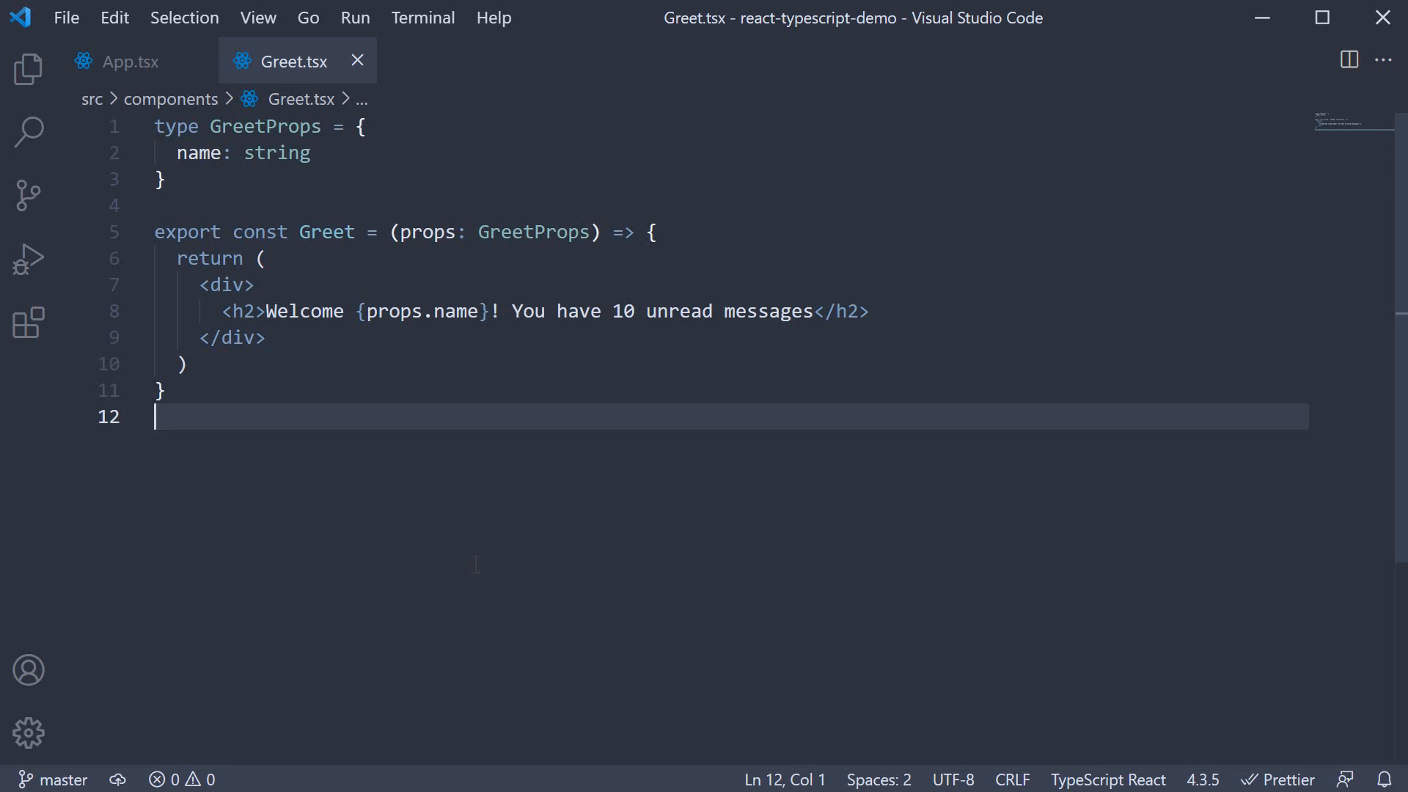
Add 'messageCount: number' to the GreetProps type below the name prop
double_click(622, 311)
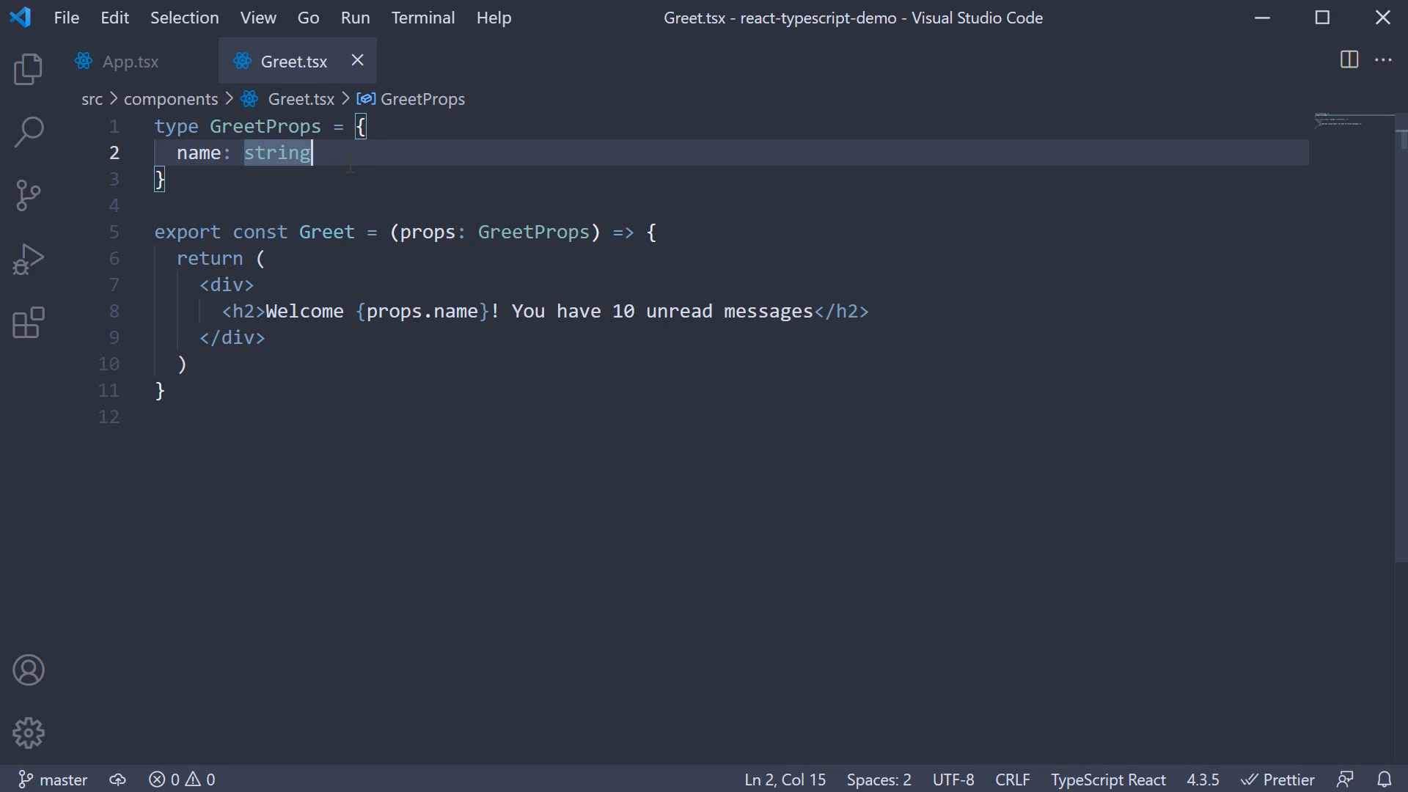
type("messageC")
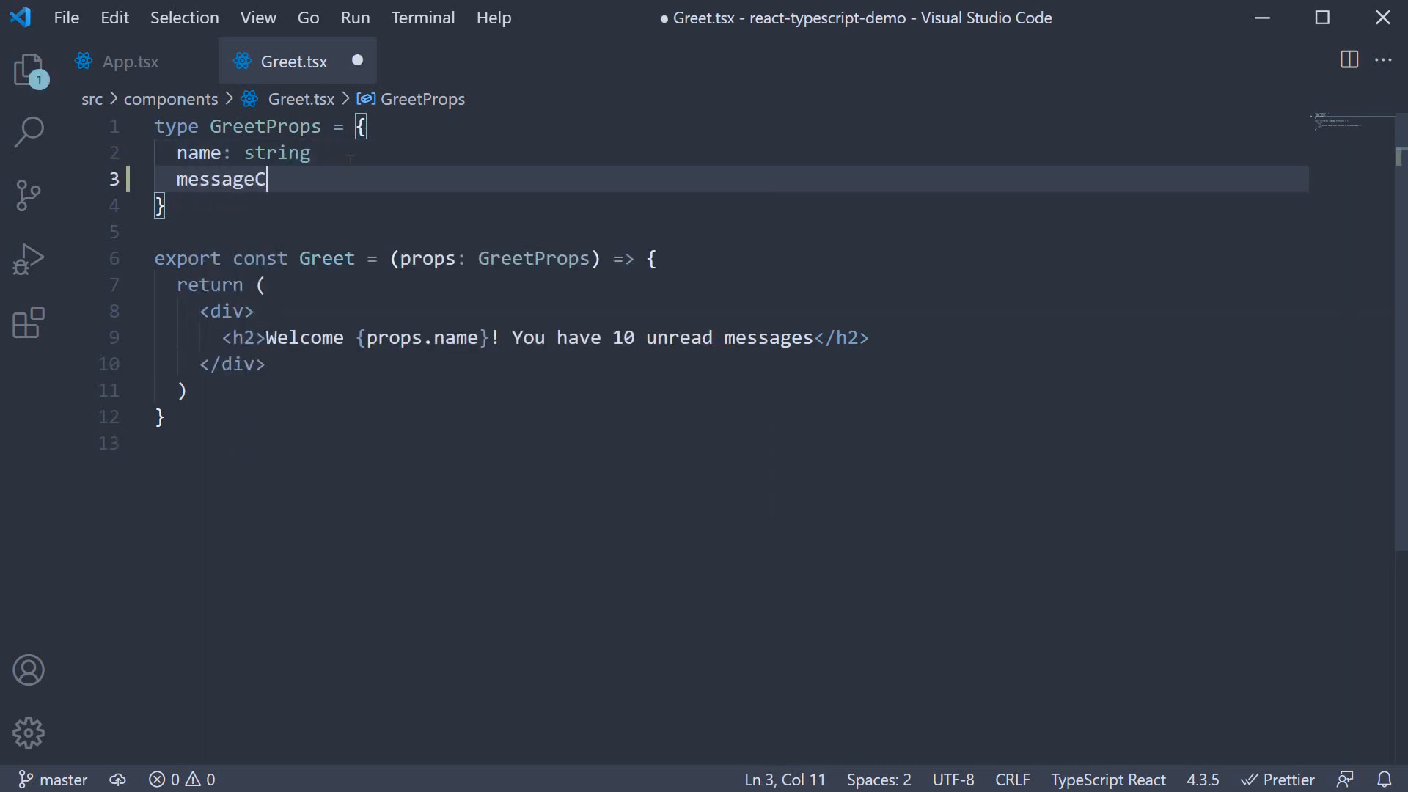
type("ount")
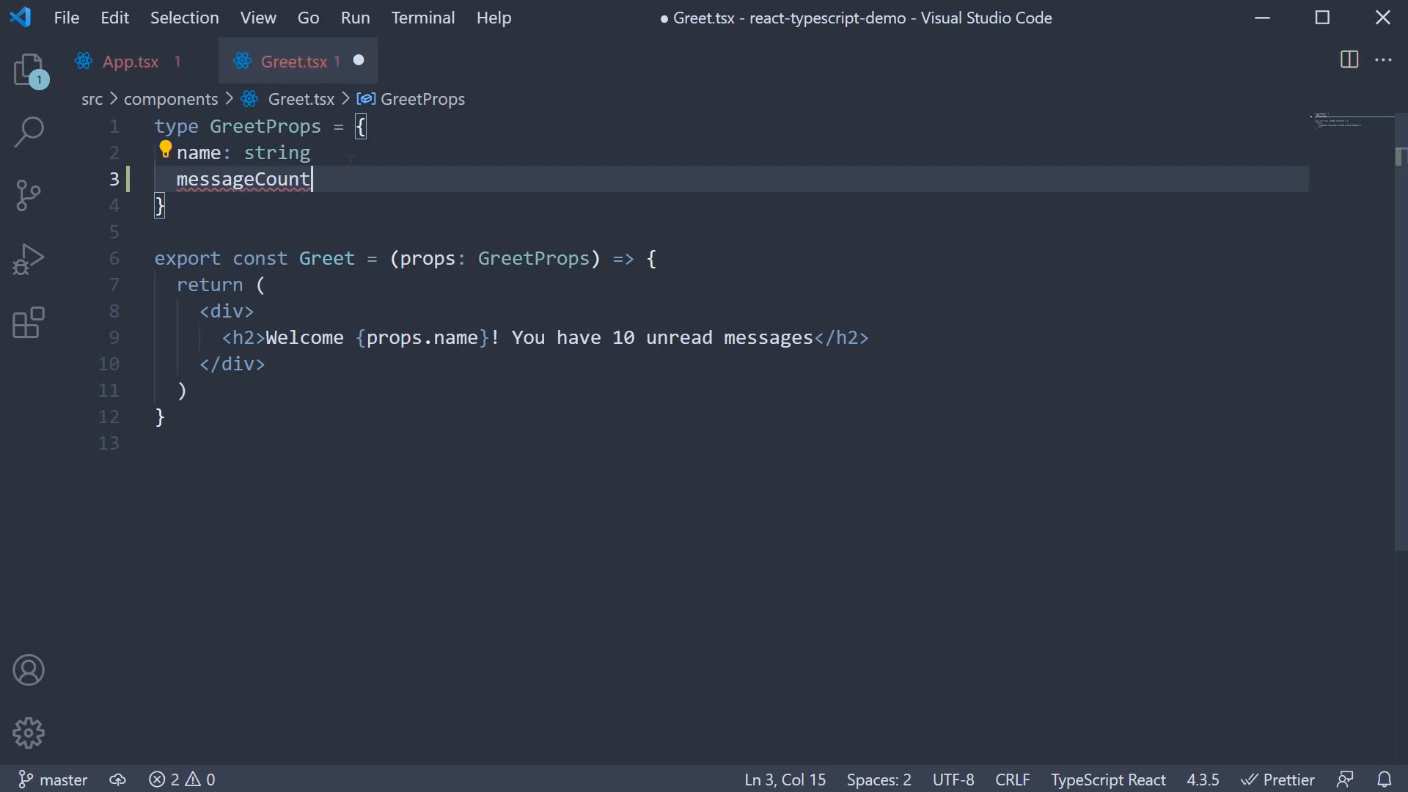
type(": number")
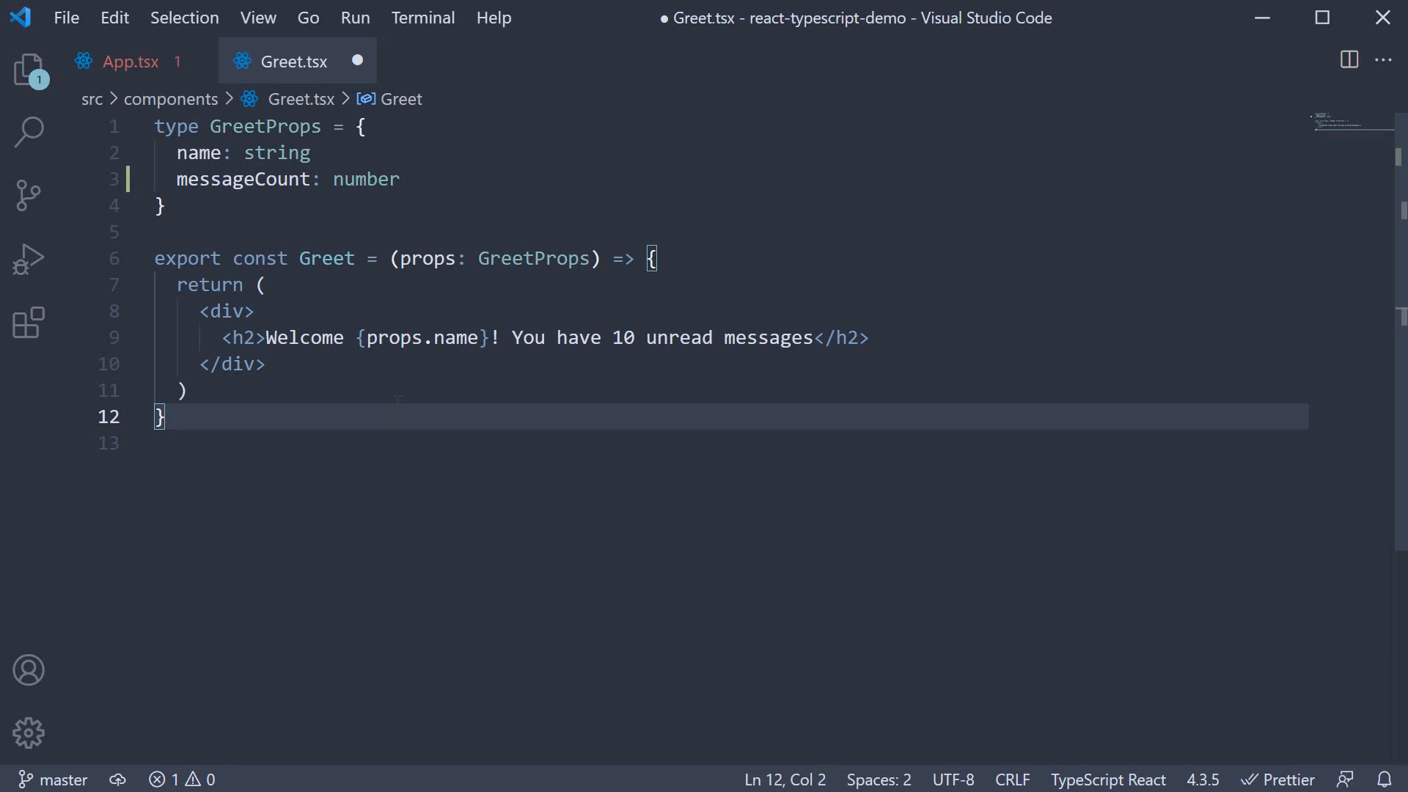
mouse_move(151, 107)
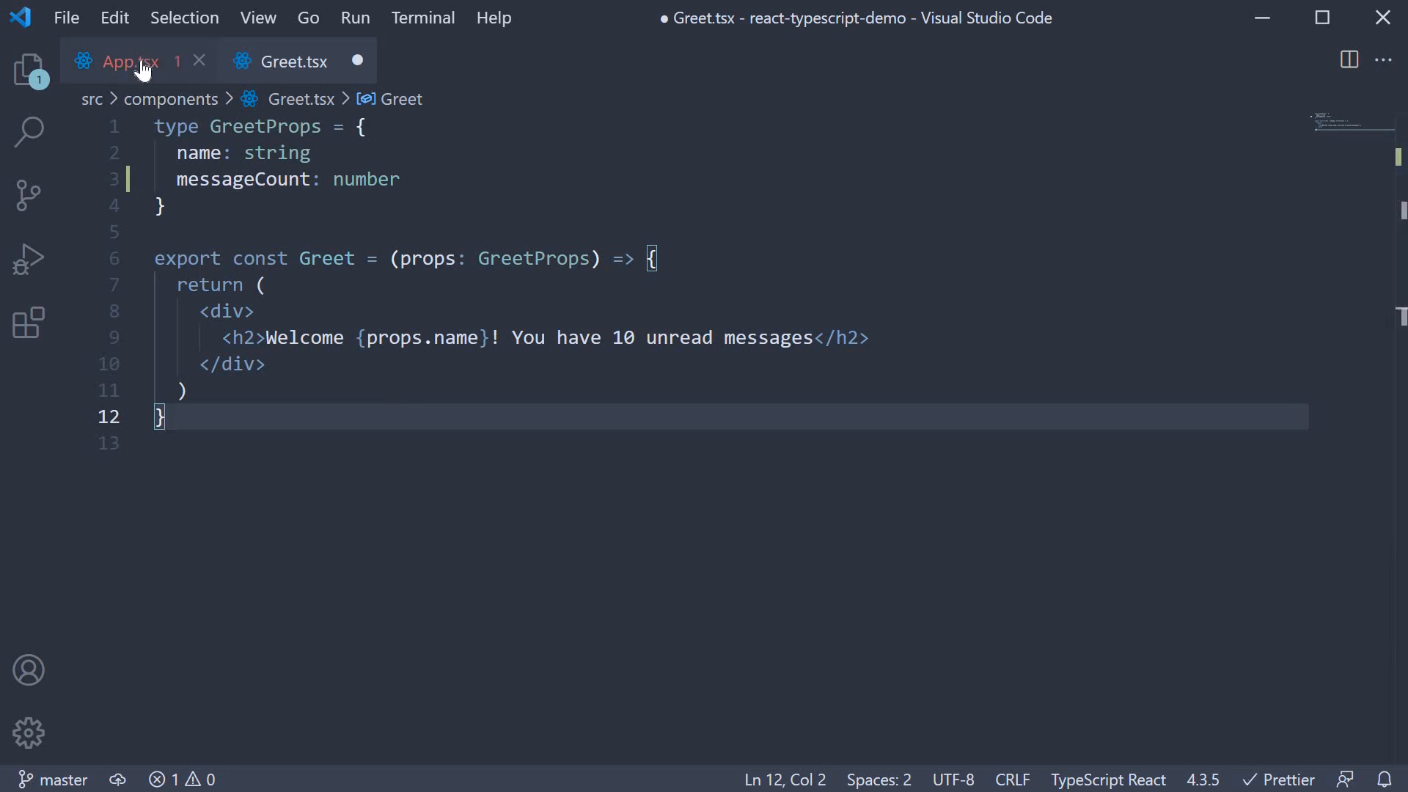
In App.tsx, pass messageCount={20} to the Greet element via the IntelliSense suggestion
left_click(117, 62)
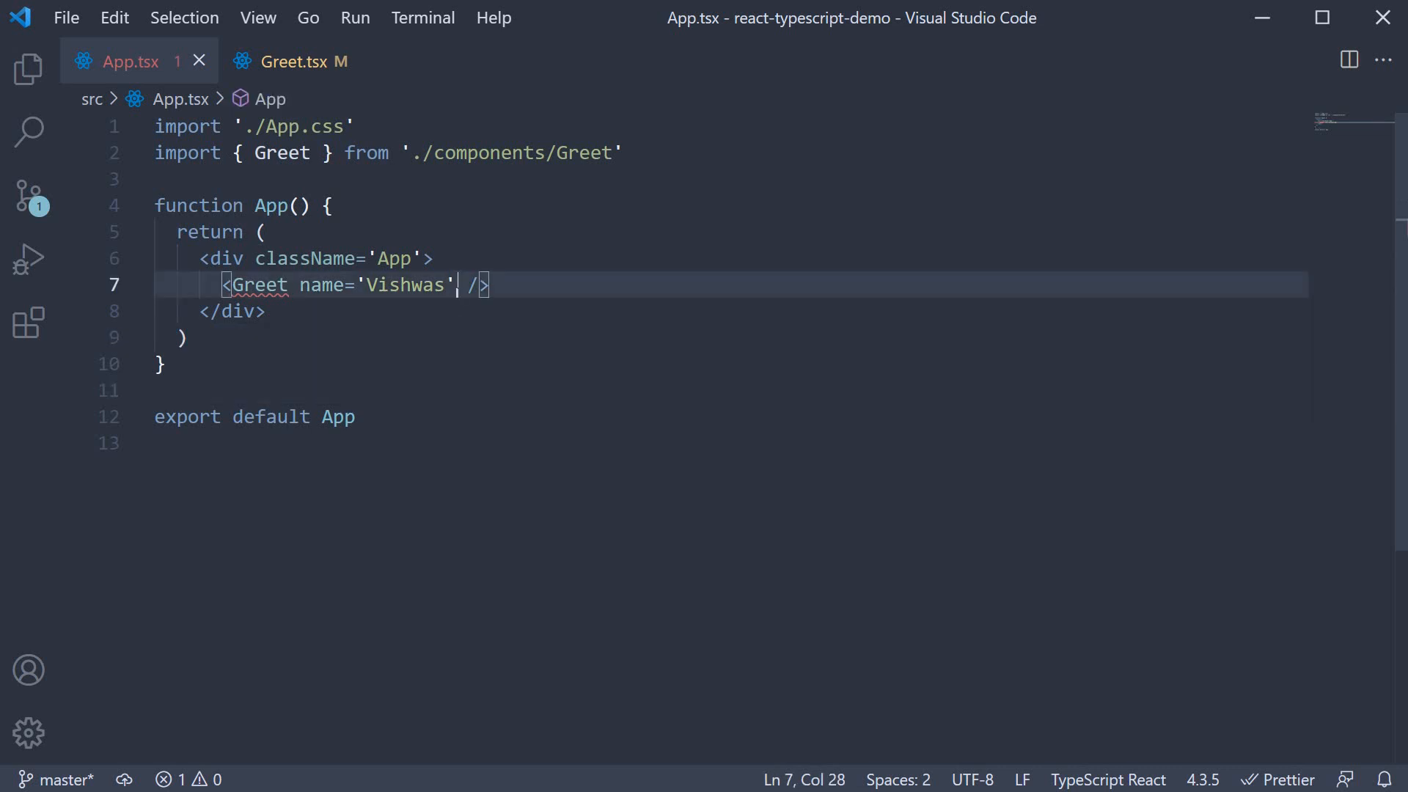
type("m")
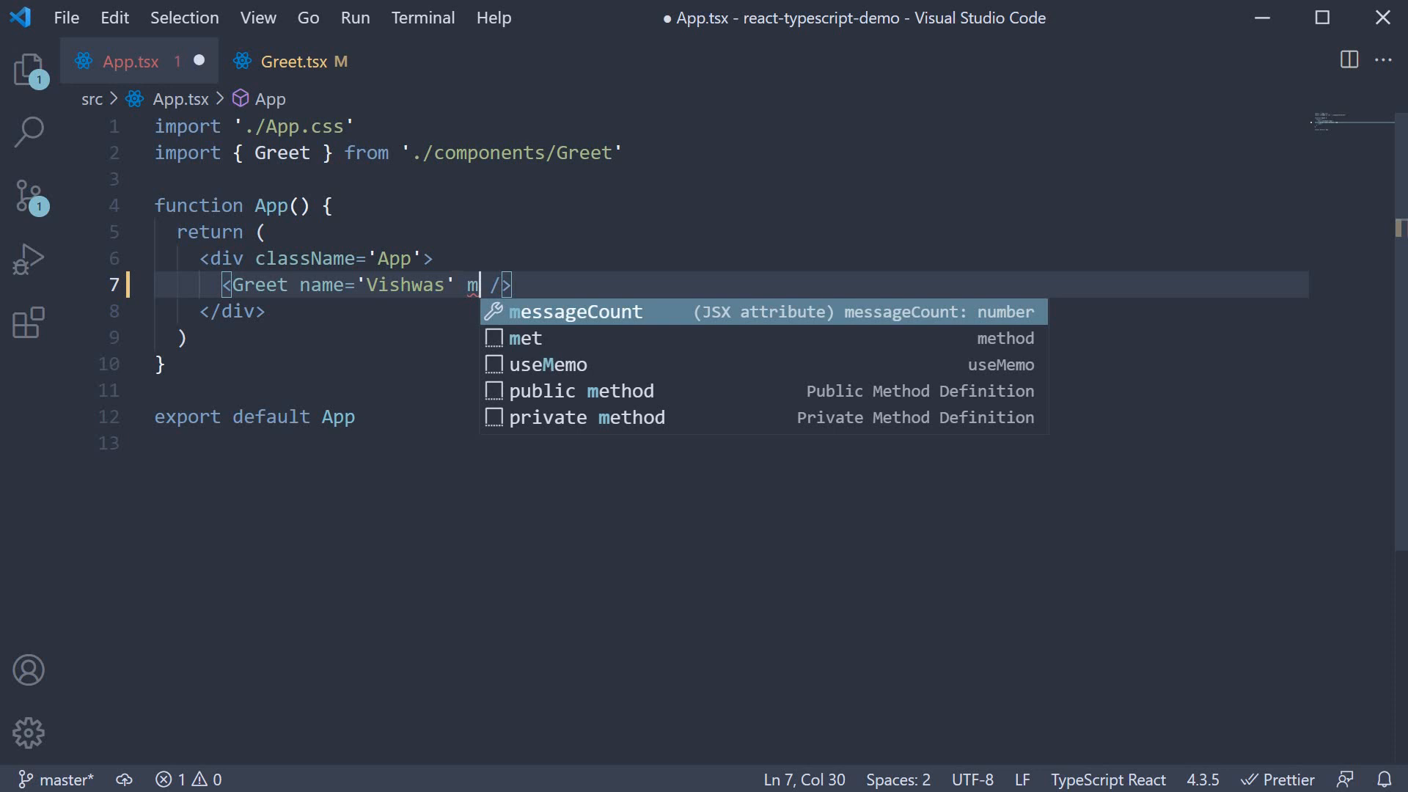
key("Tab")
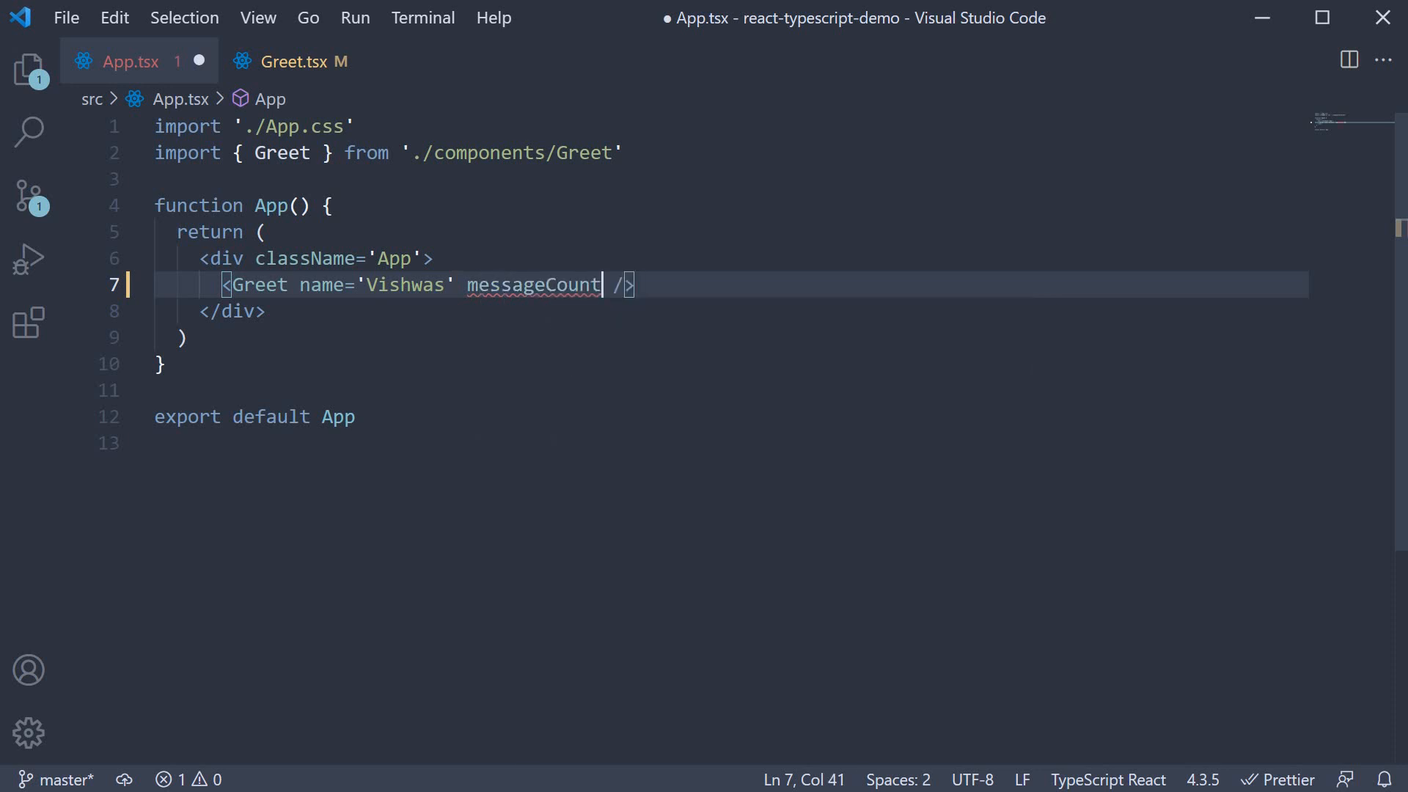
type("={20}")
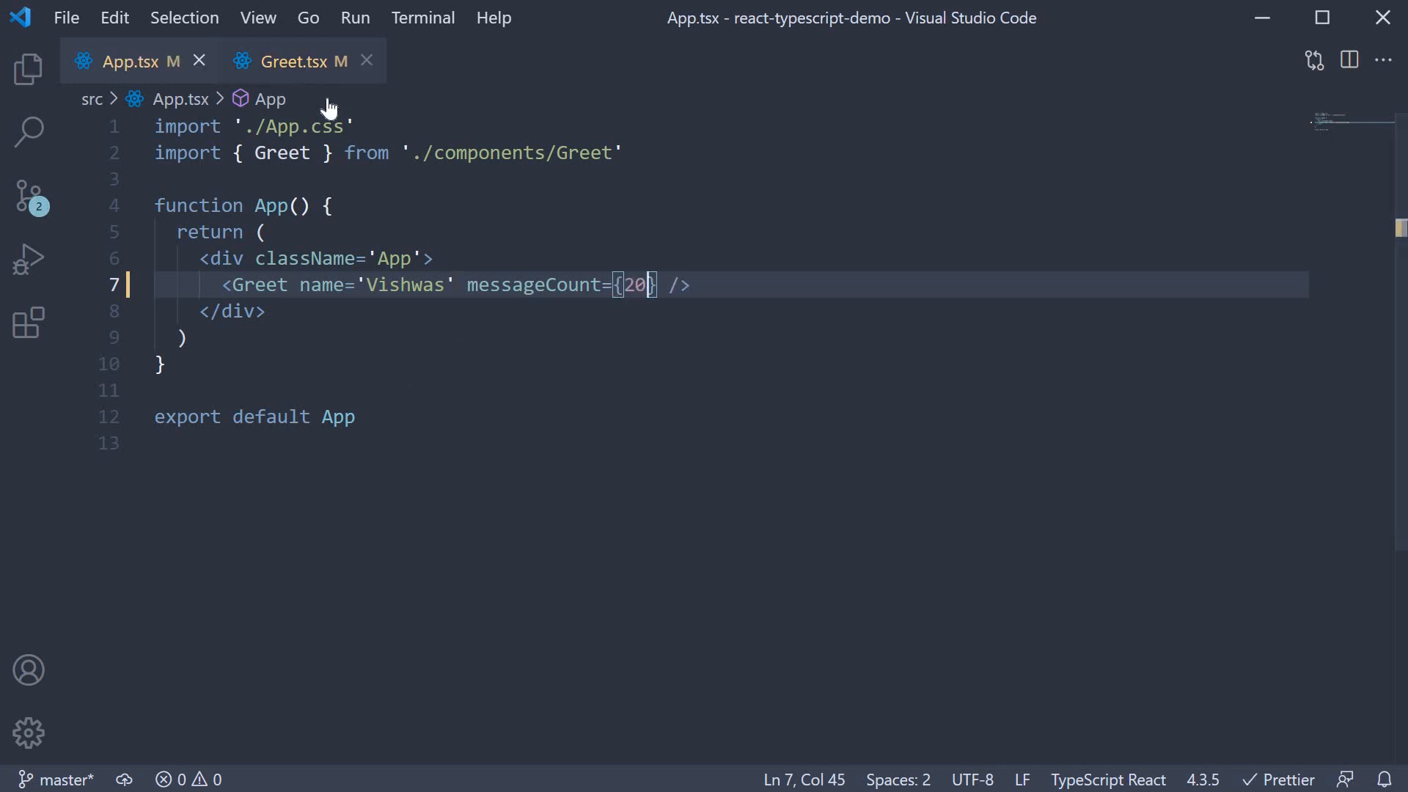
In Greet.tsx, replace the hardcoded 10 with {props.messageCount} and save so Prettier reformats the h2
left_click(292, 60)
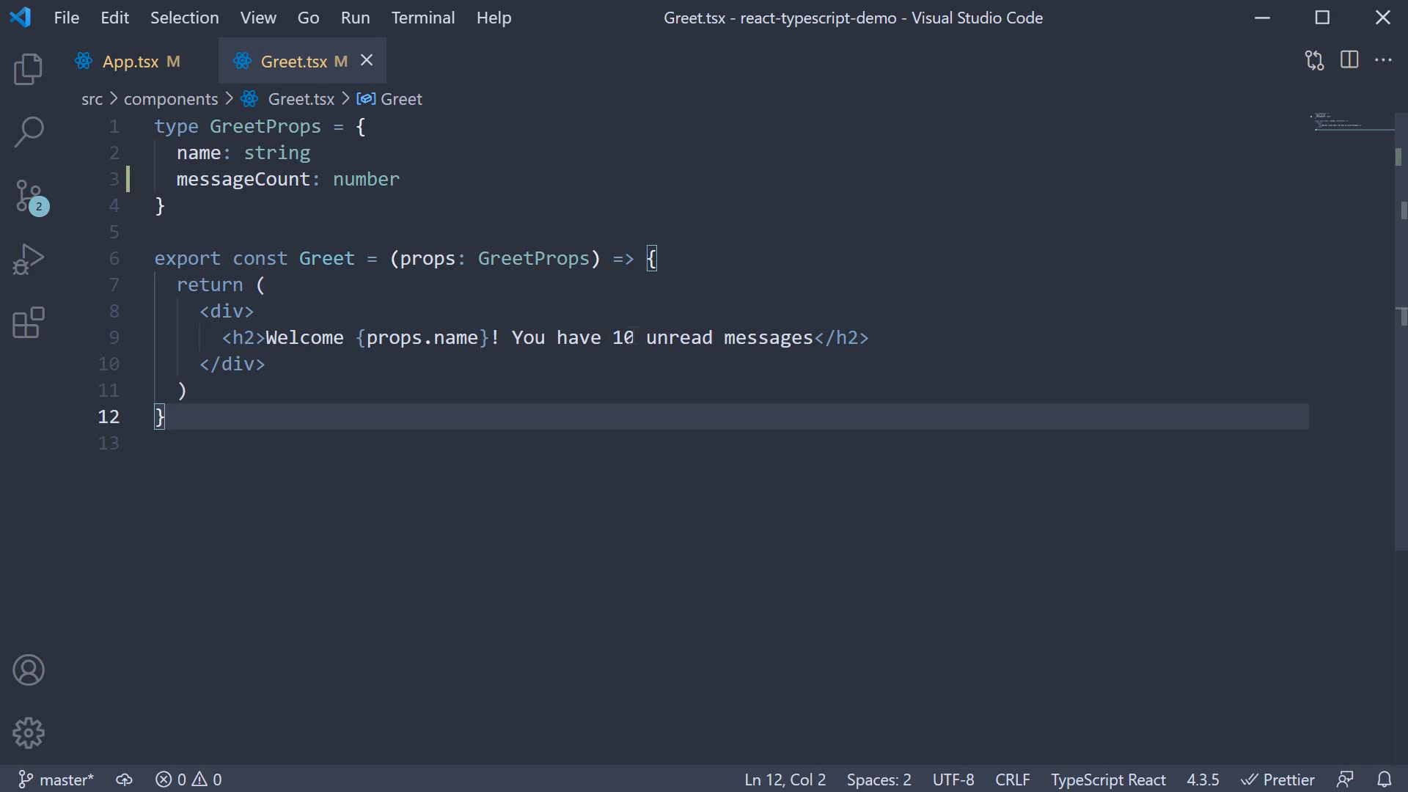
type("{props}")
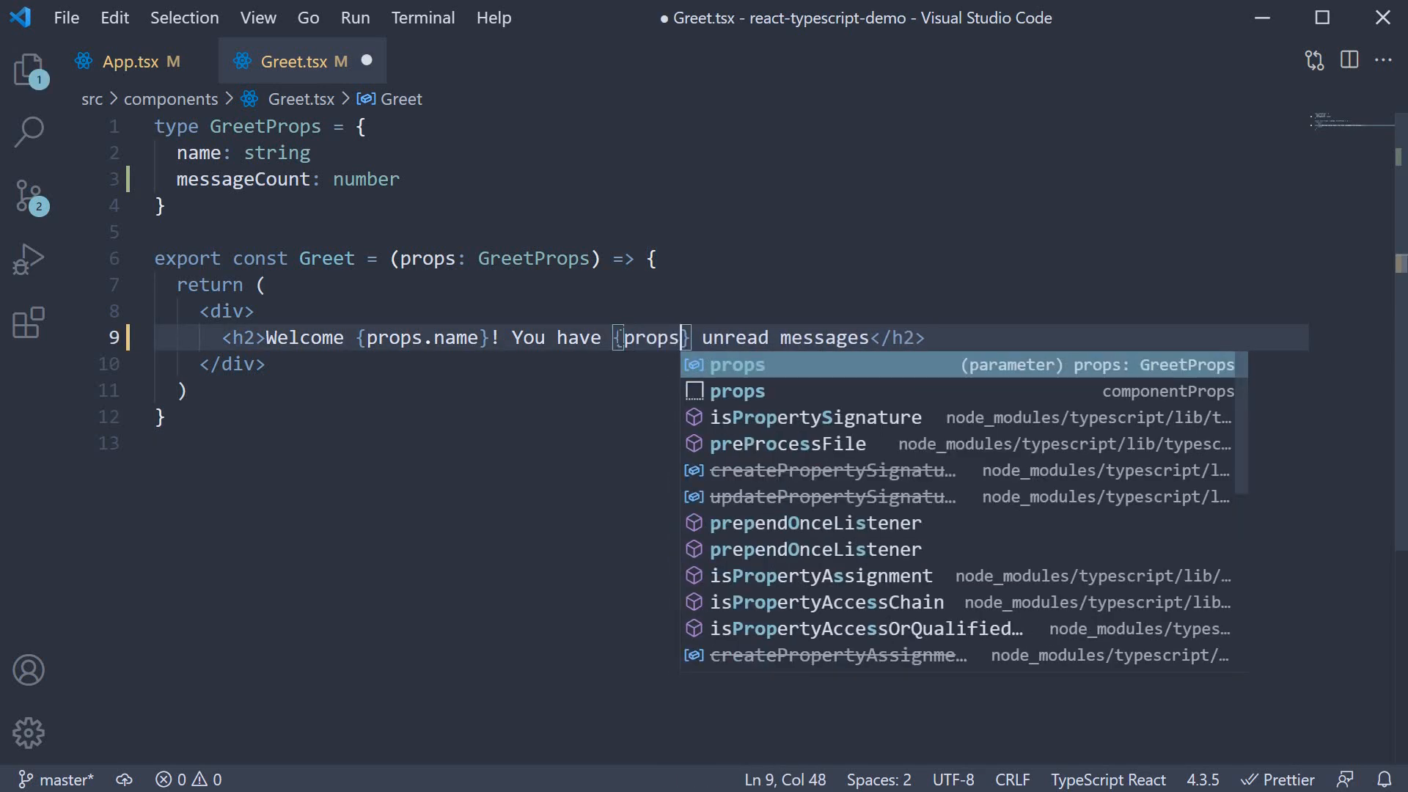
type(".")
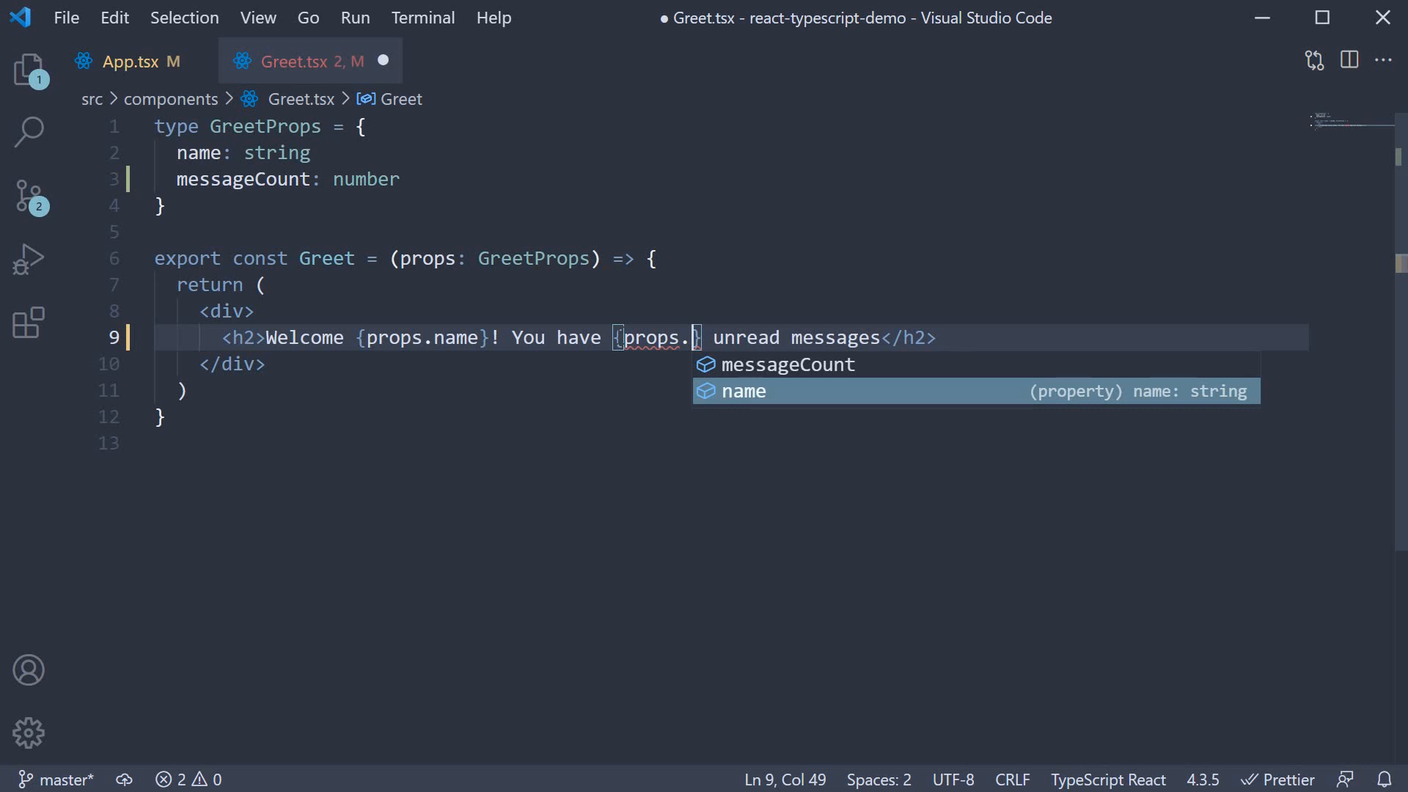
type("messageCount")
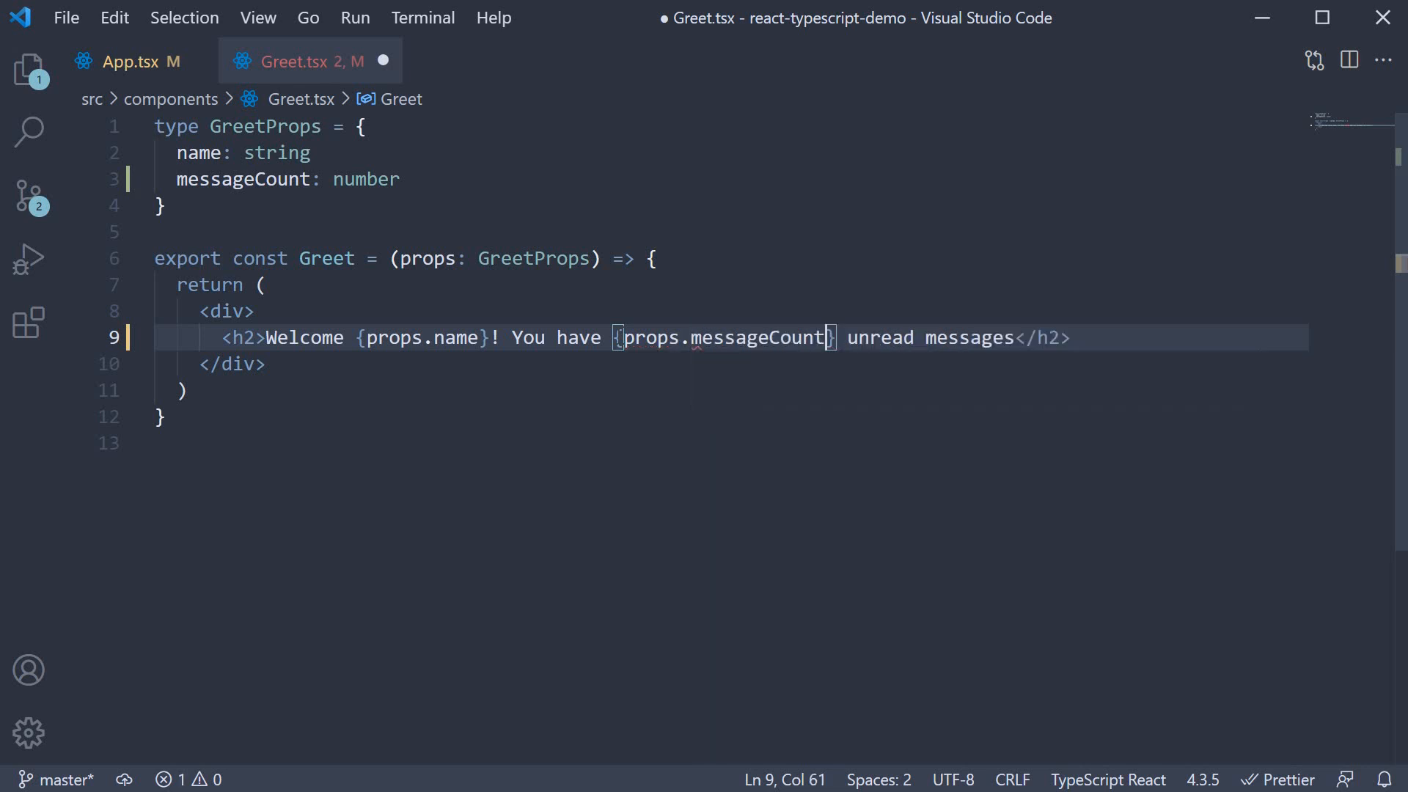
key("ctrl+s")
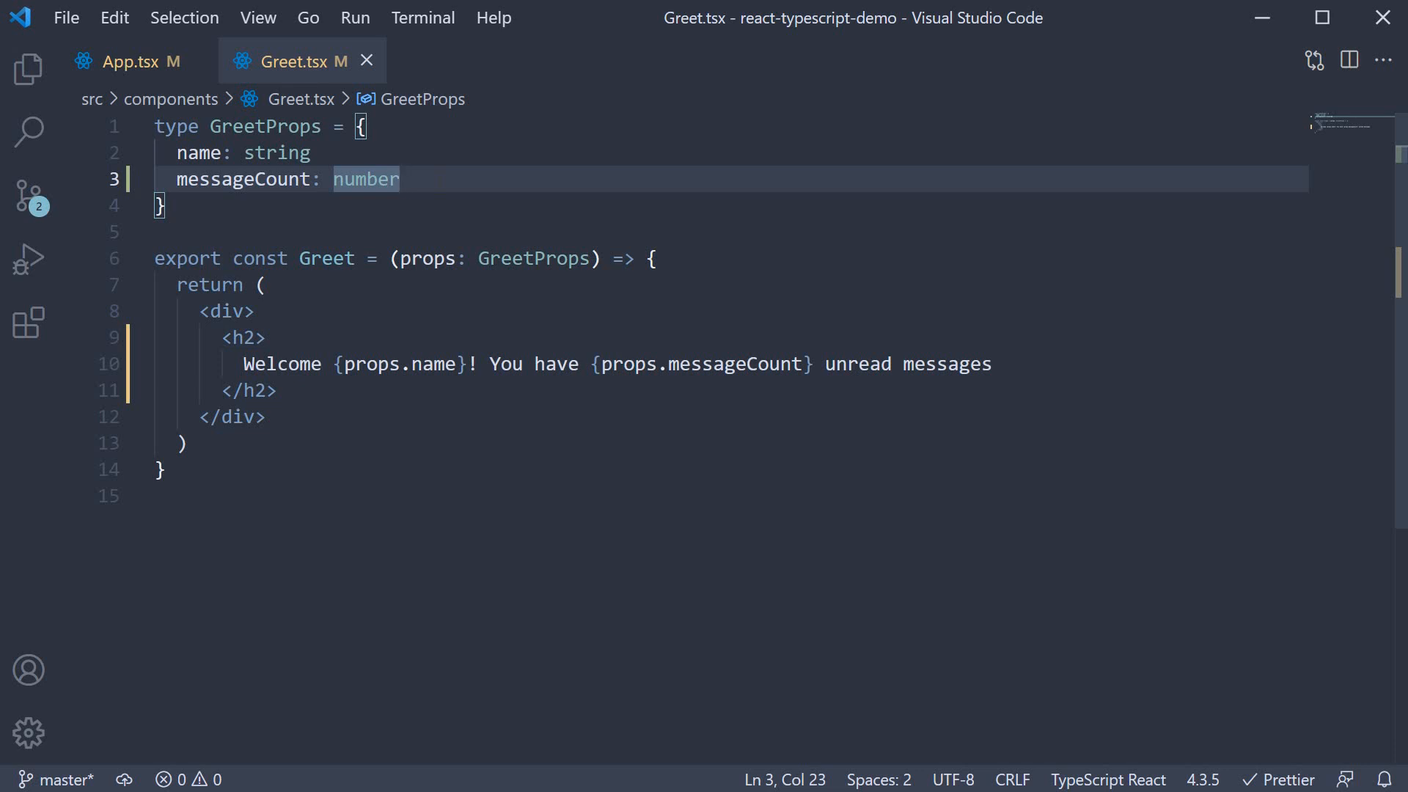
Review the reformatted heading and highlight the number type of messageCount in GreetProps
left_click(160, 469)
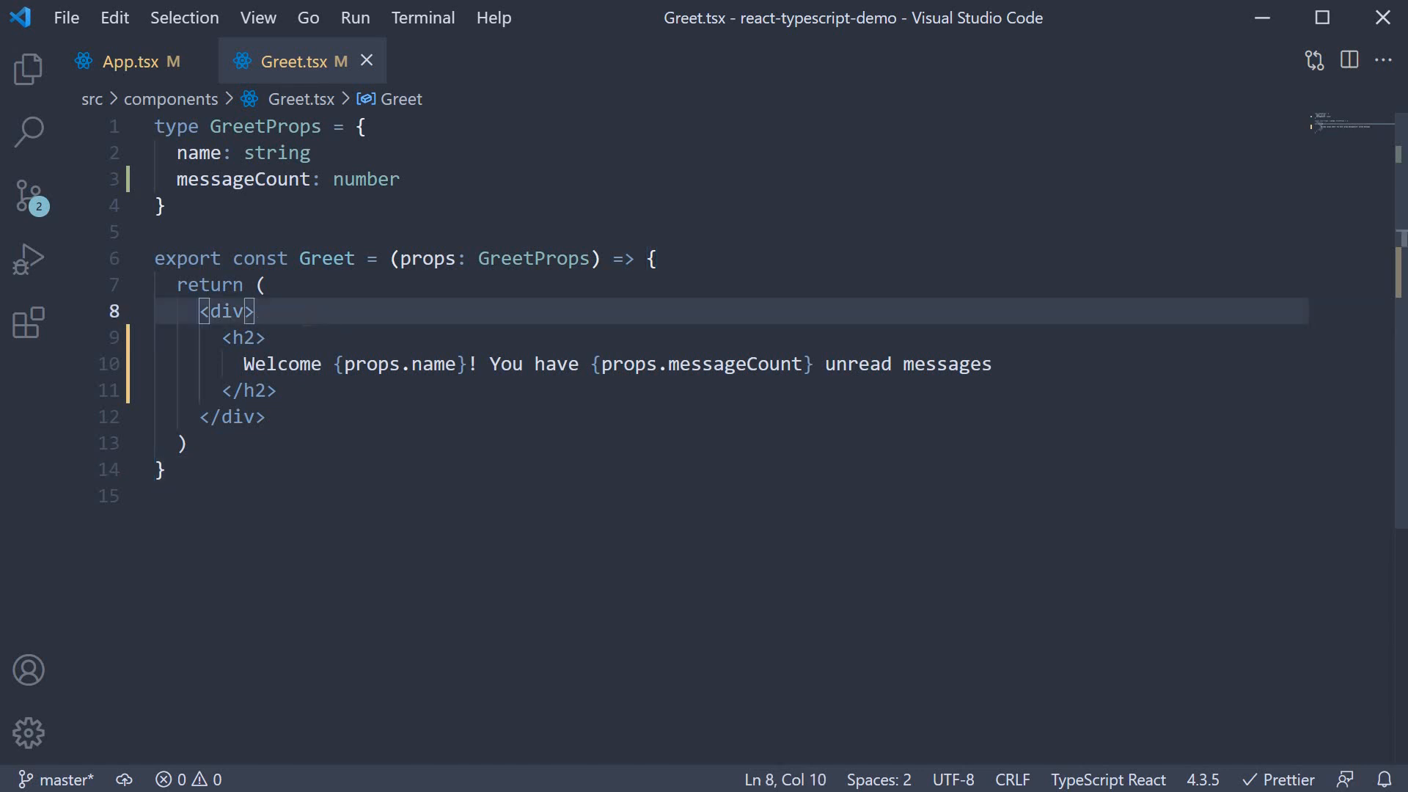
left_click(215, 337)
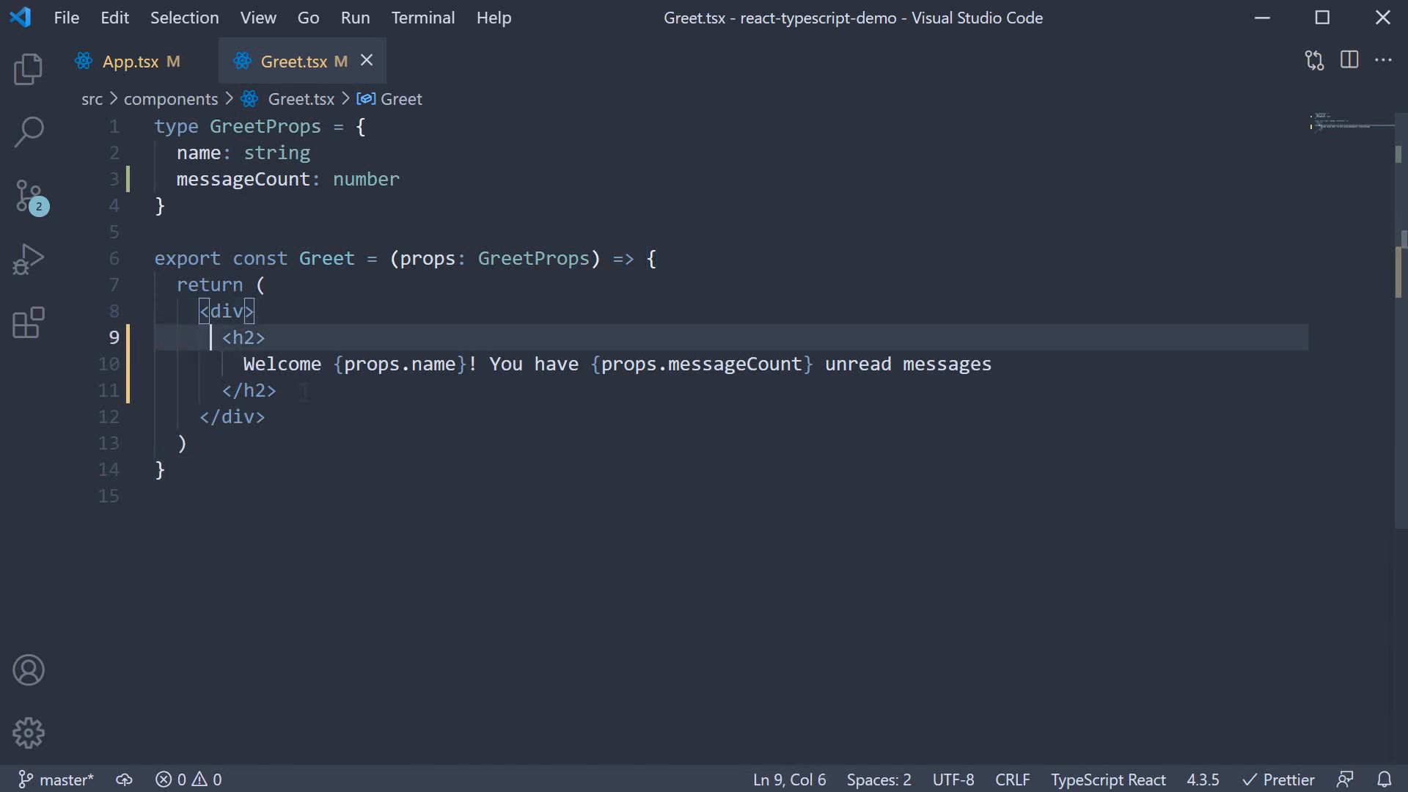
left_click_drag(209, 338, 277, 390)
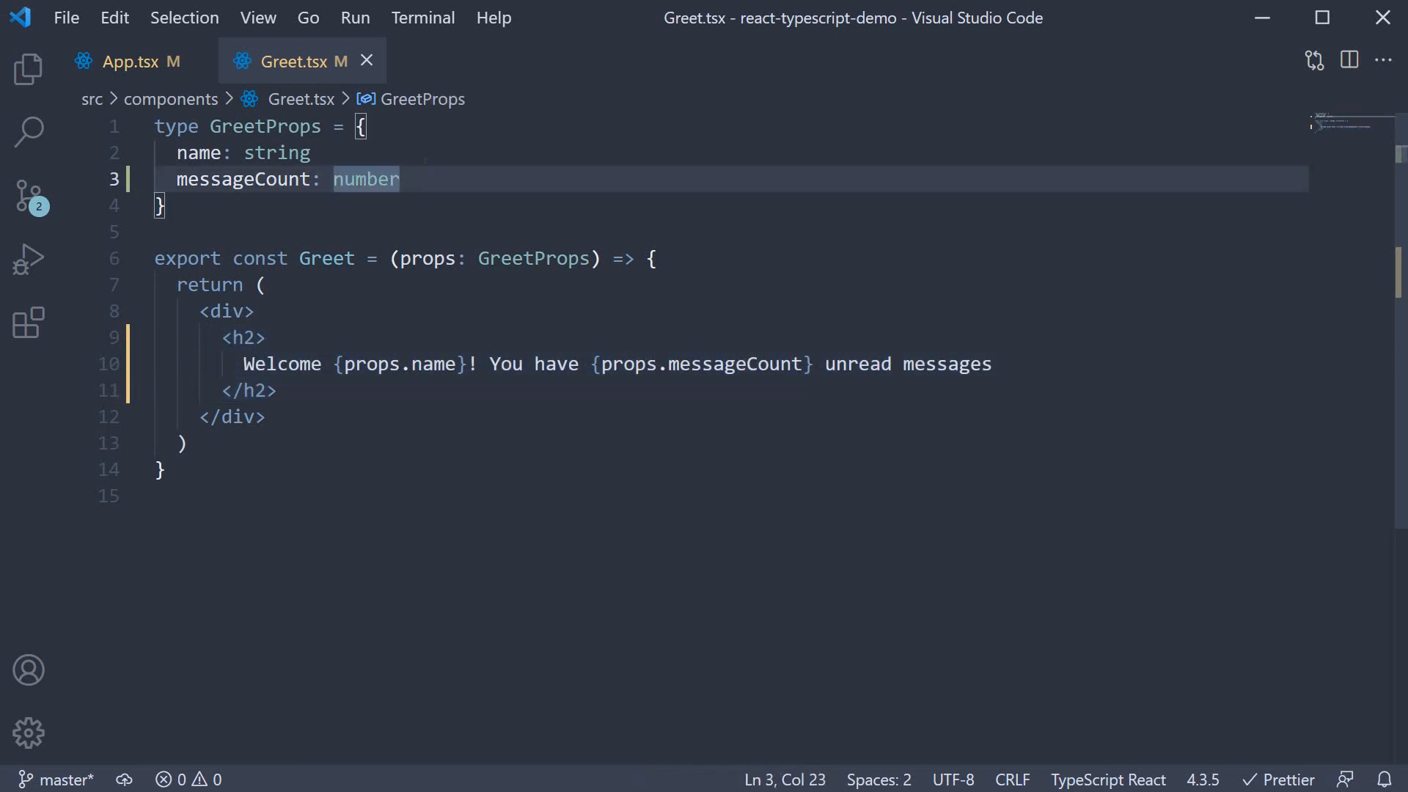
Add 'isLoggedIn: boolean' to GreetProps, then go to App.tsx where Greet is flagged
type("is")
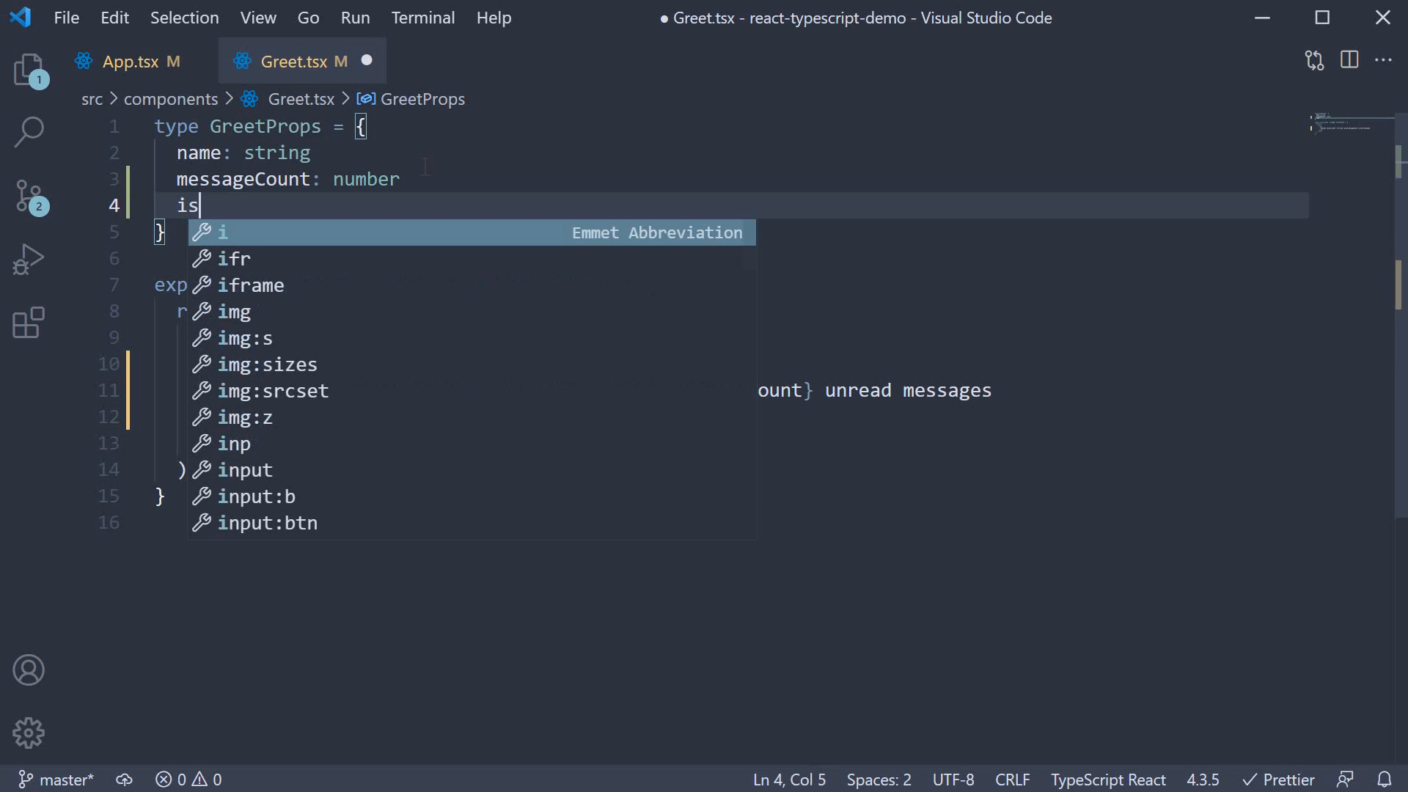
type("LoggedIn")
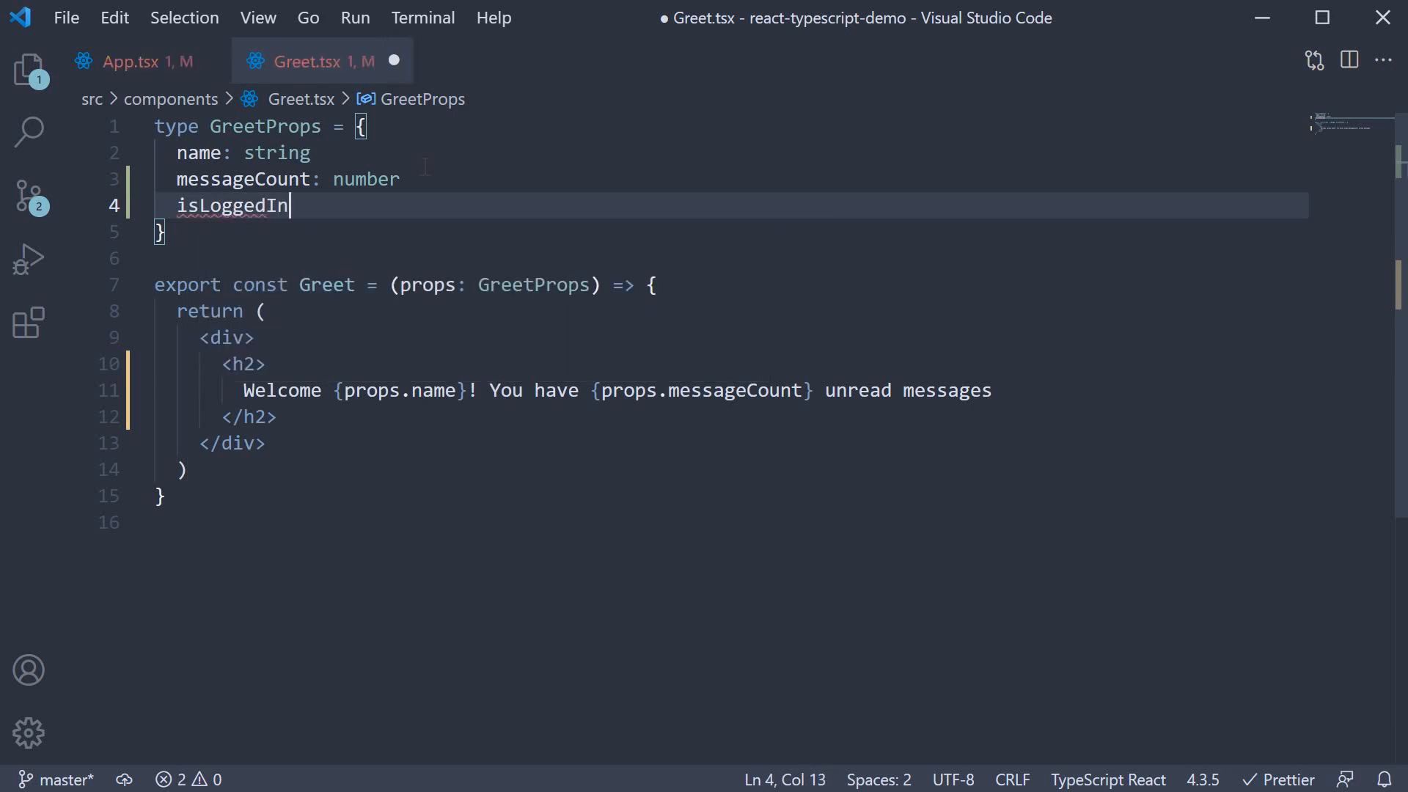
type(": bool")
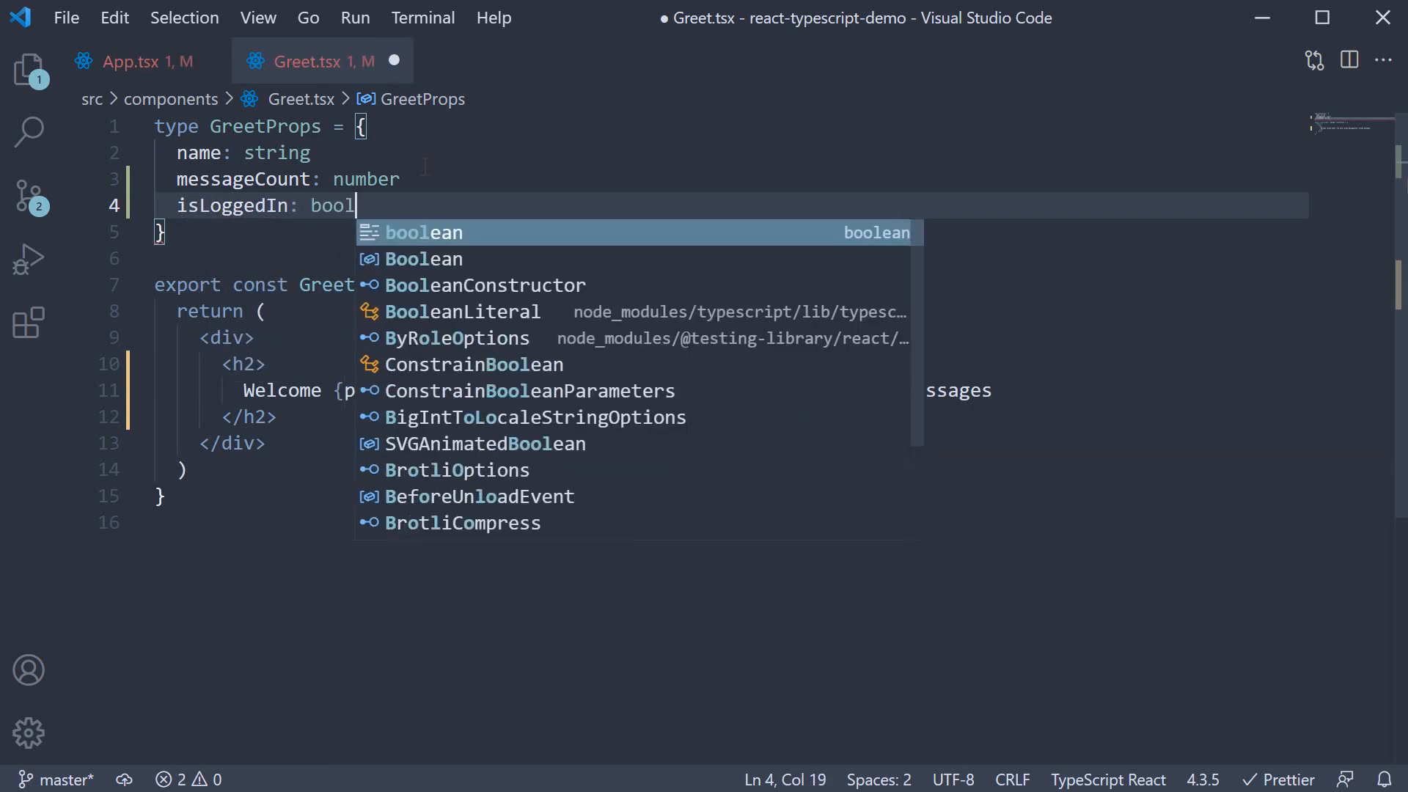
type("ean")
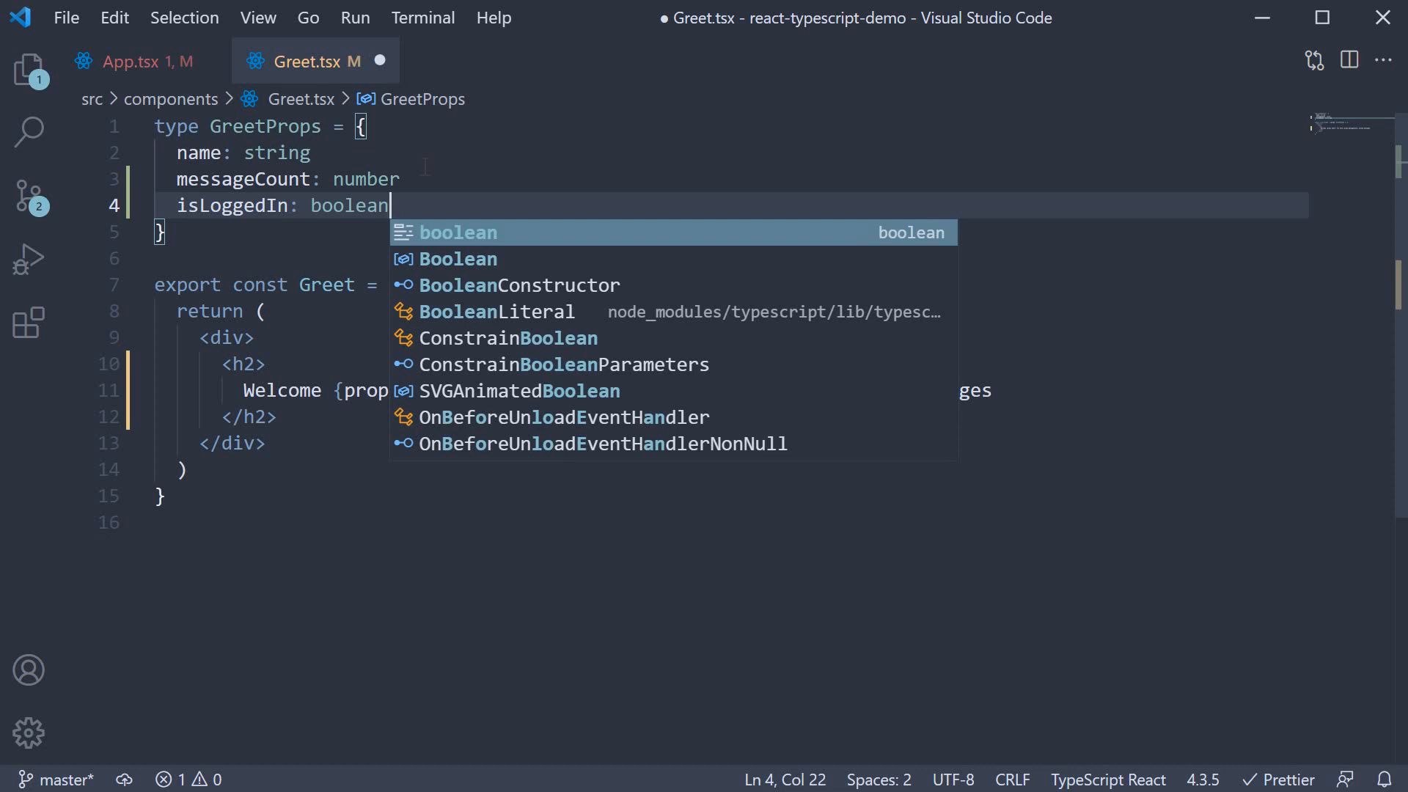
left_click(135, 62)
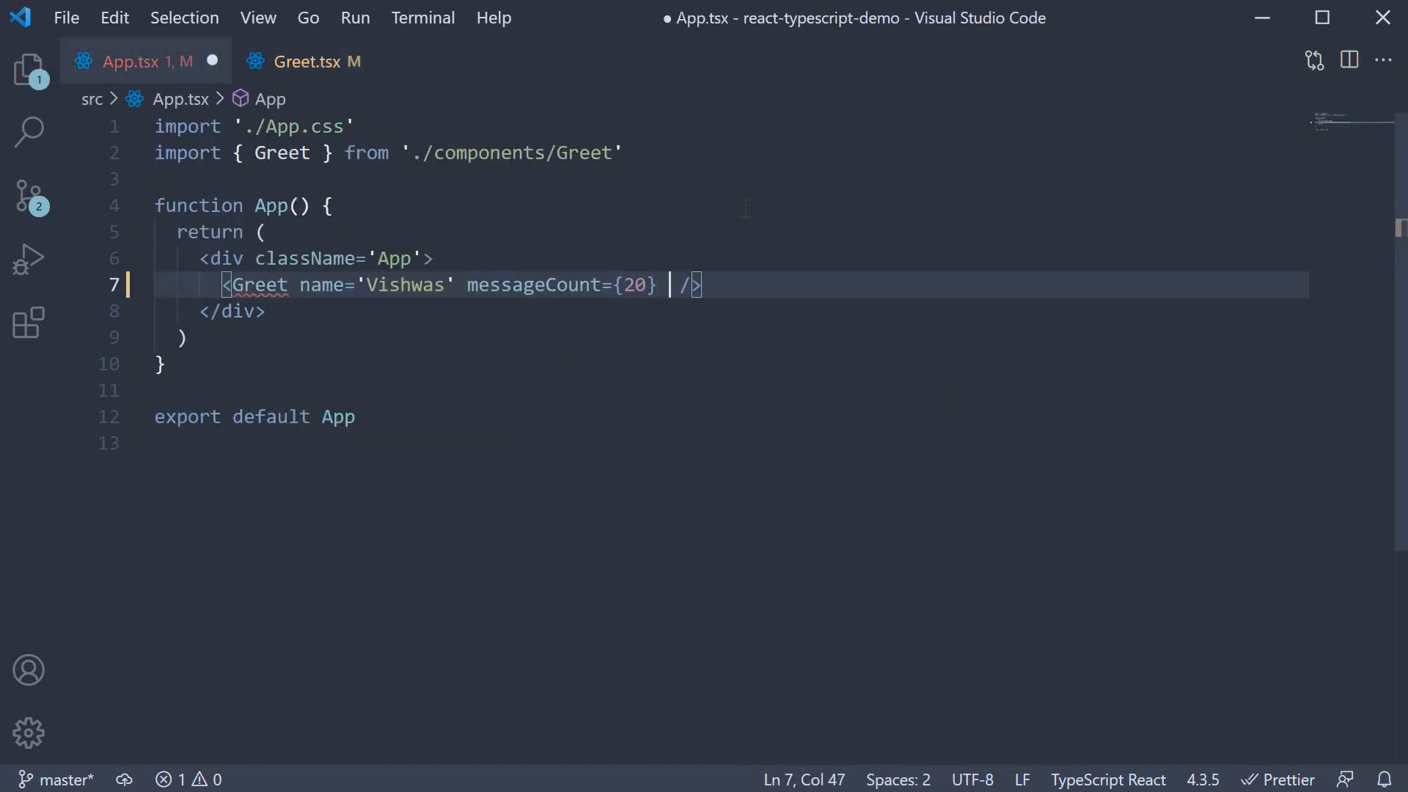
Pass isLoggedIn={false} to the Greet element in App.tsx and return to Greet.tsx
type("isLoggedIn")
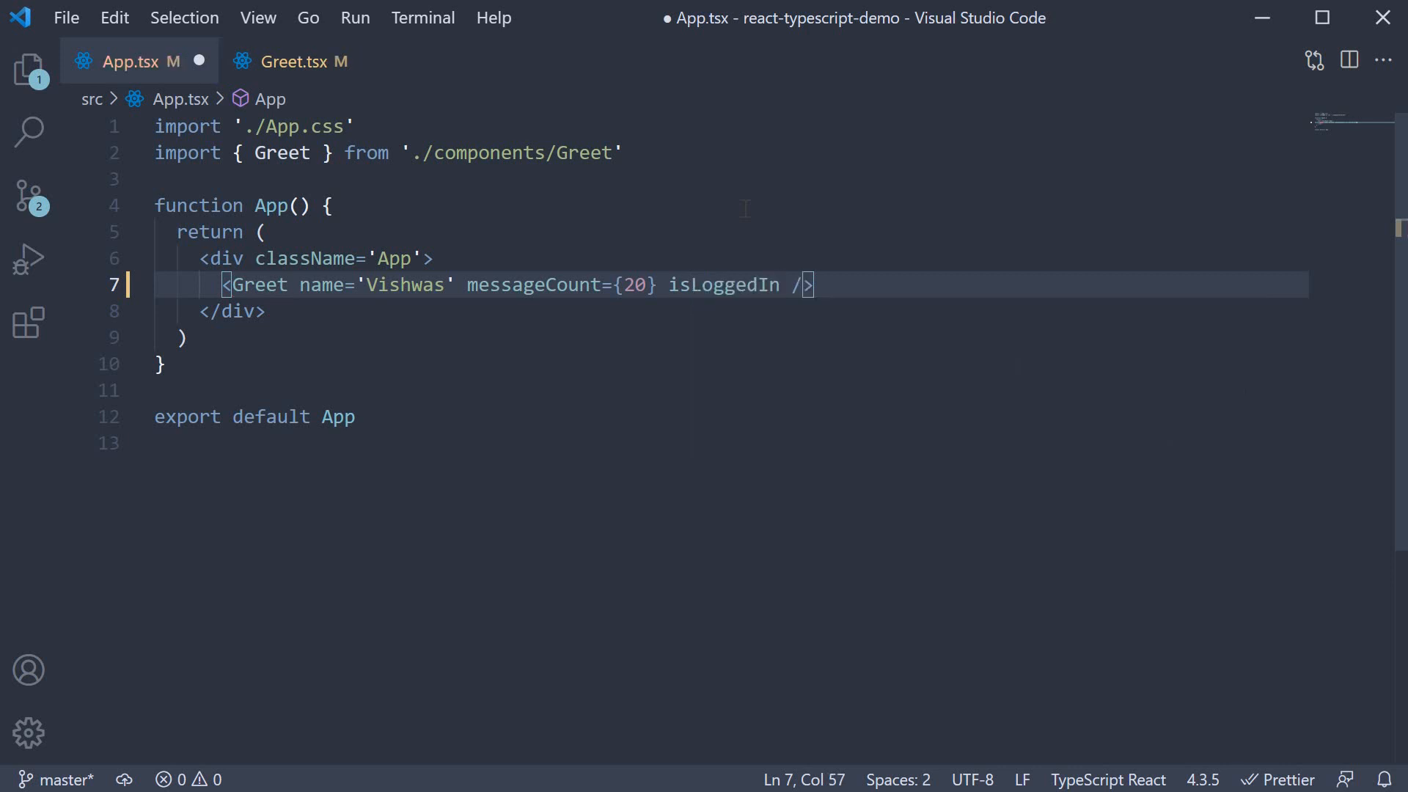
type("={false")
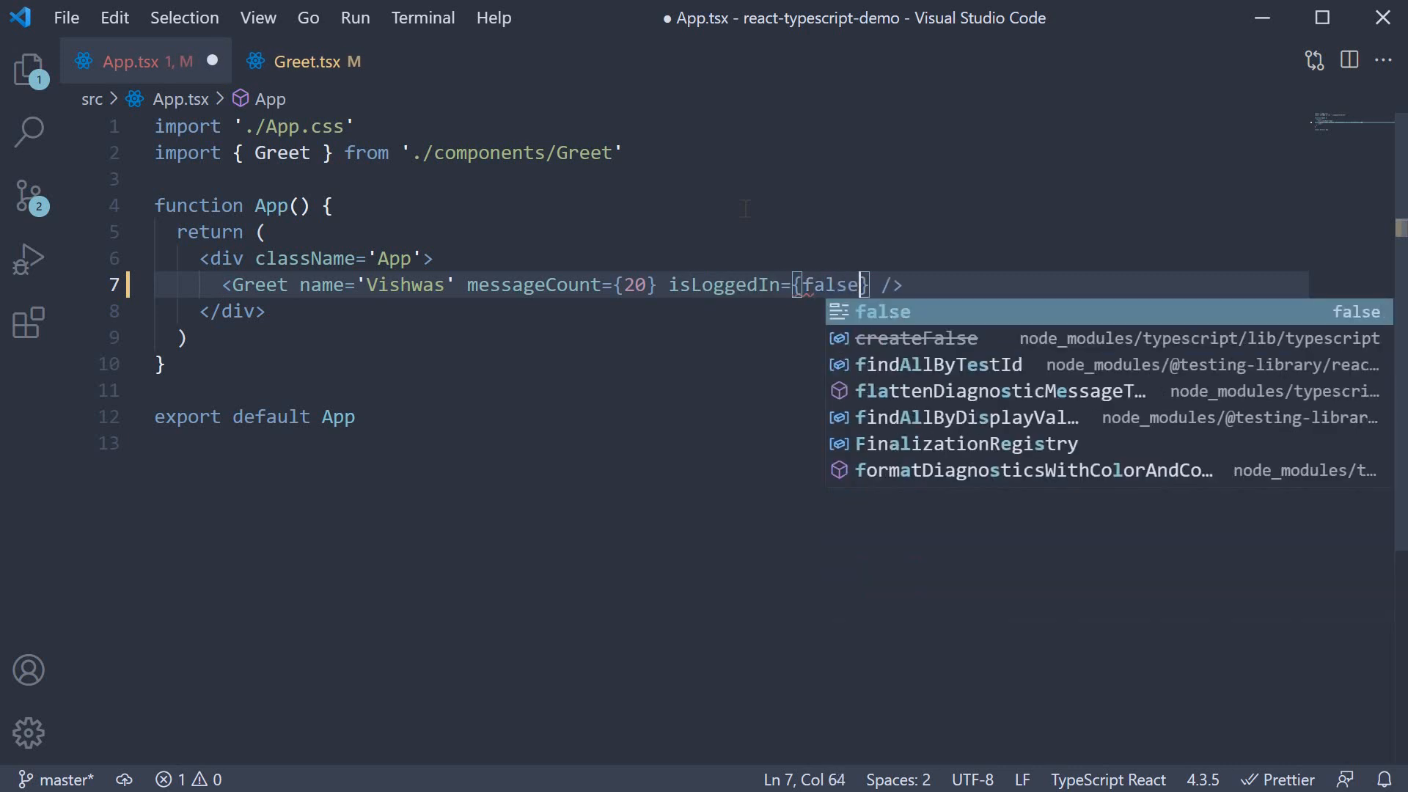
left_click(295, 62)
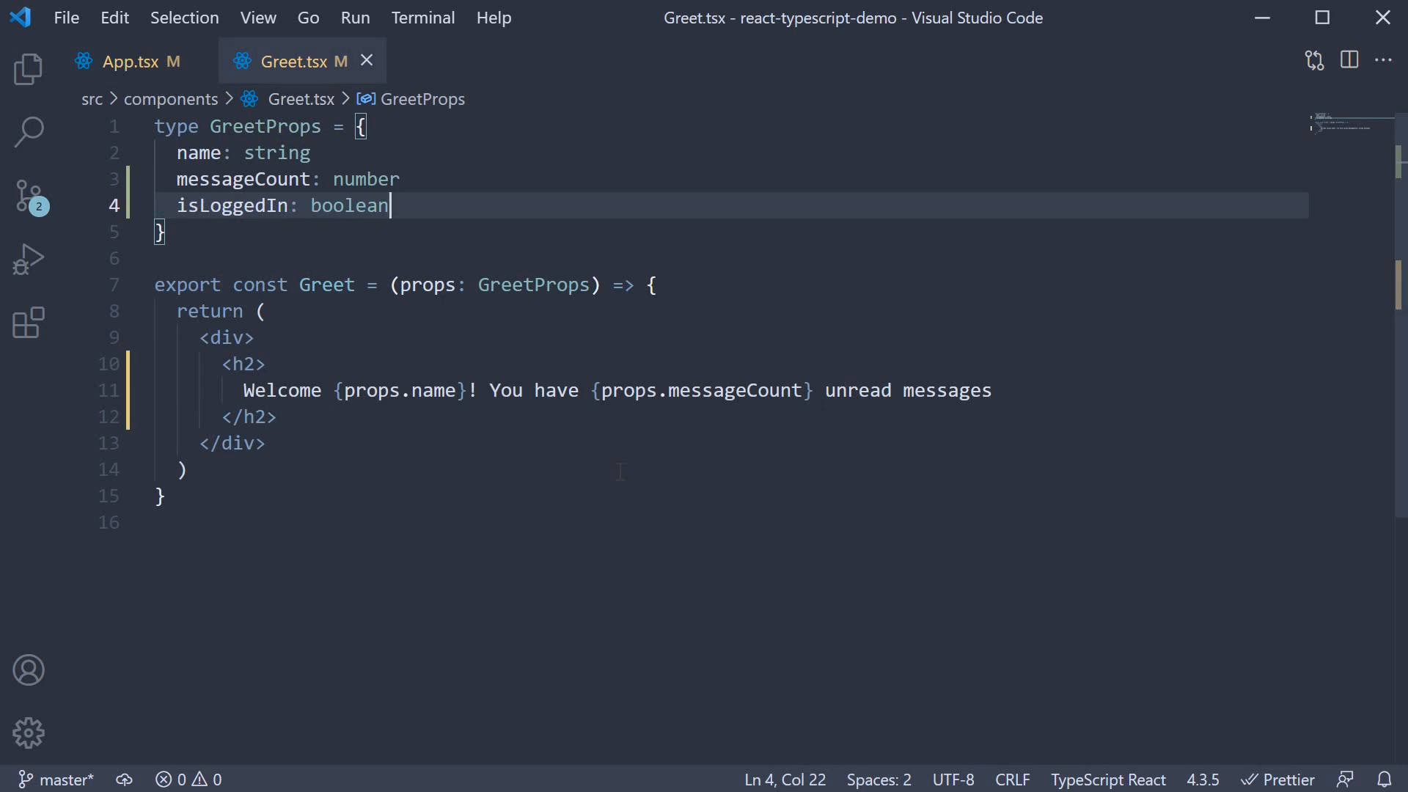
Make the heading a ternary on props.isLoggedIn: the unread-messages welcome, else 'Welcom Guest'
left_click(242, 364)
type("props.isLoggedIn")
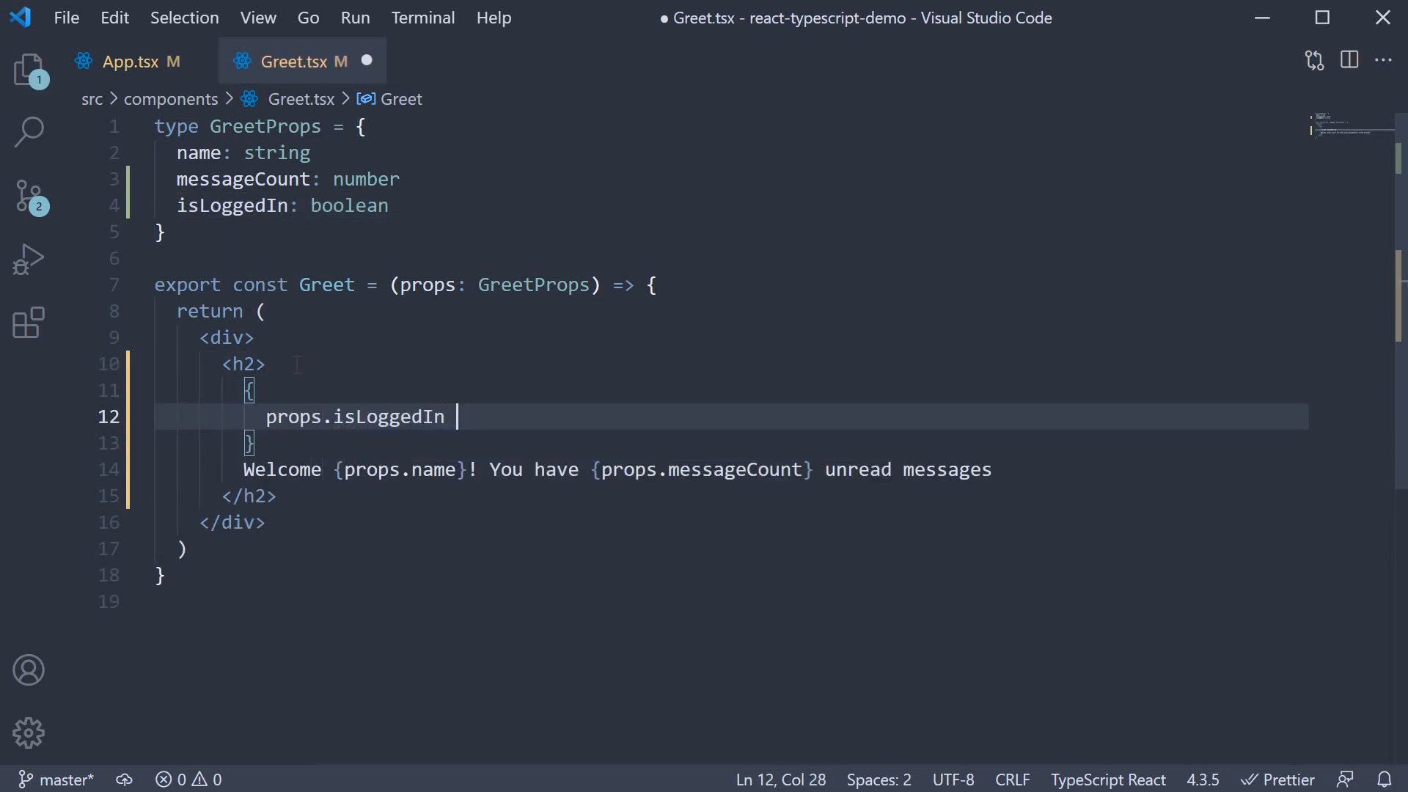
type("? `Welcome ${props.name}! You have ${props.messageCount} unread messages` :")
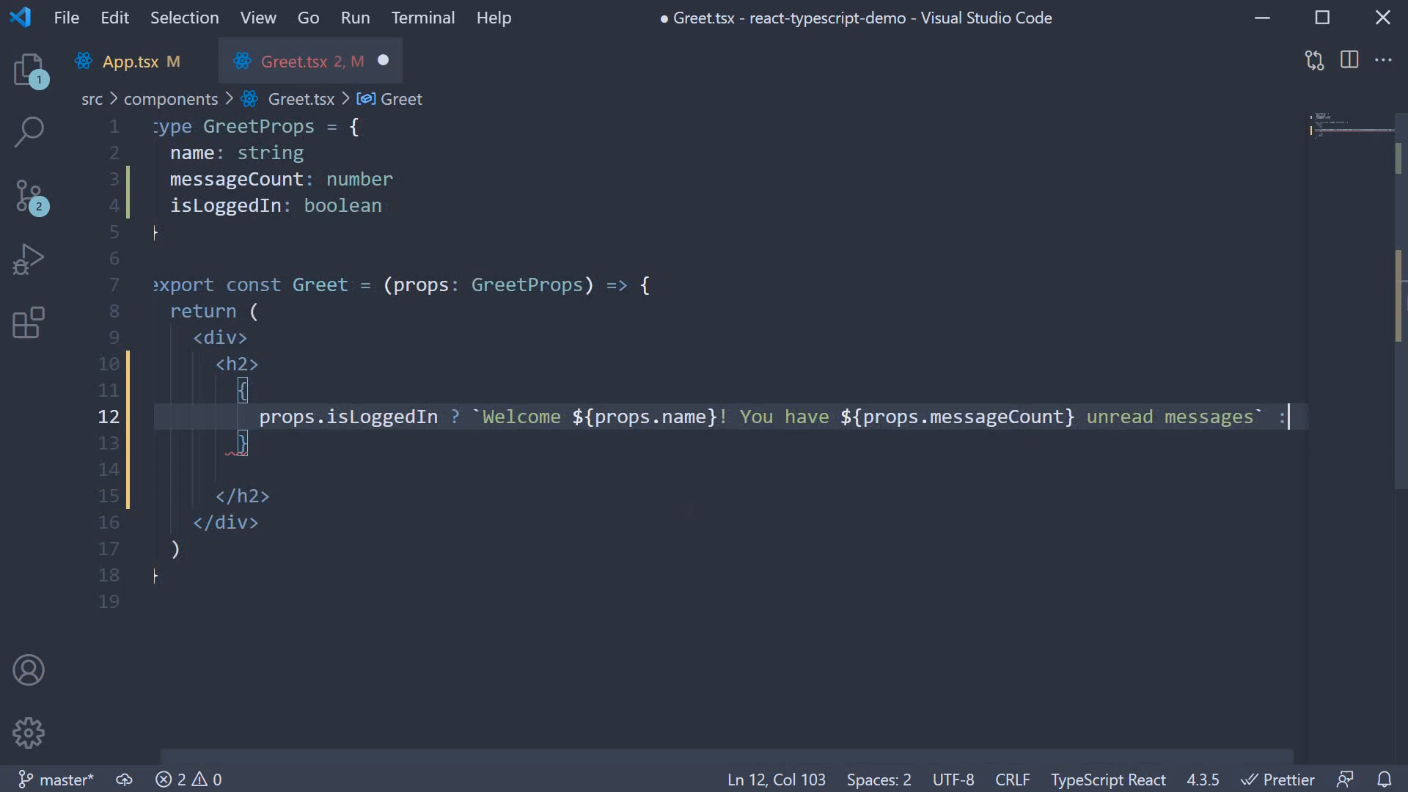
type("'")
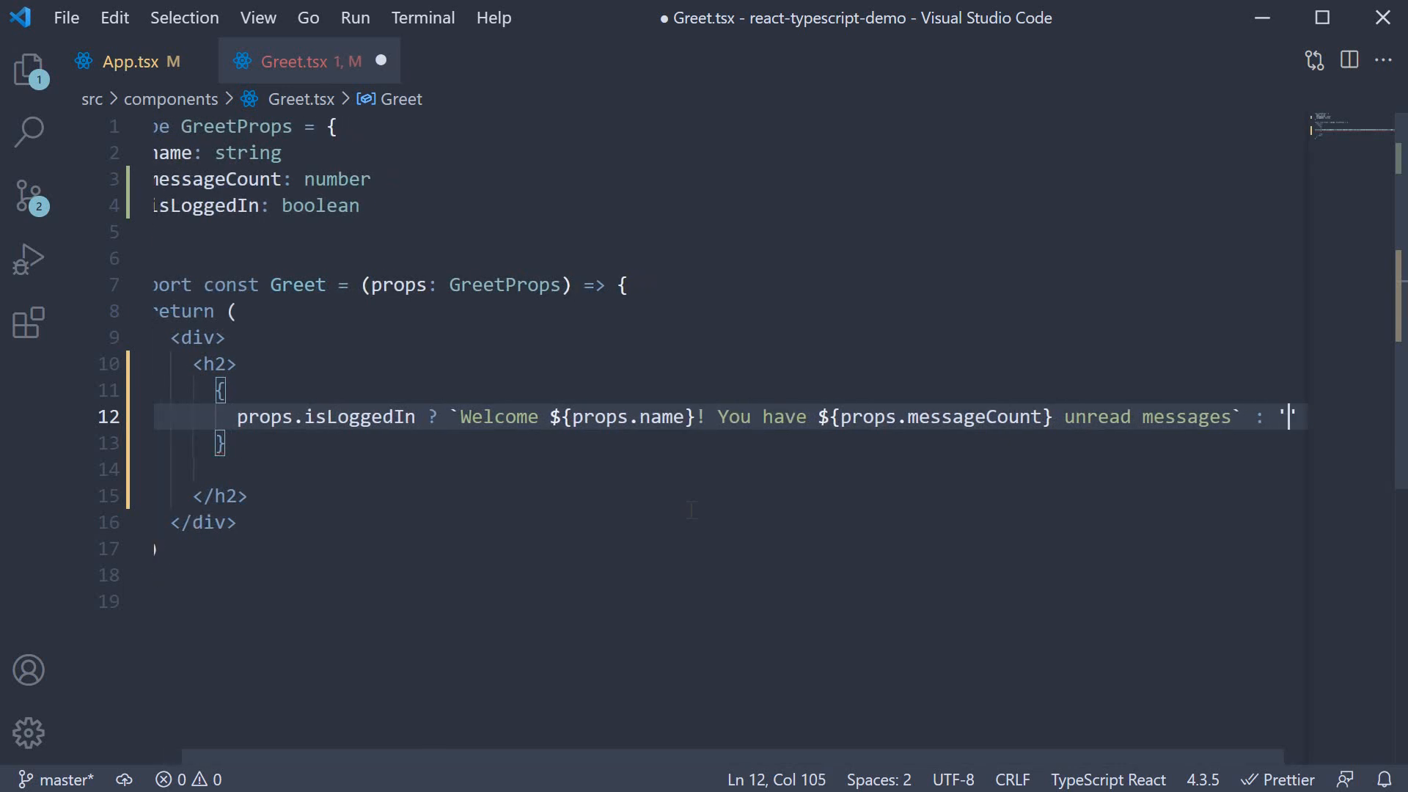
type("Welcom G")
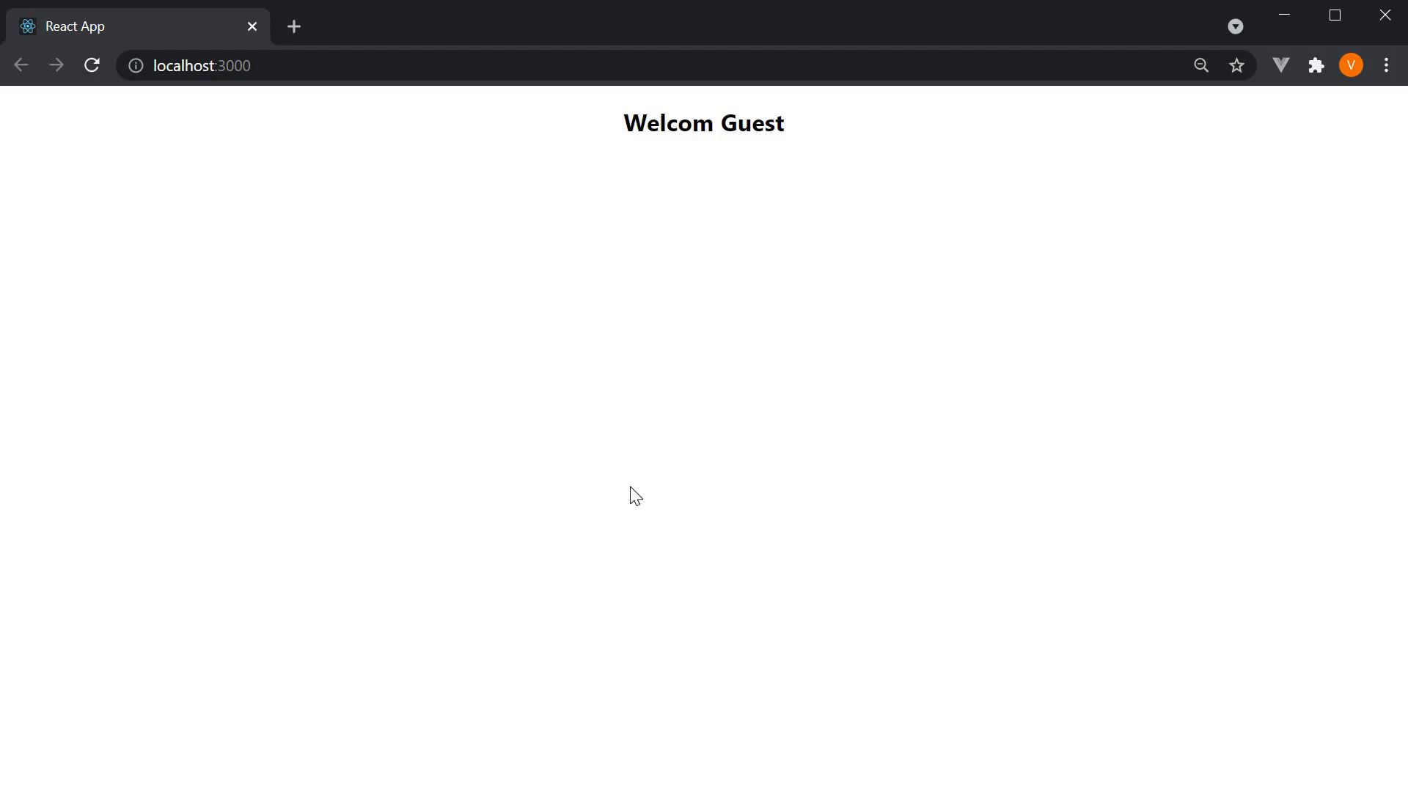
mouse_move(774, 263)
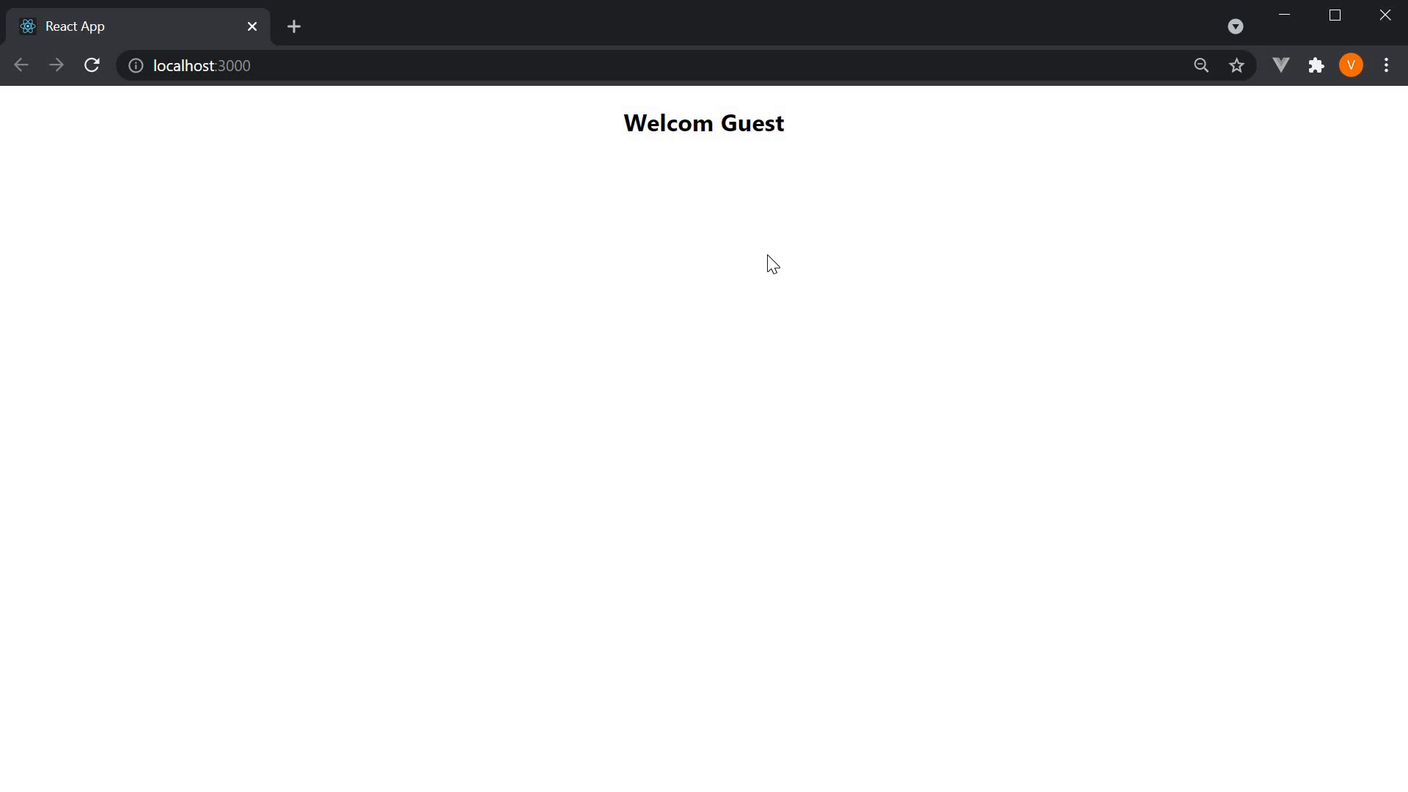
Return from the browser to Greet.tsx, highlight the boolean type of isLoggedIn and show the Explorer
key("alt+tab")
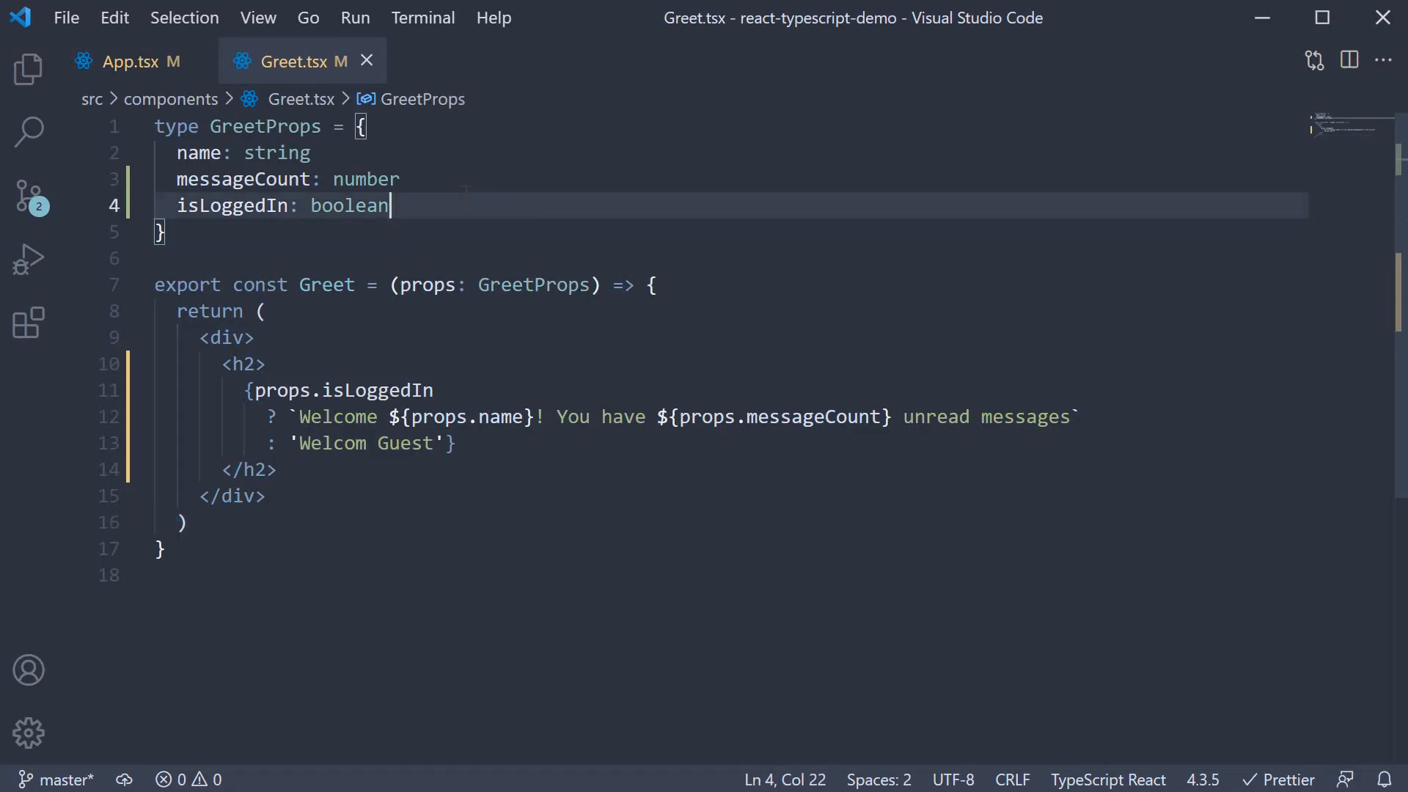
double_click(349, 205)
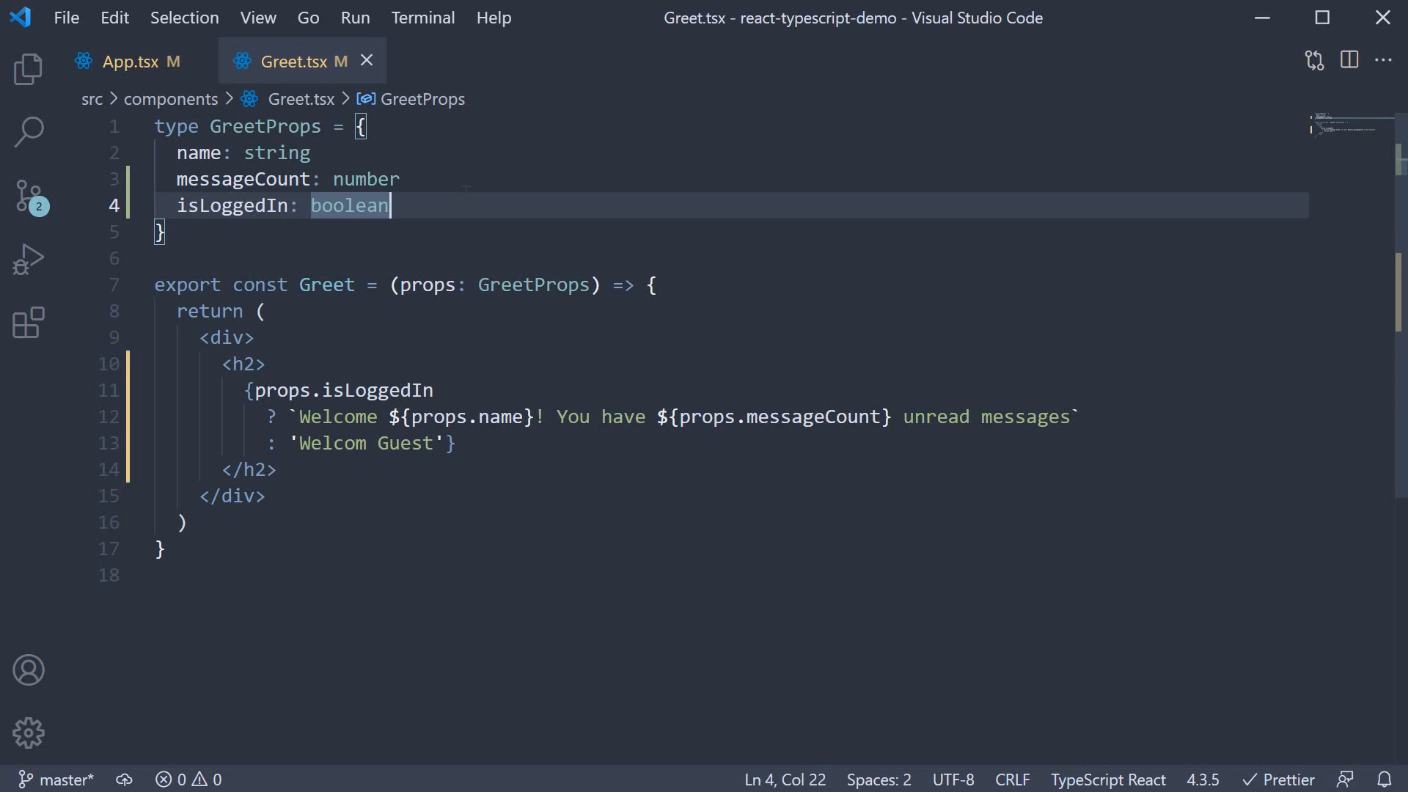
mouse_move(140, 140)
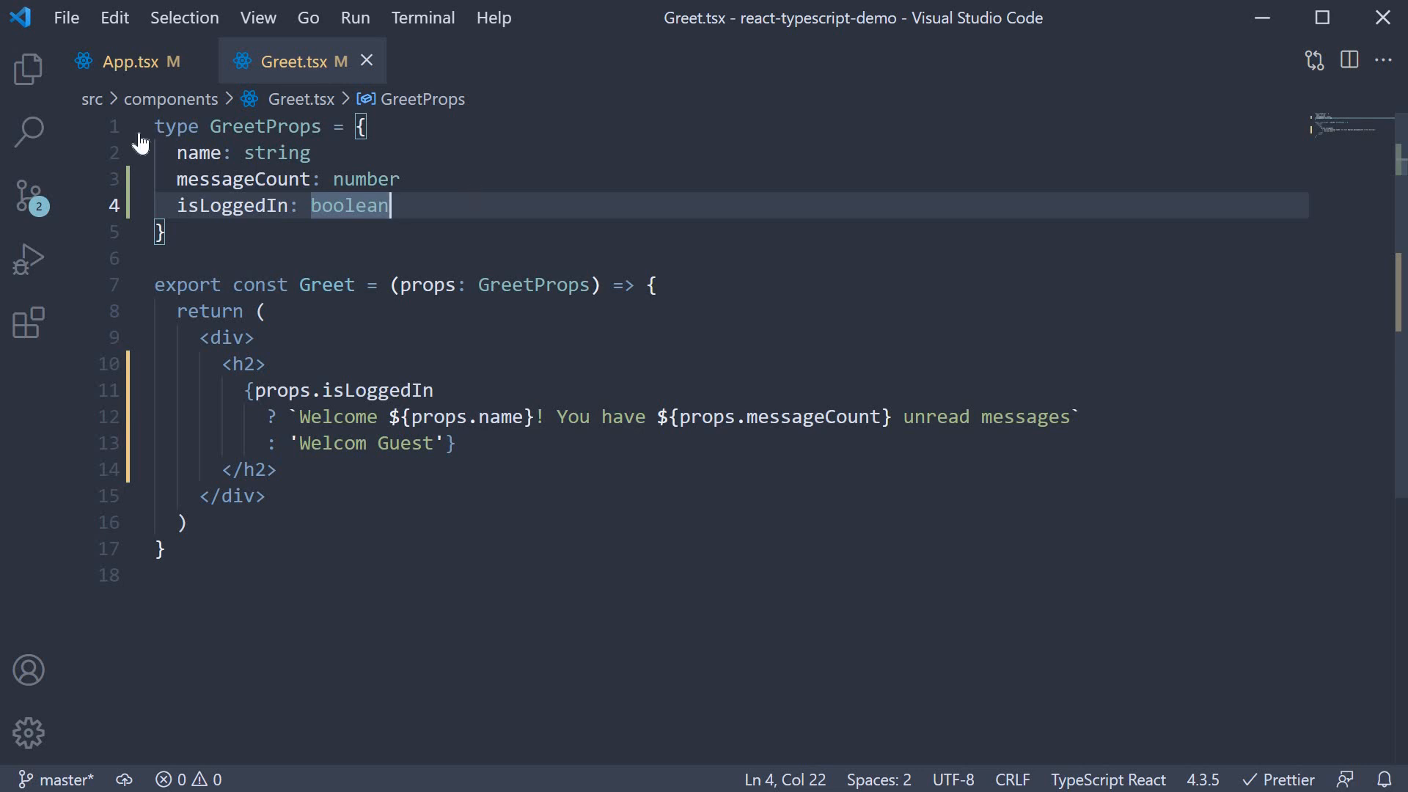
left_click(29, 69)
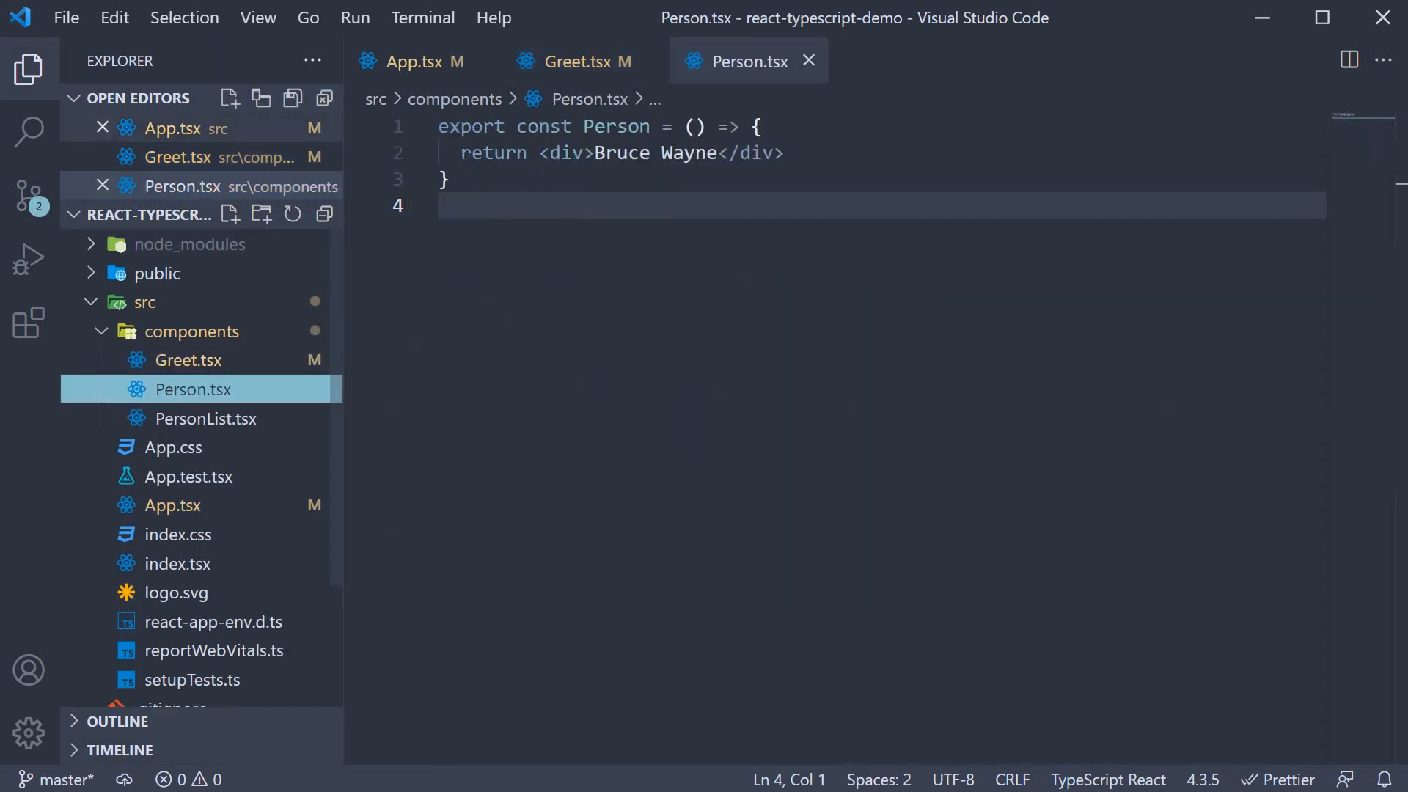
Hide the Explorer sidebar and switch from Person.tsx to App.tsx
left_click(28, 69)
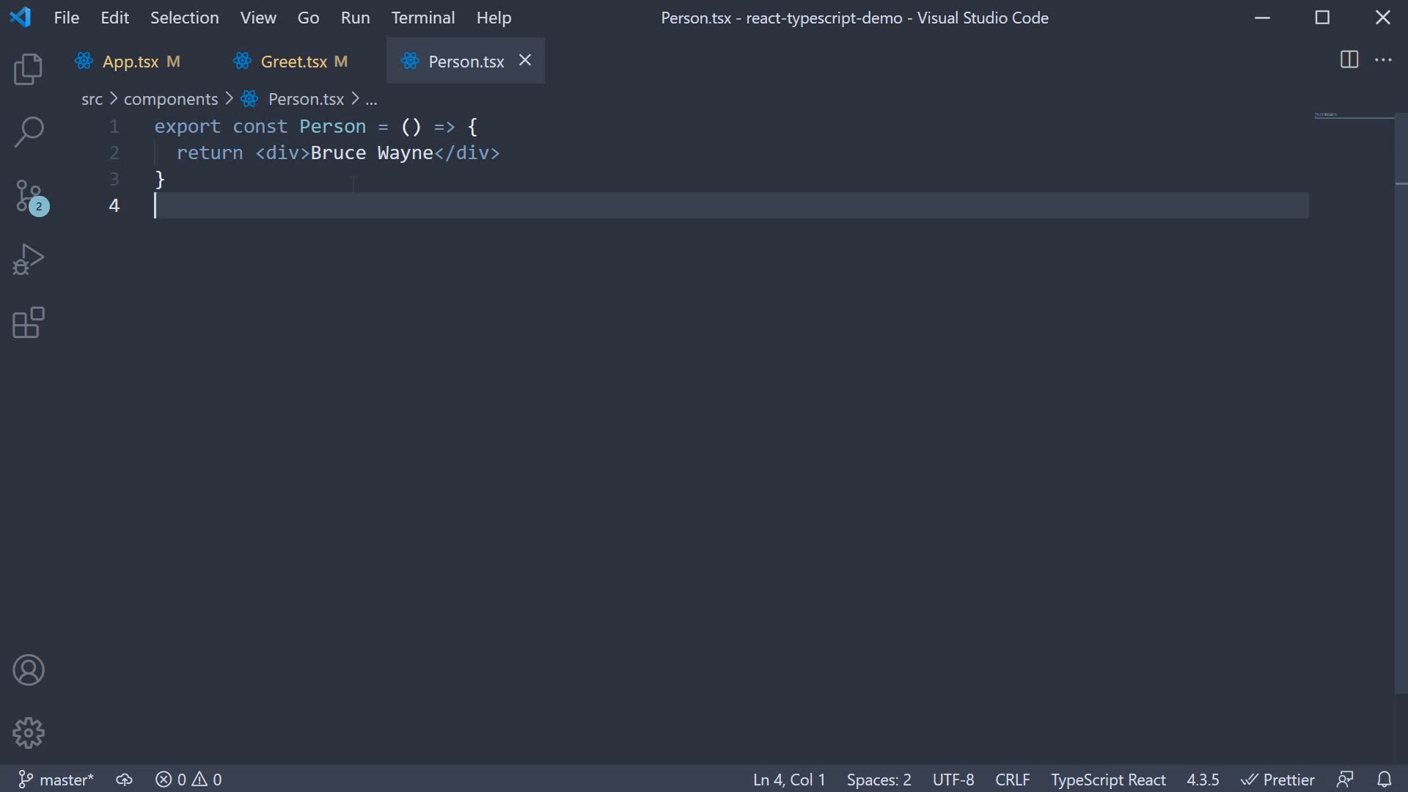
mouse_move(279, 153)
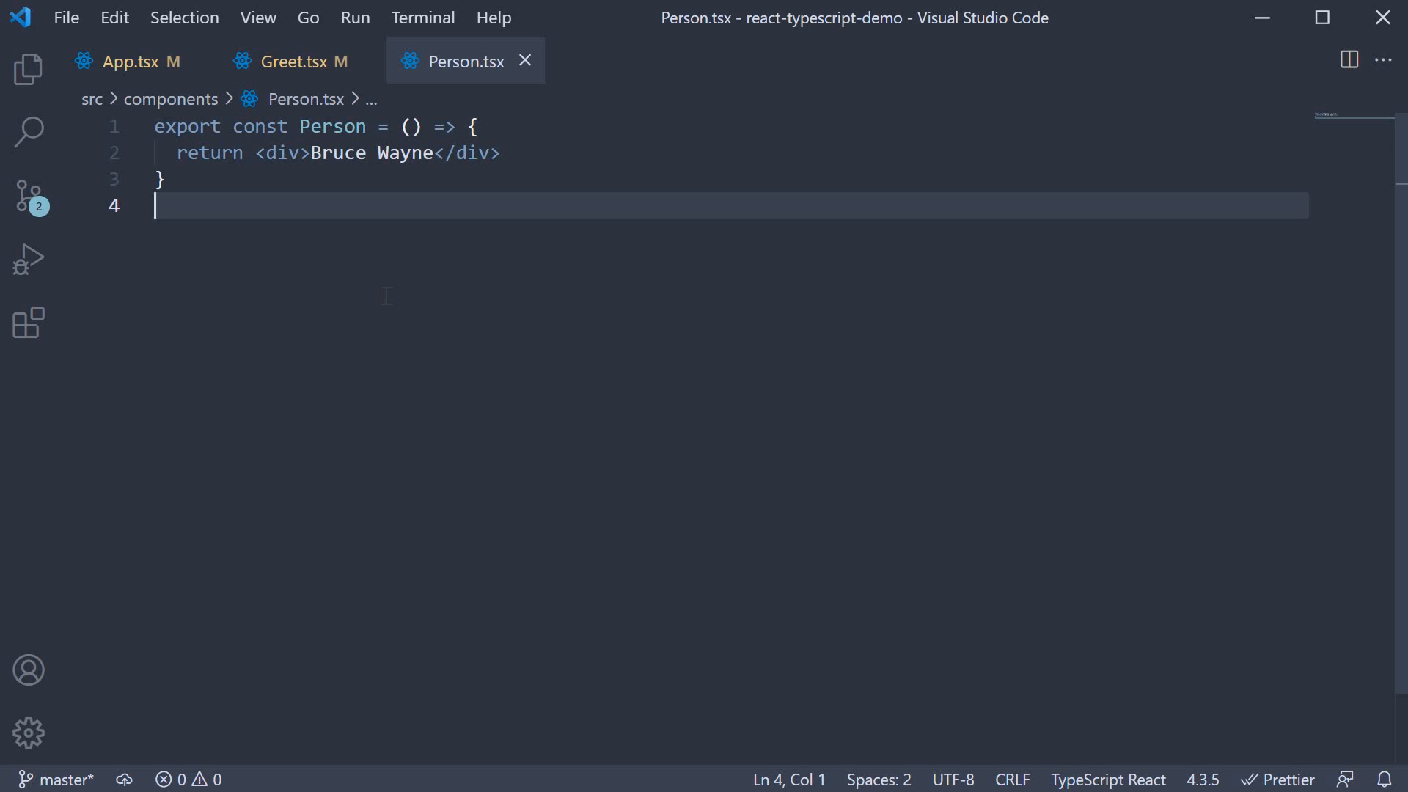
left_click(131, 61)
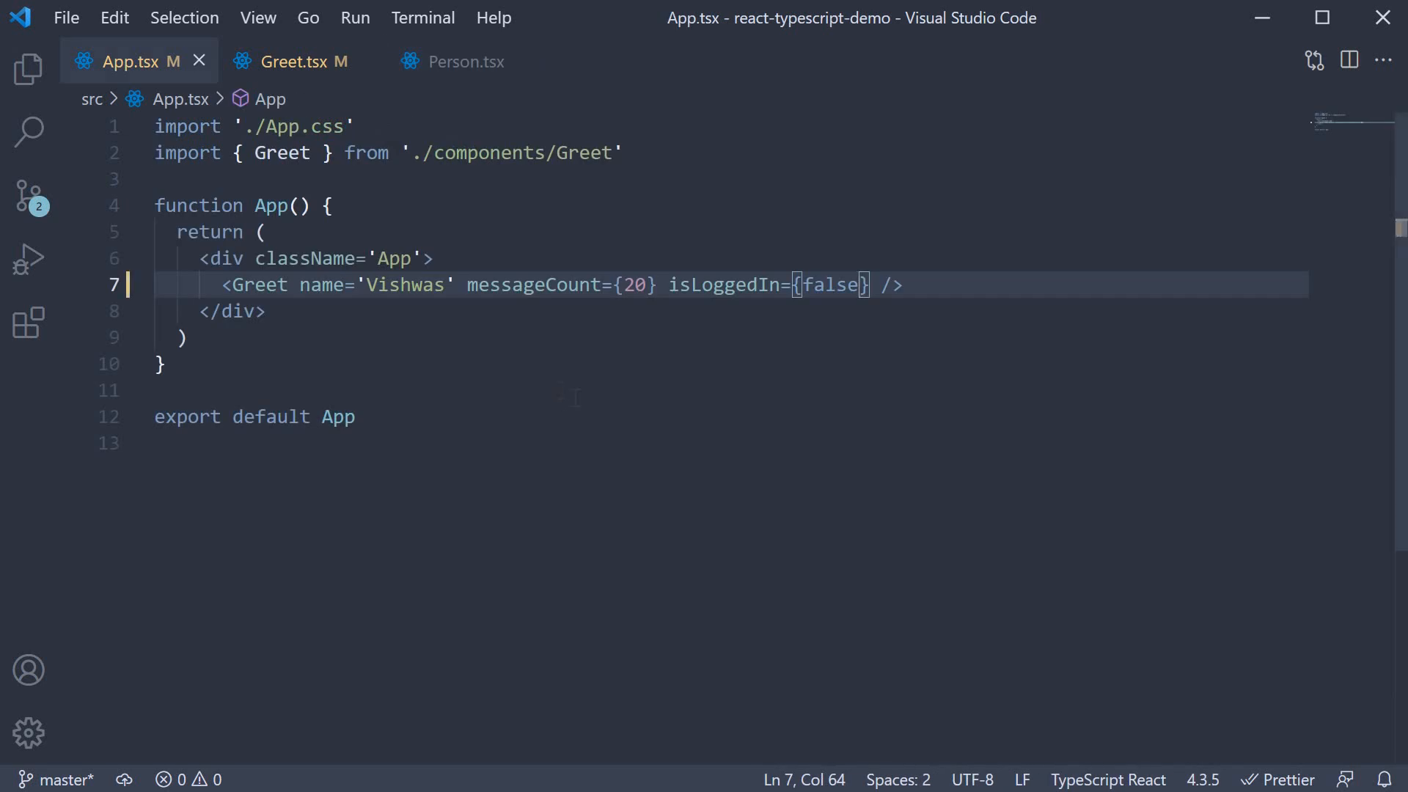
Render <Person /> in App.tsx and declare const personName = { first: 'Bruce', last: 'Wayne' }
type("<Person />")
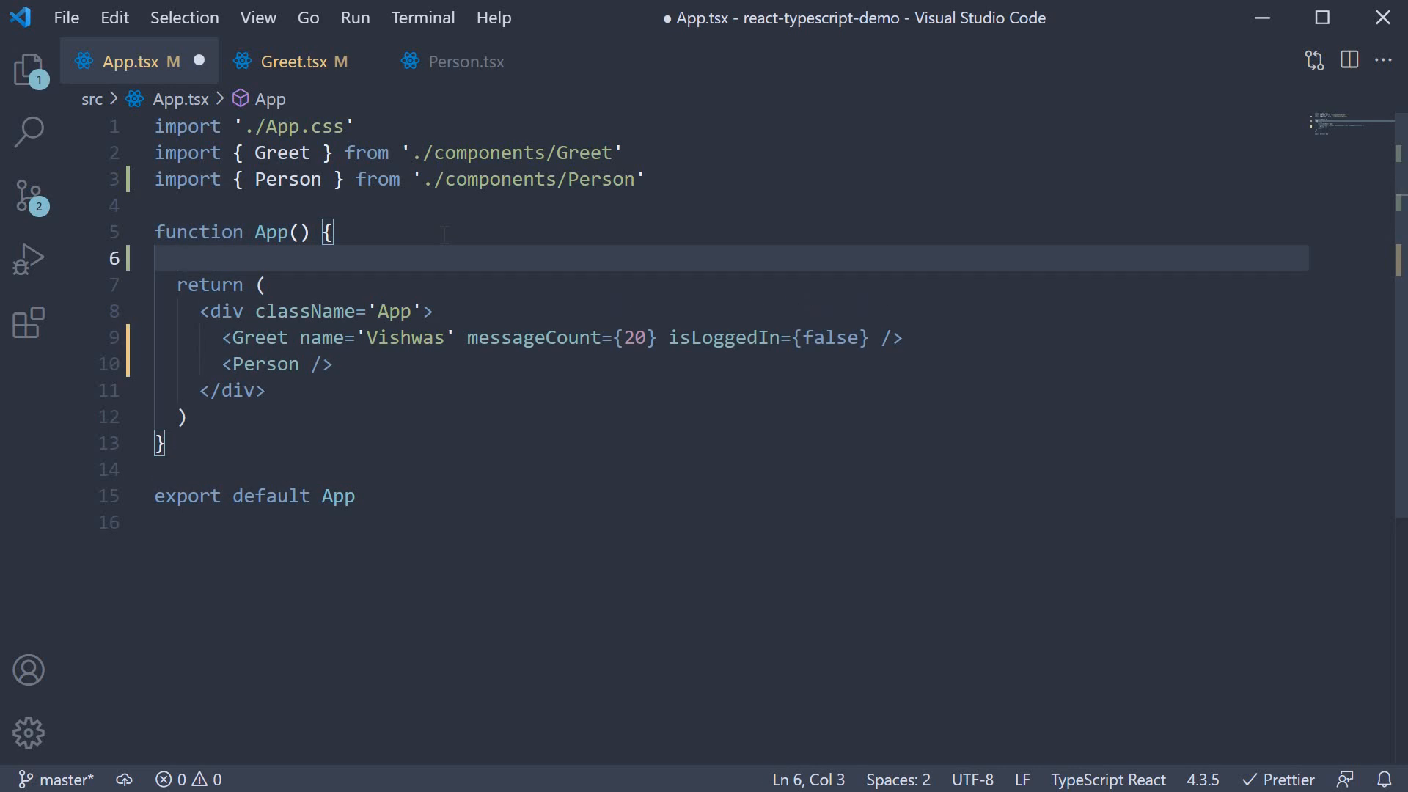
type("const personName = {")
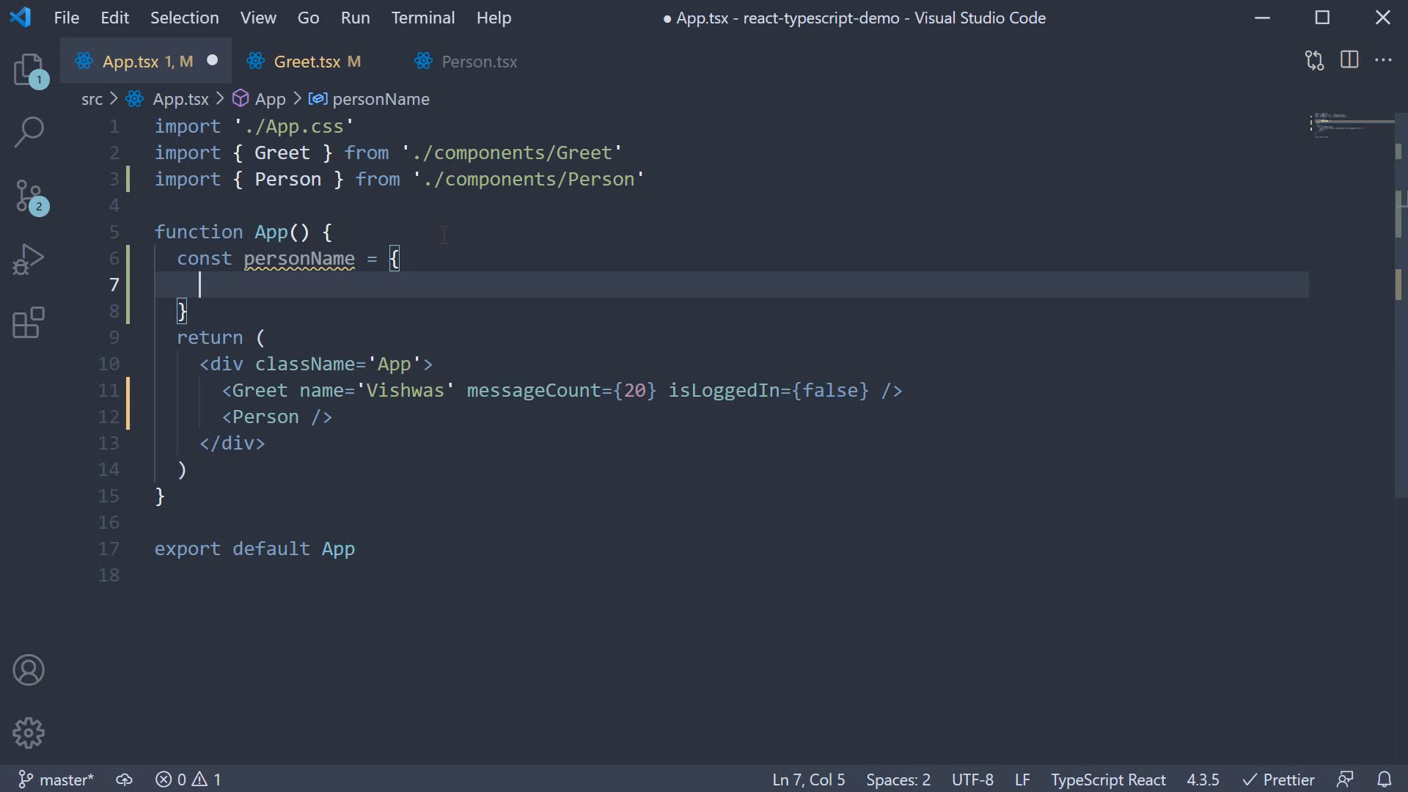
type("first: 'B")
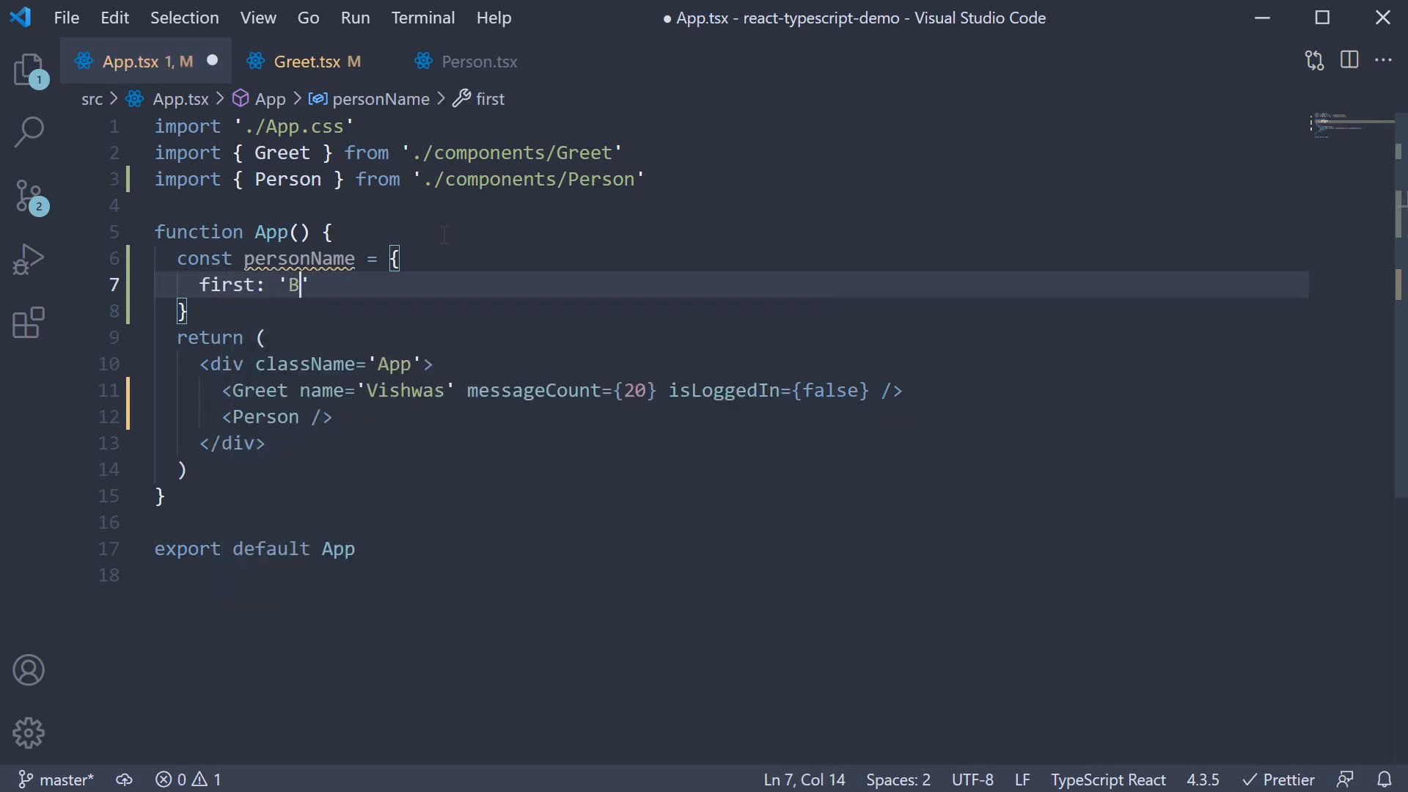
type("ruce',")
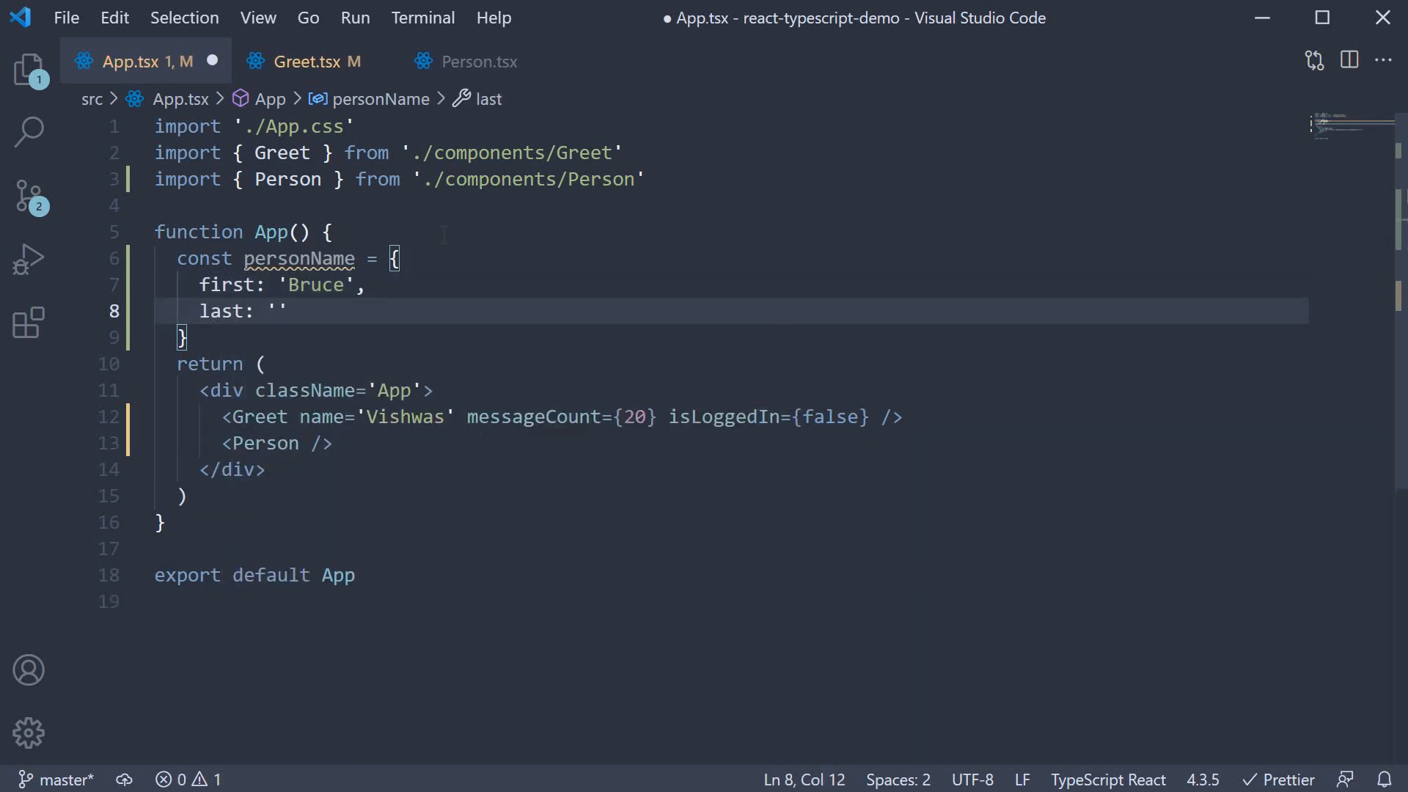
type("Wayne")
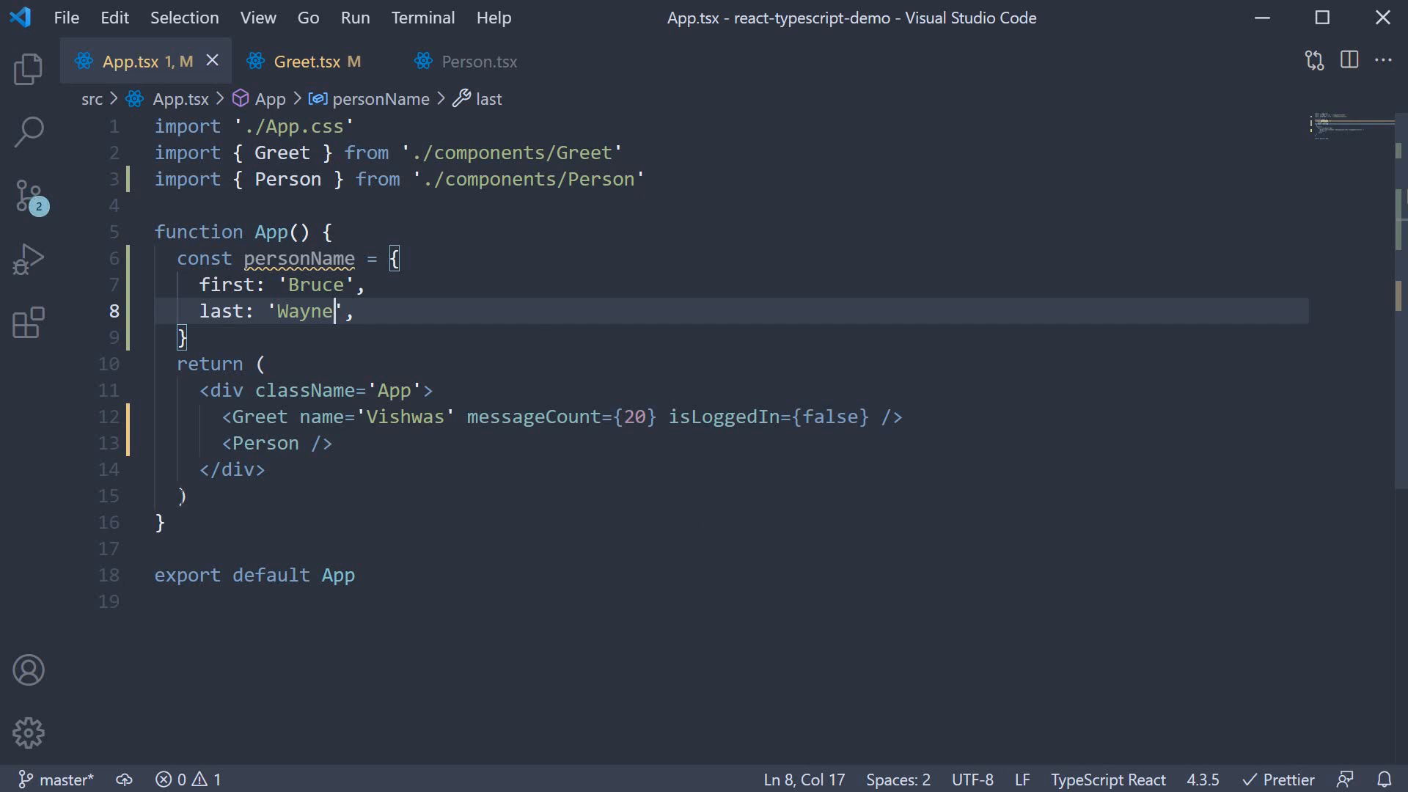
Pass name={personName} to the Person element, then switch to Person.tsx
left_click(261, 443)
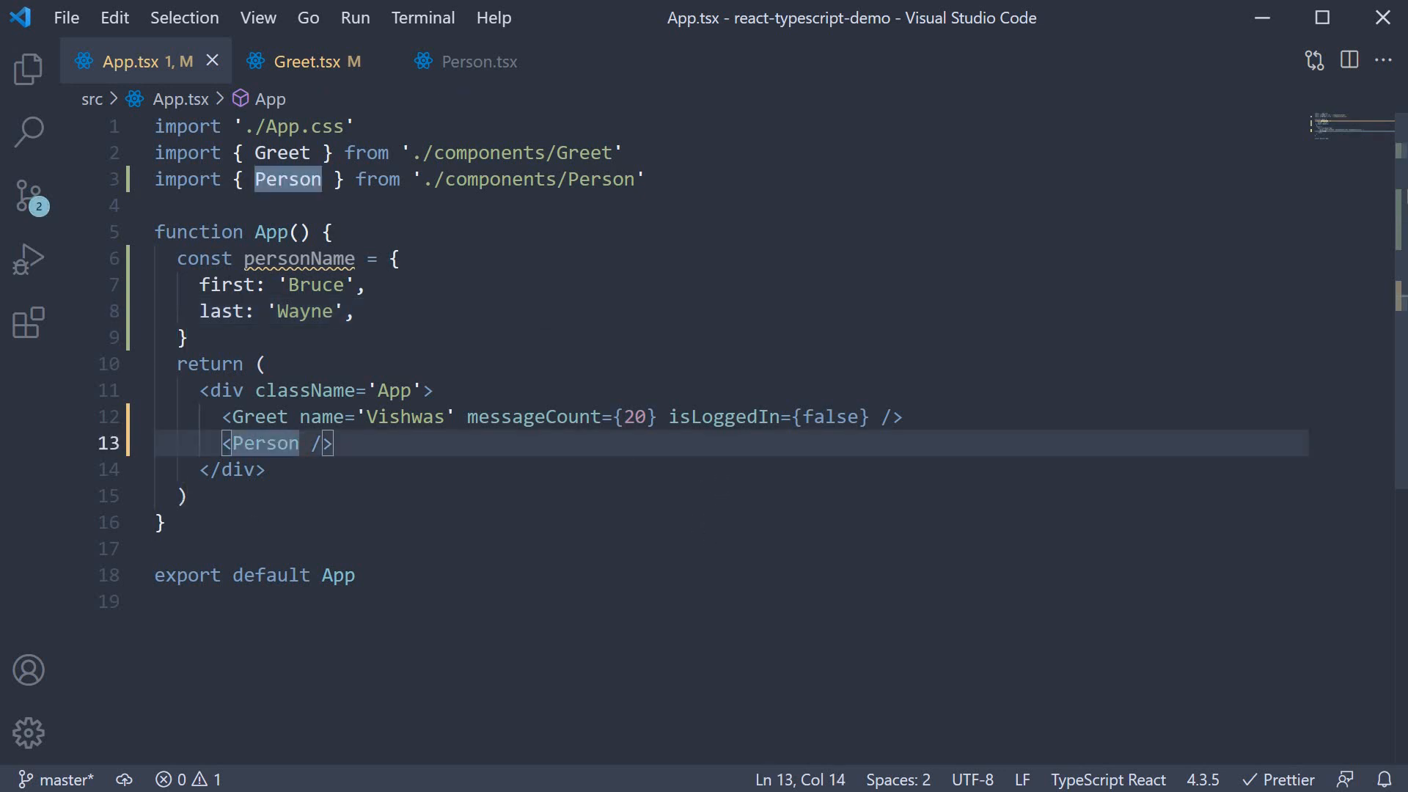
type("name={p}")
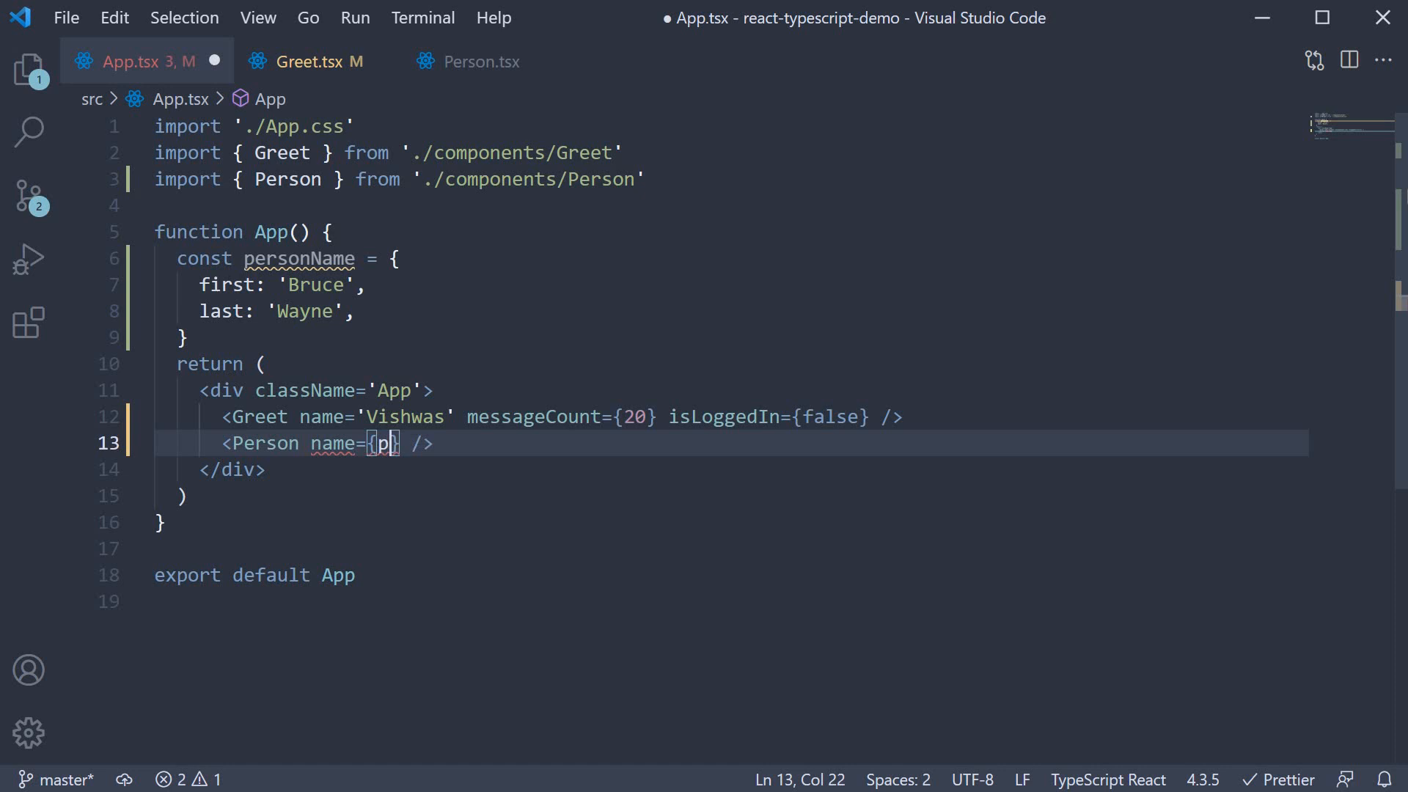
type("ersonName")
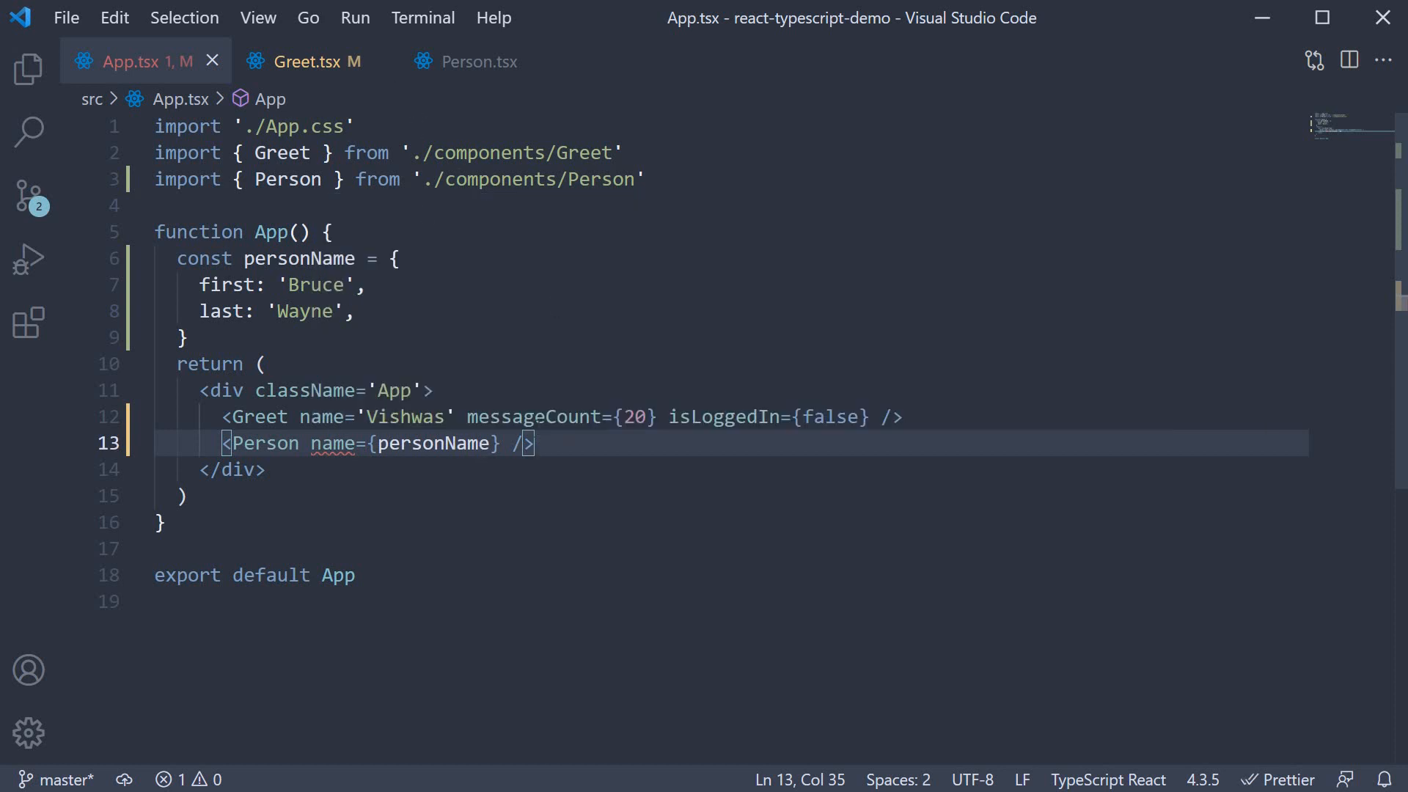
left_click(465, 61)
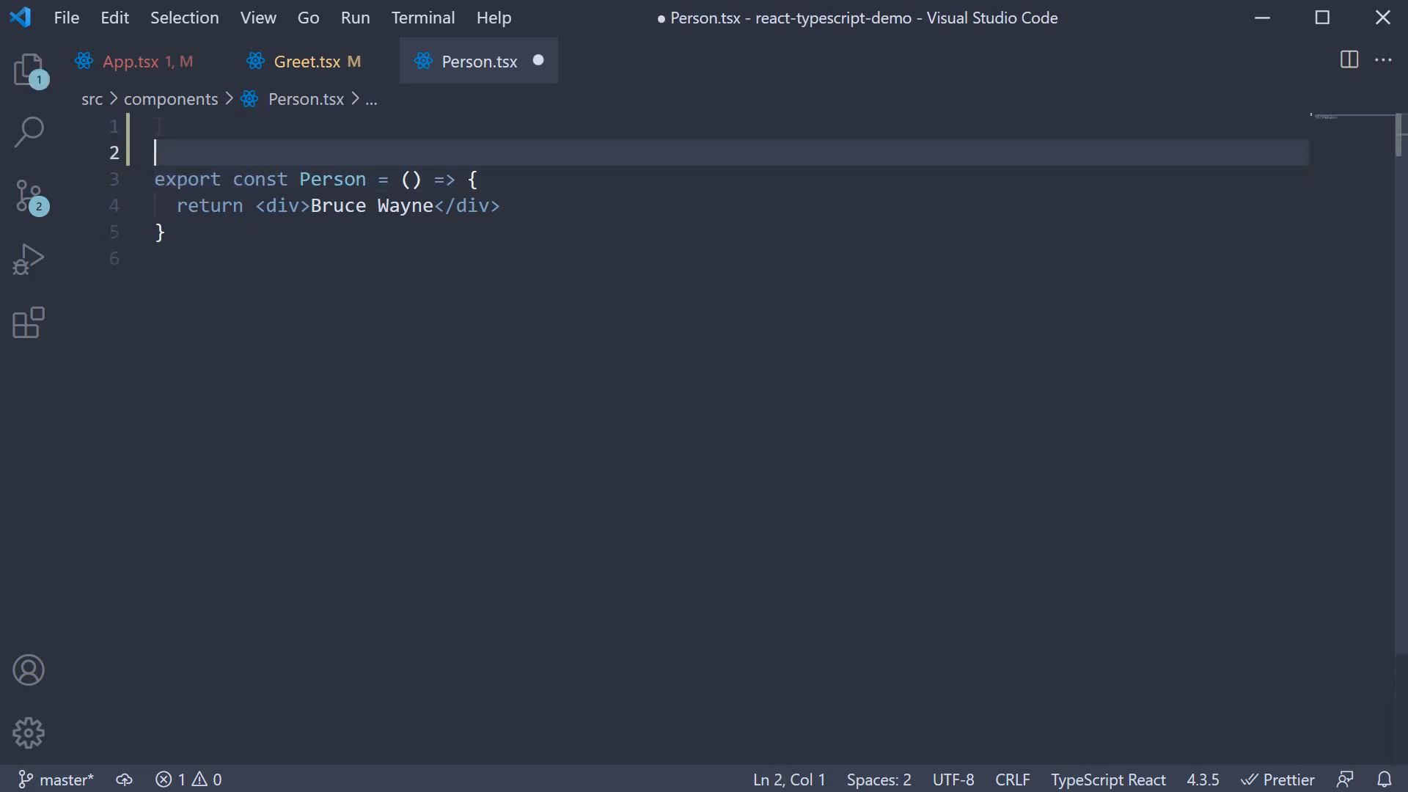
Define type PersonProps with a name object holding first and last as strings
type("type")
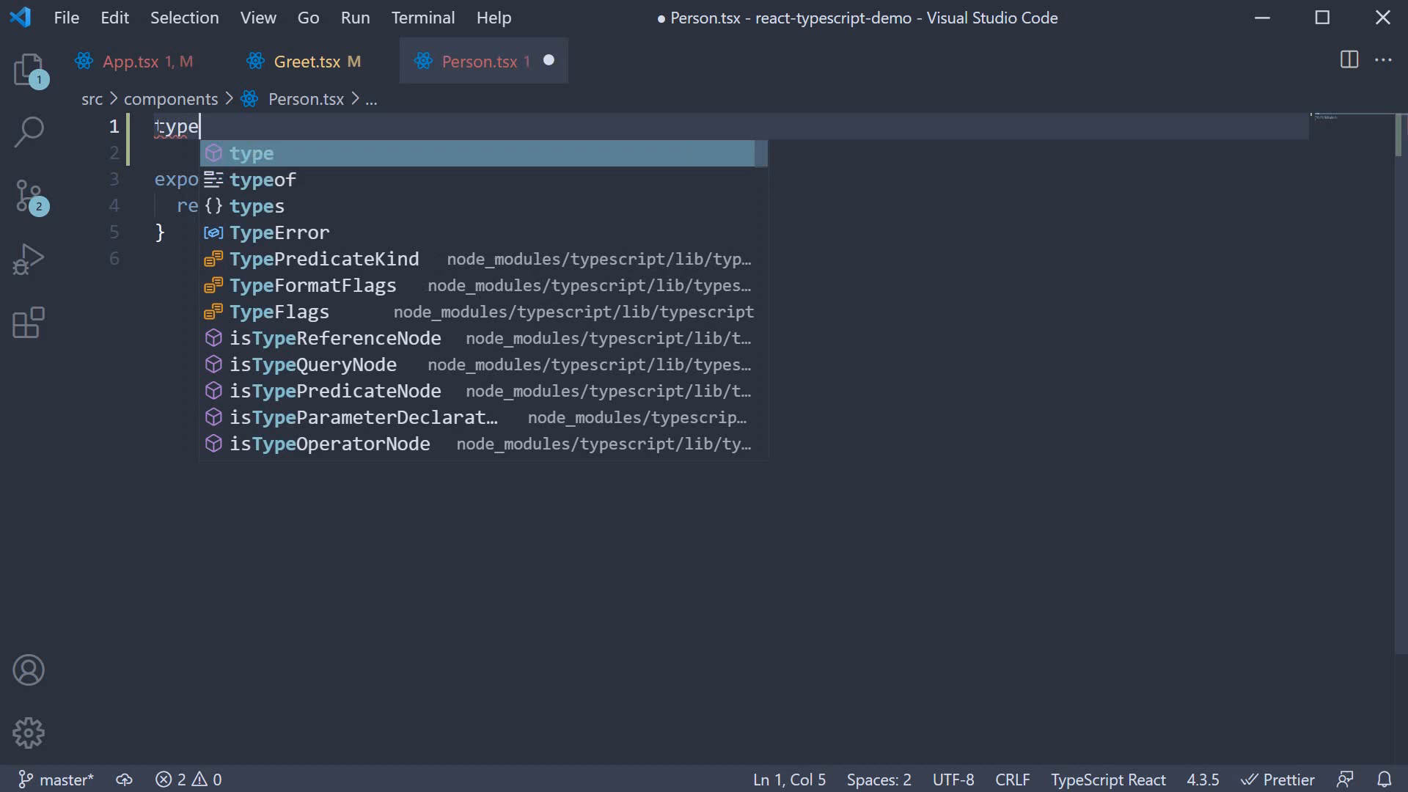
type("PersonP")
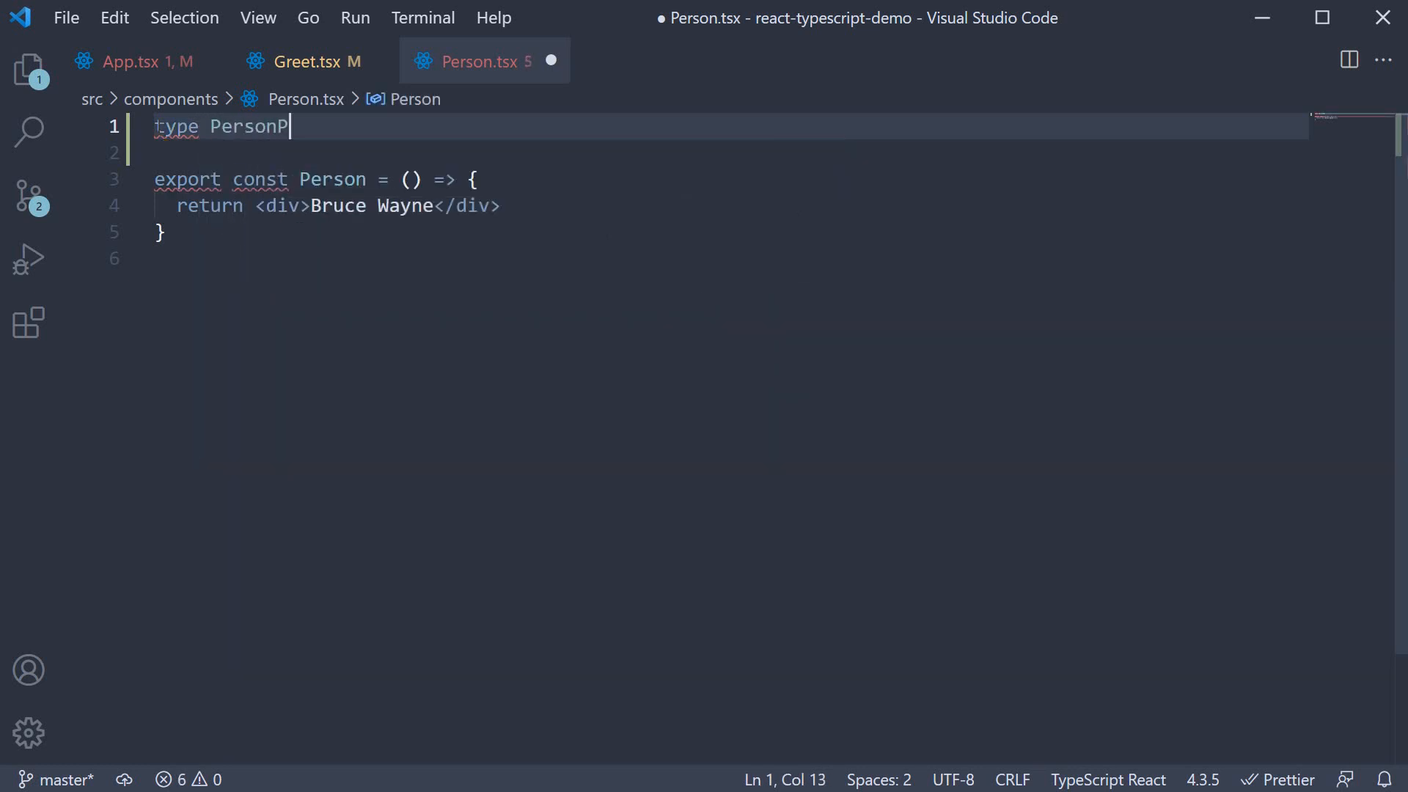
type("rops =")
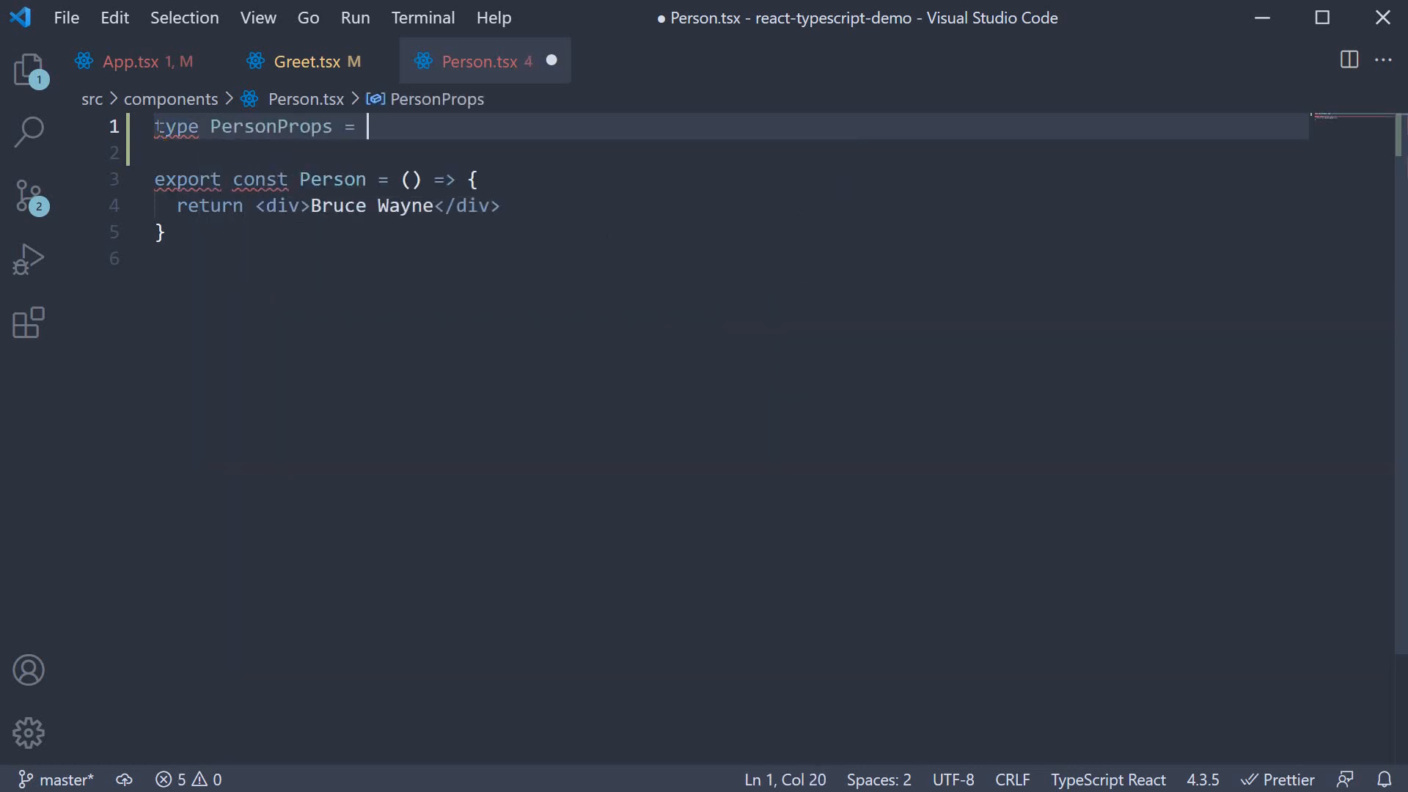
type("{")
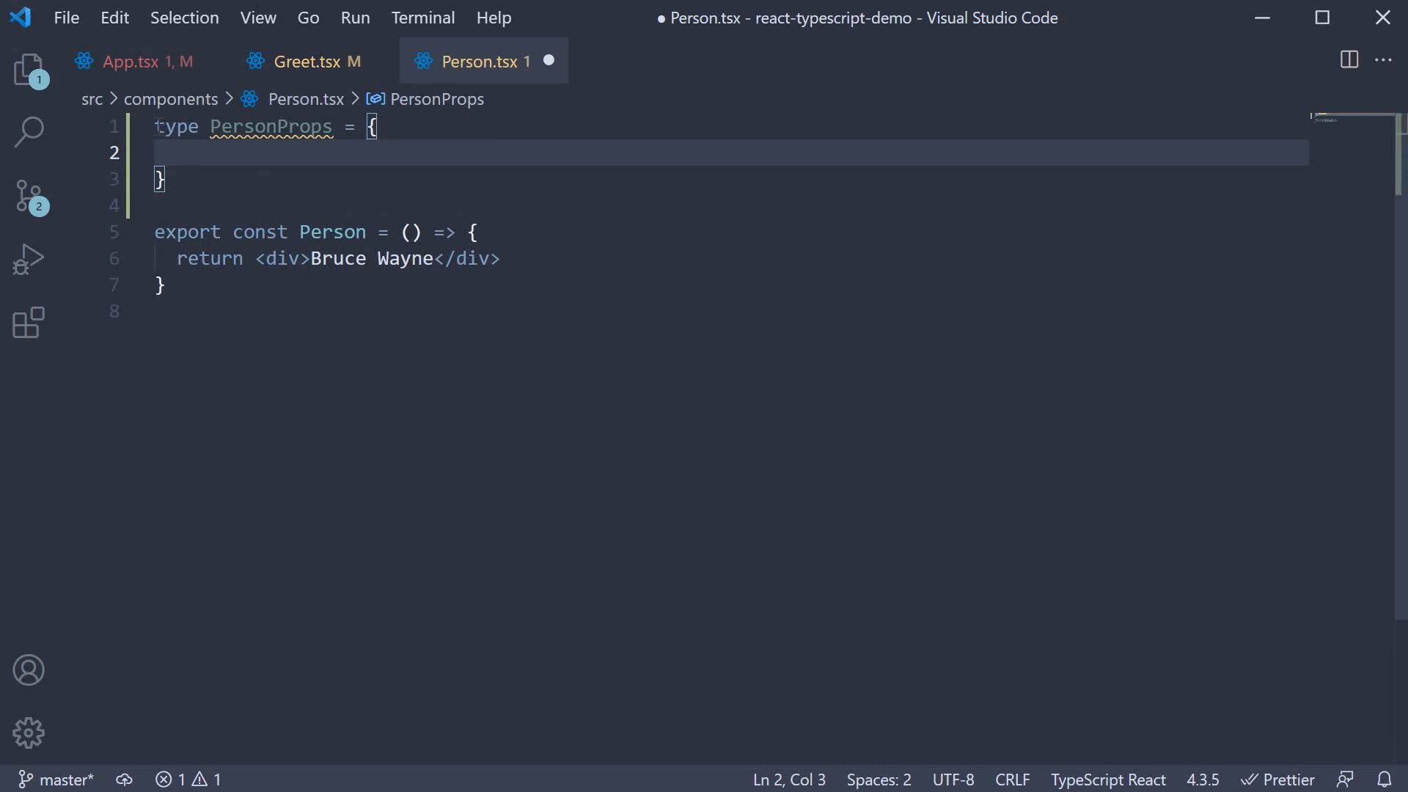
type("name: {")
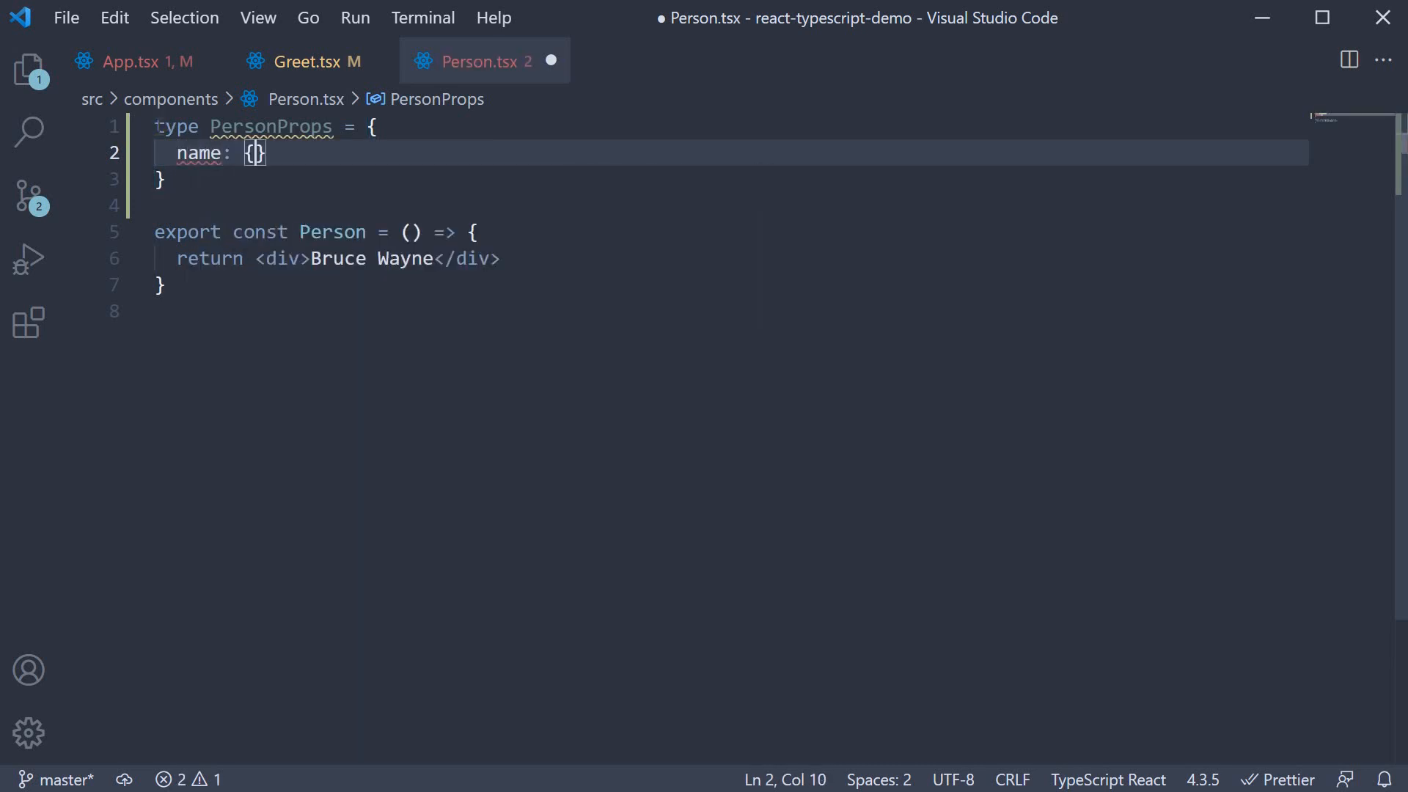
key("Enter")
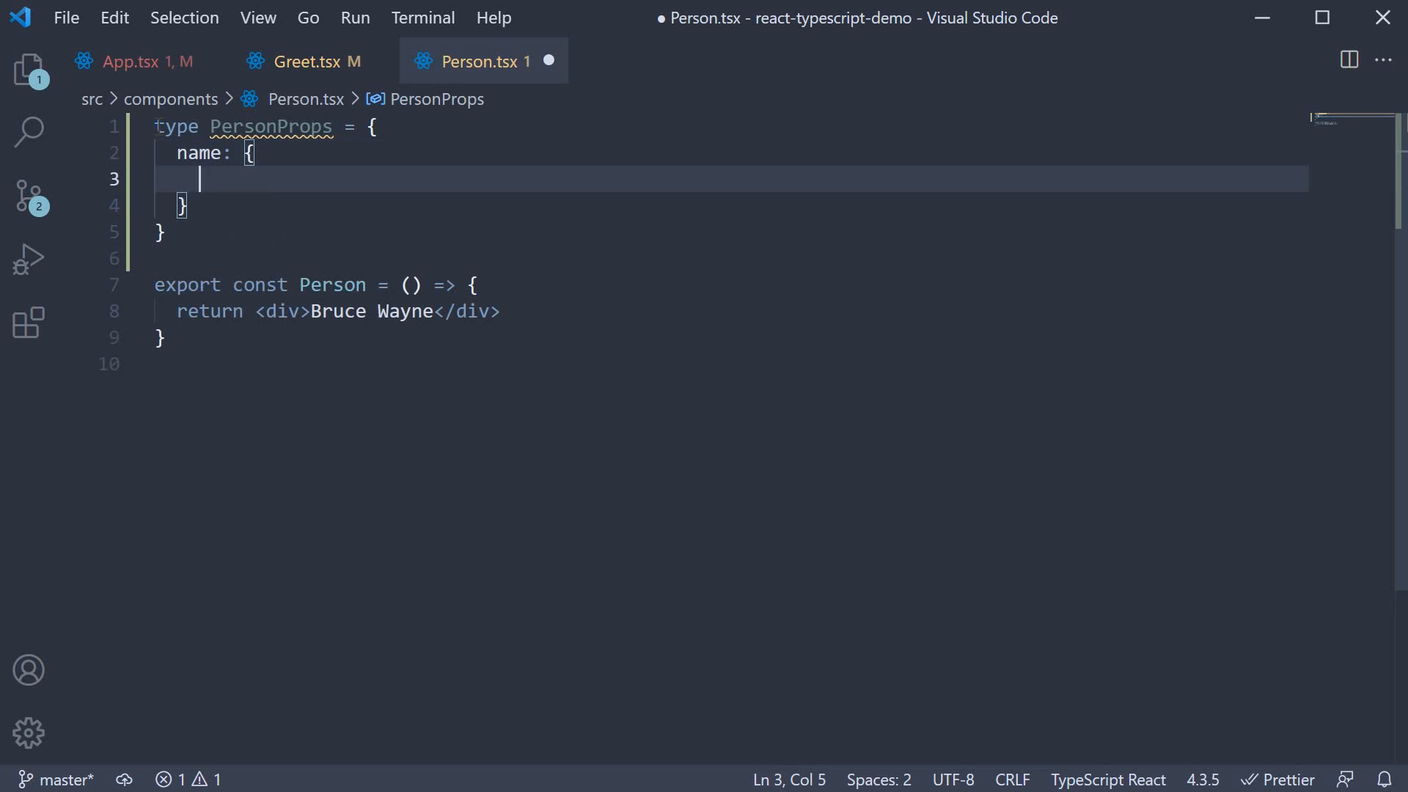
type("first")
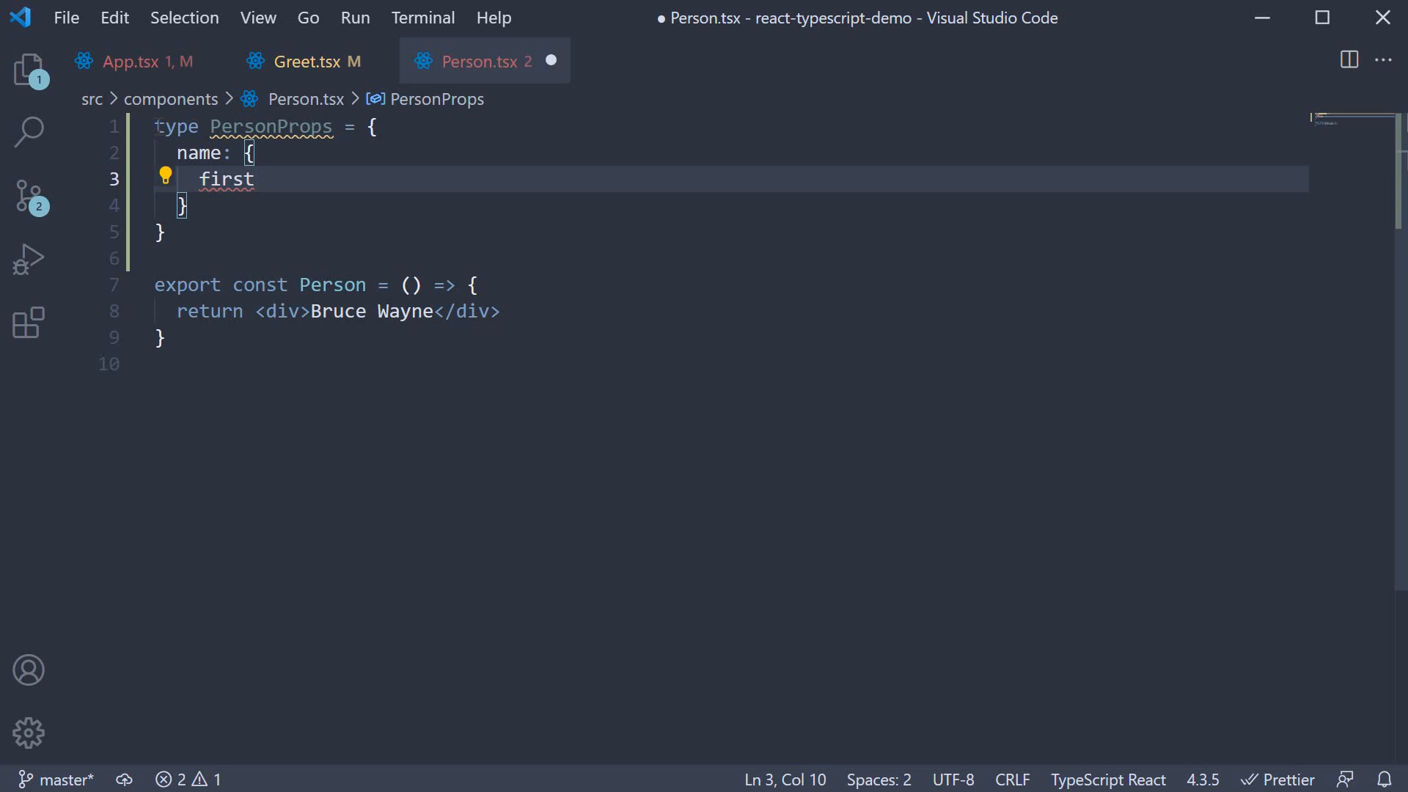
type(": string")
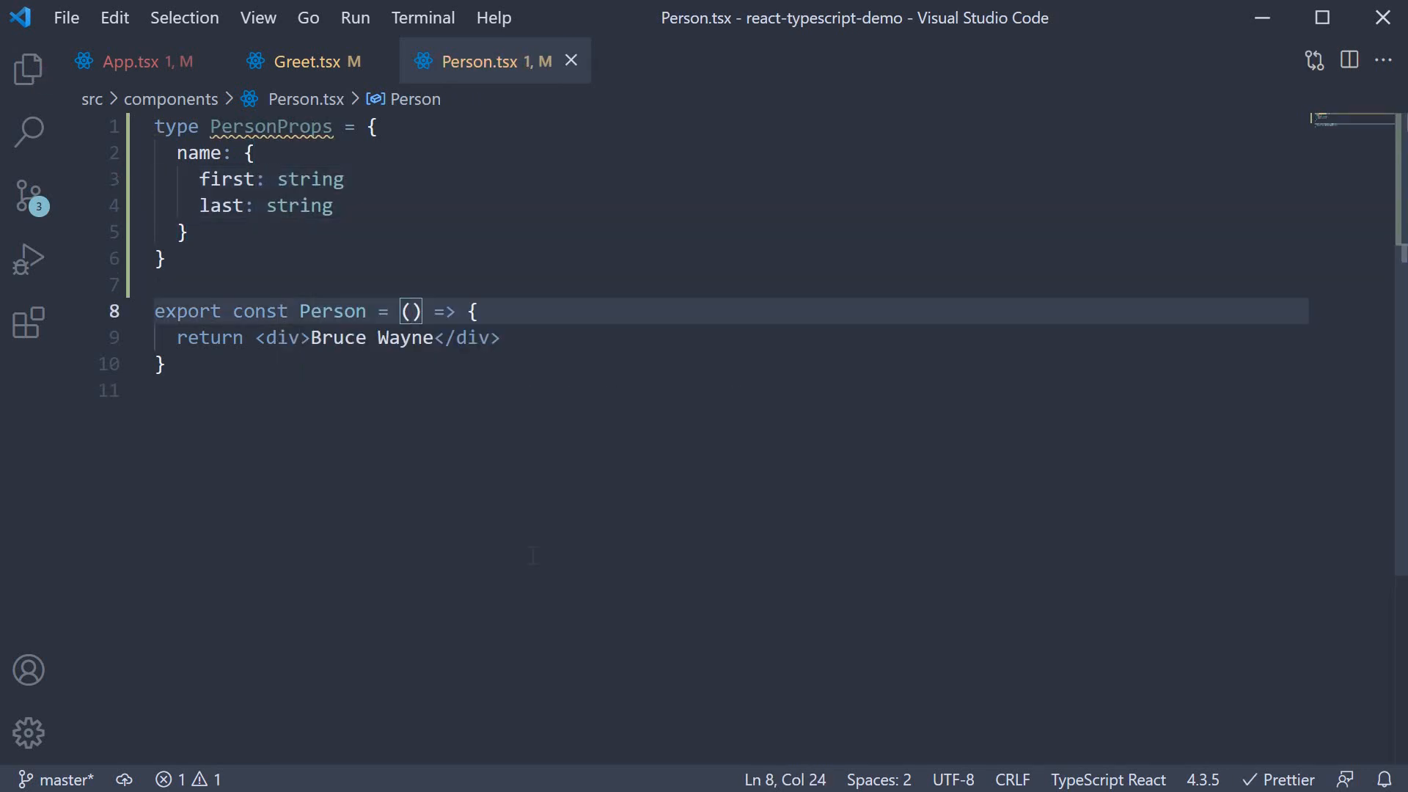
mouse_move(532, 567)
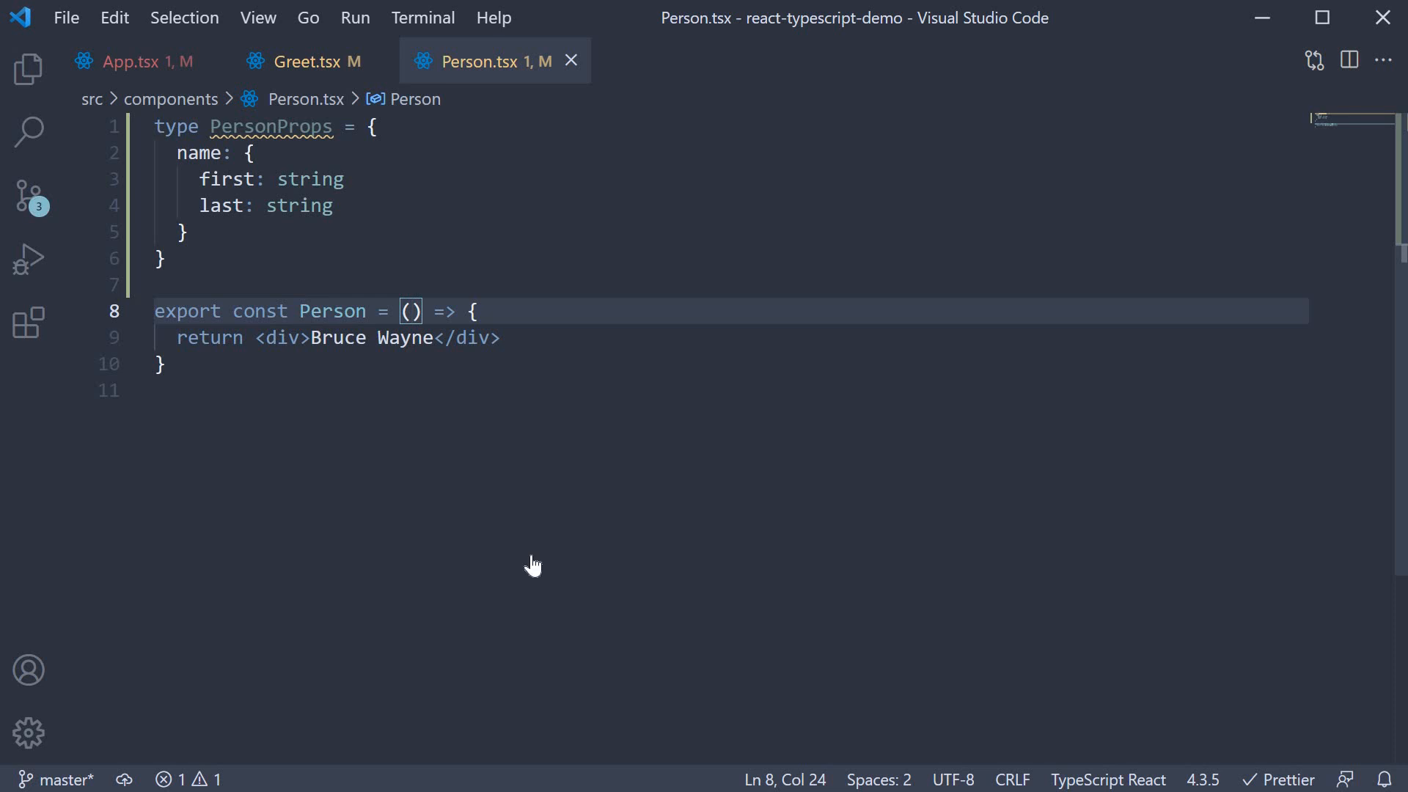
Type Person's props as PersonProps, render {props.name.first} {props.name.last}, and save
type("props")
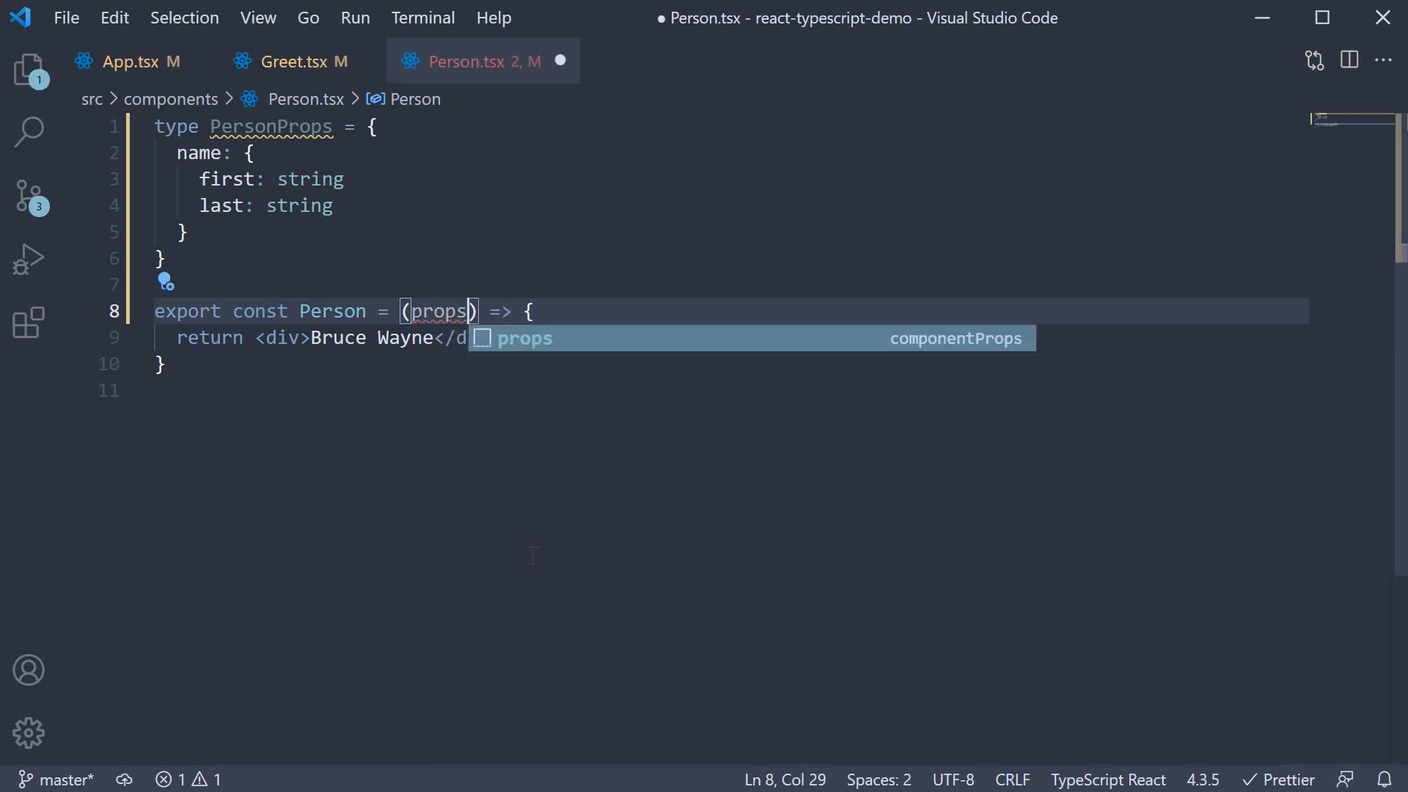
type(": PersonProps")
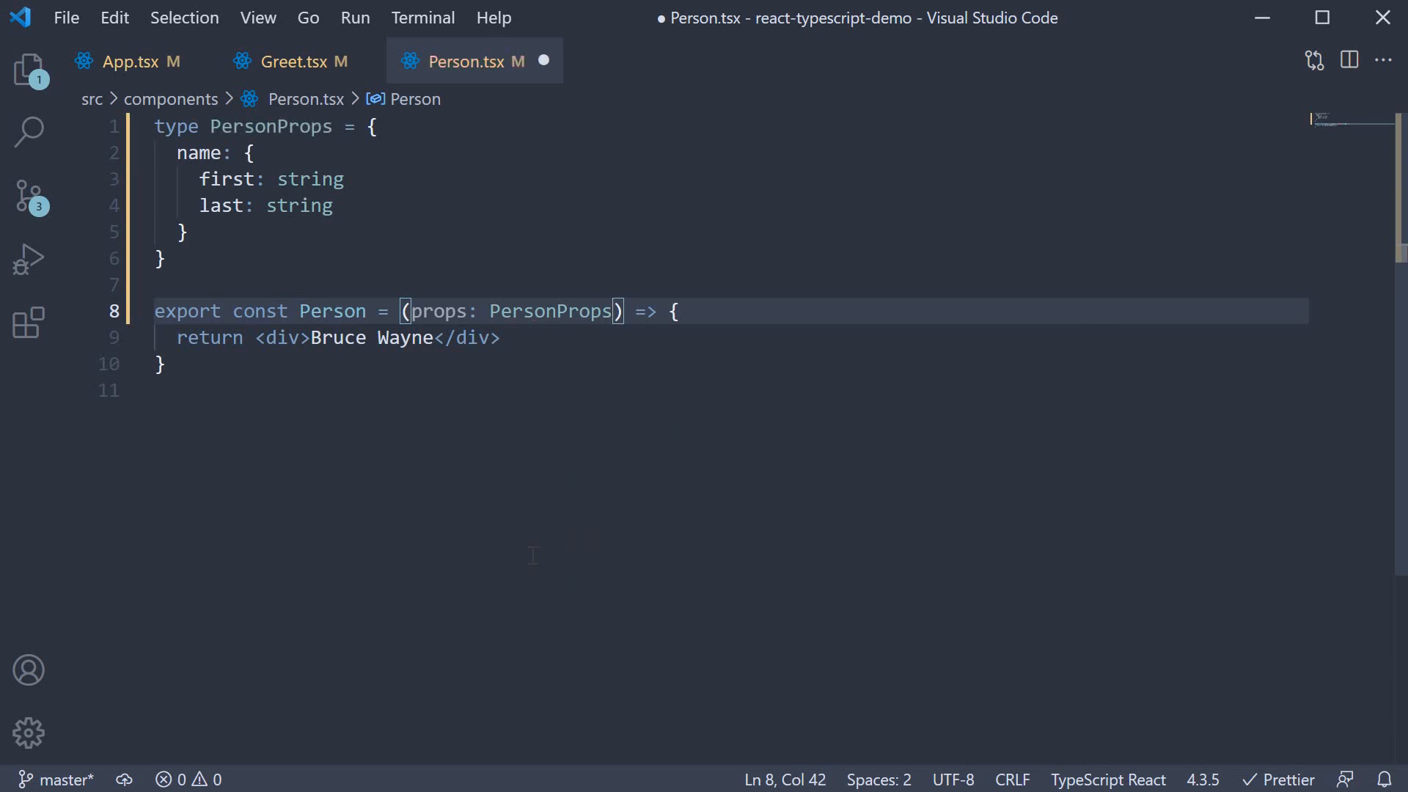
type("{props.")
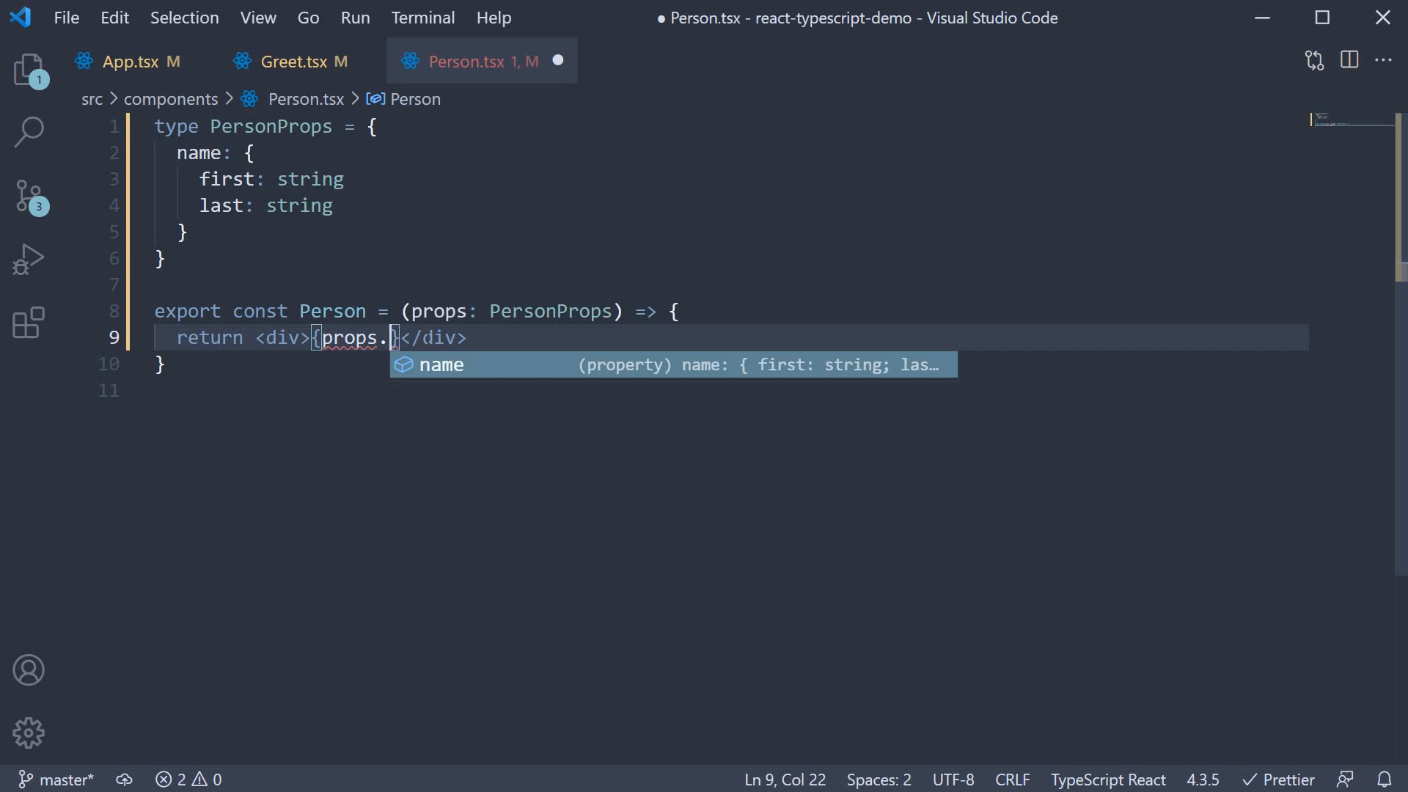
type("name.first} {props.name")
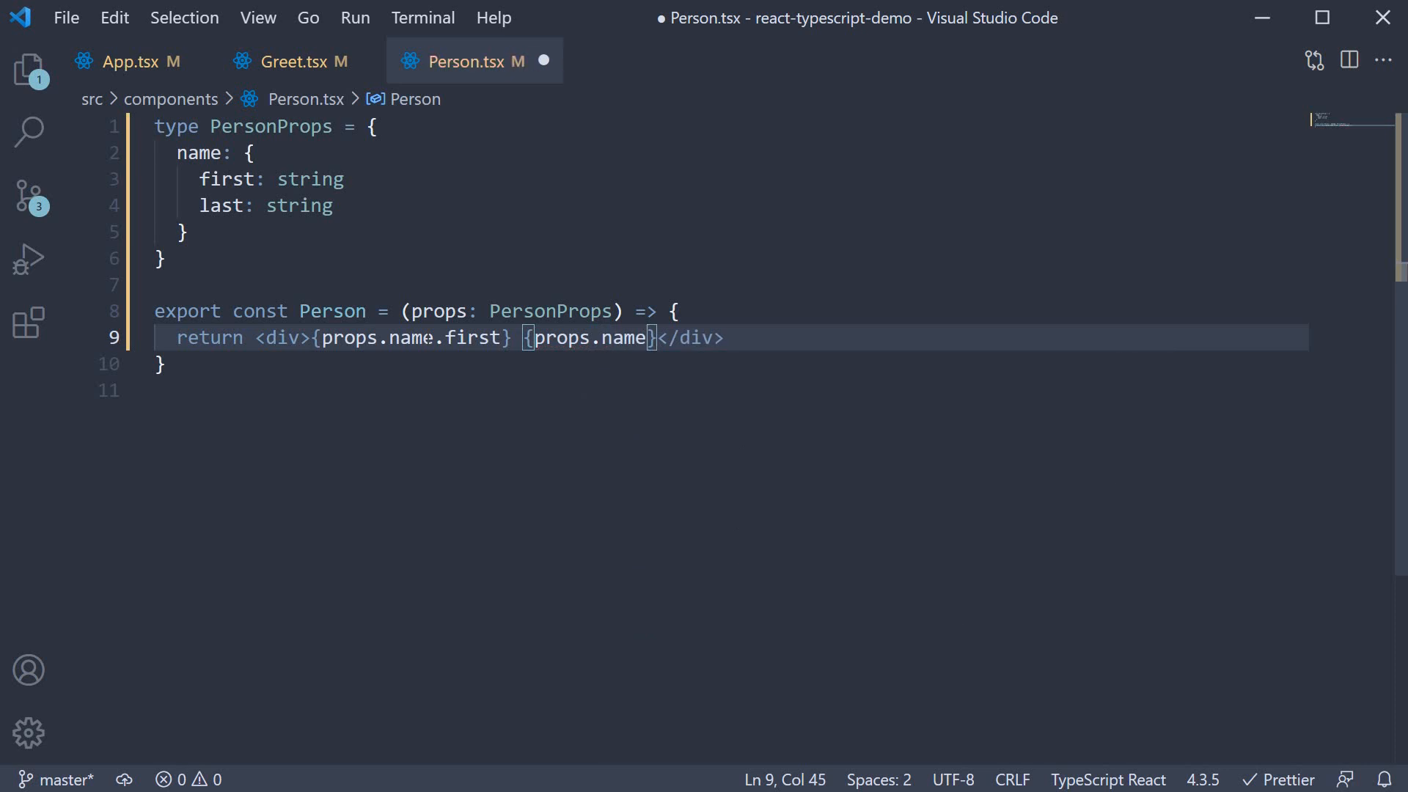
type(".last")
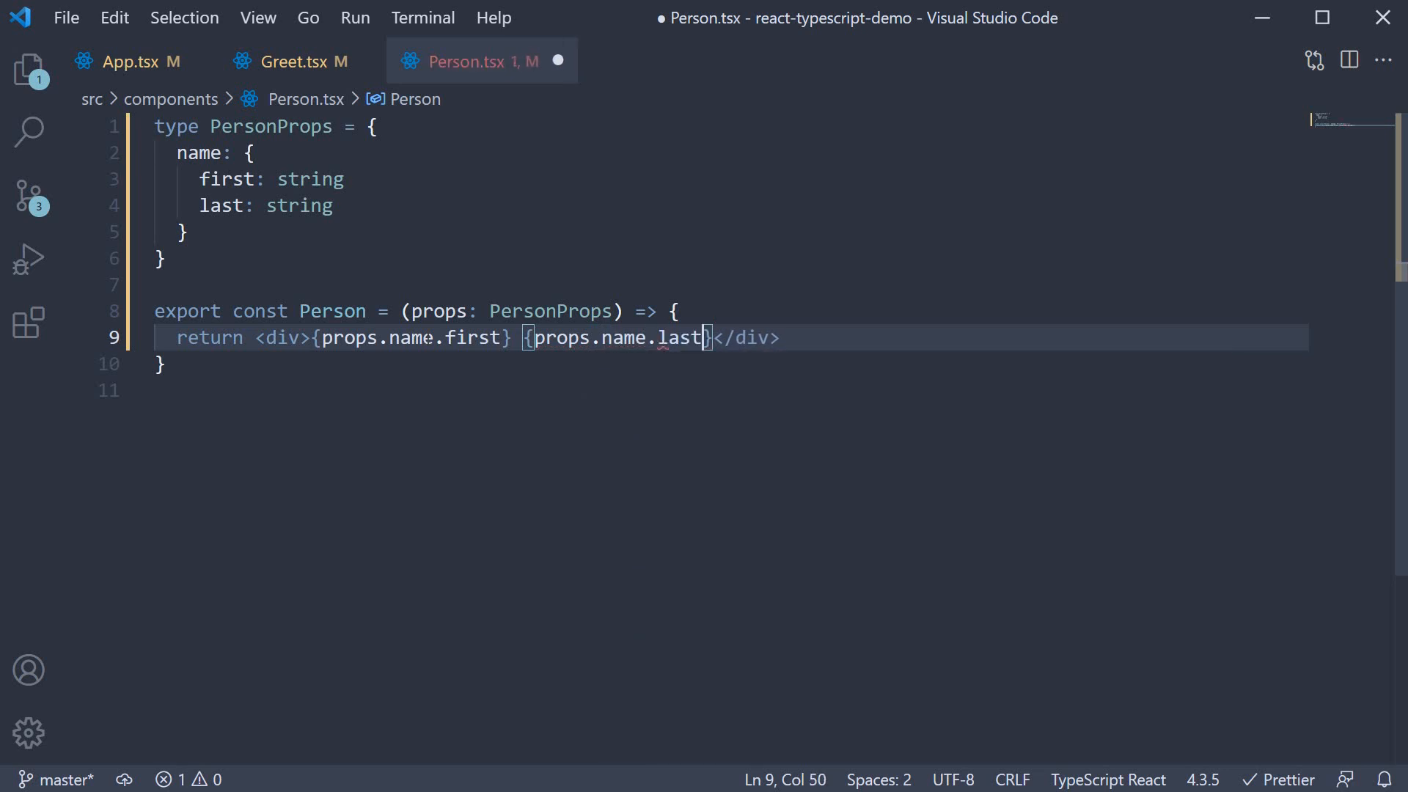
key("ctrl+s")
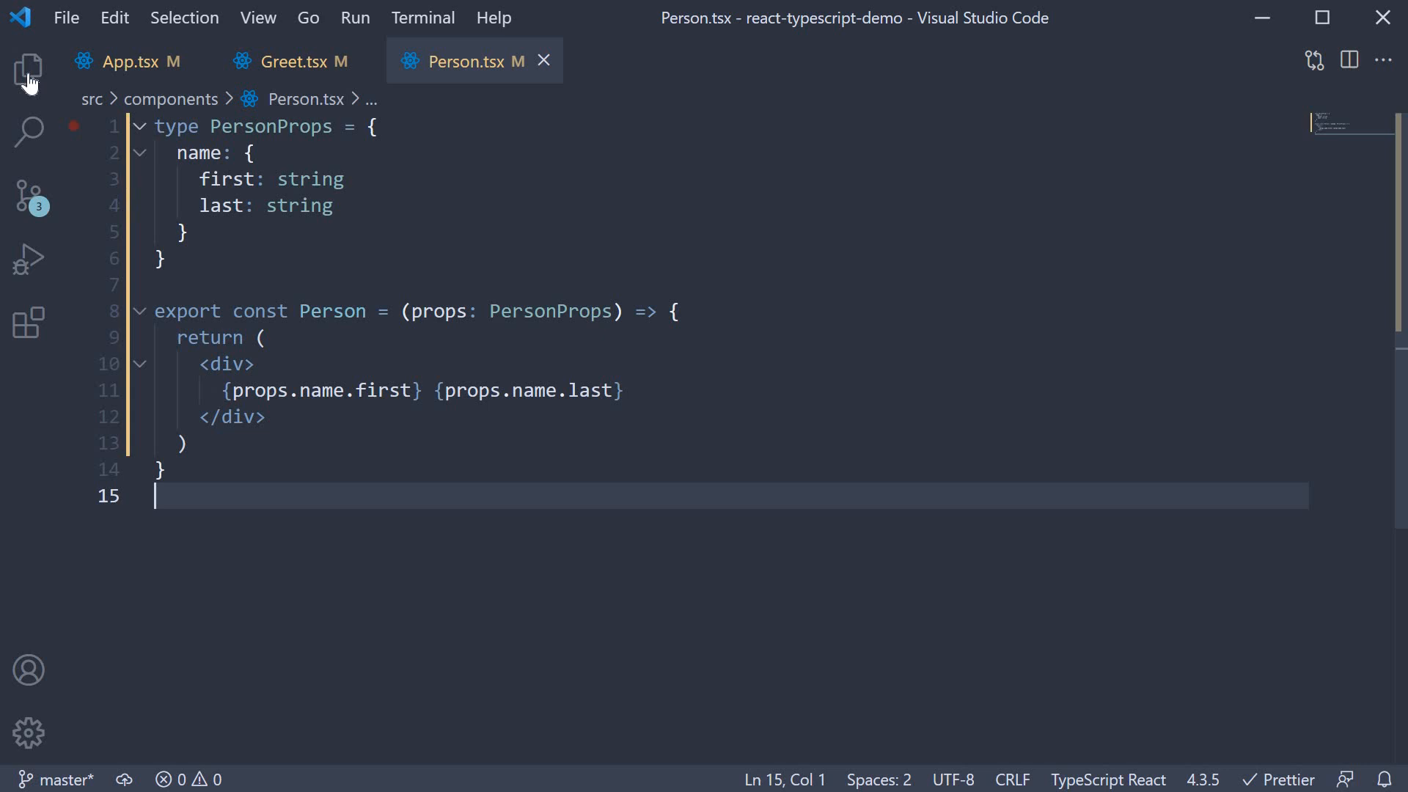
View PersonList.tsx with its three hardcoded hero headings, then return to App.tsx
left_click(28, 70)
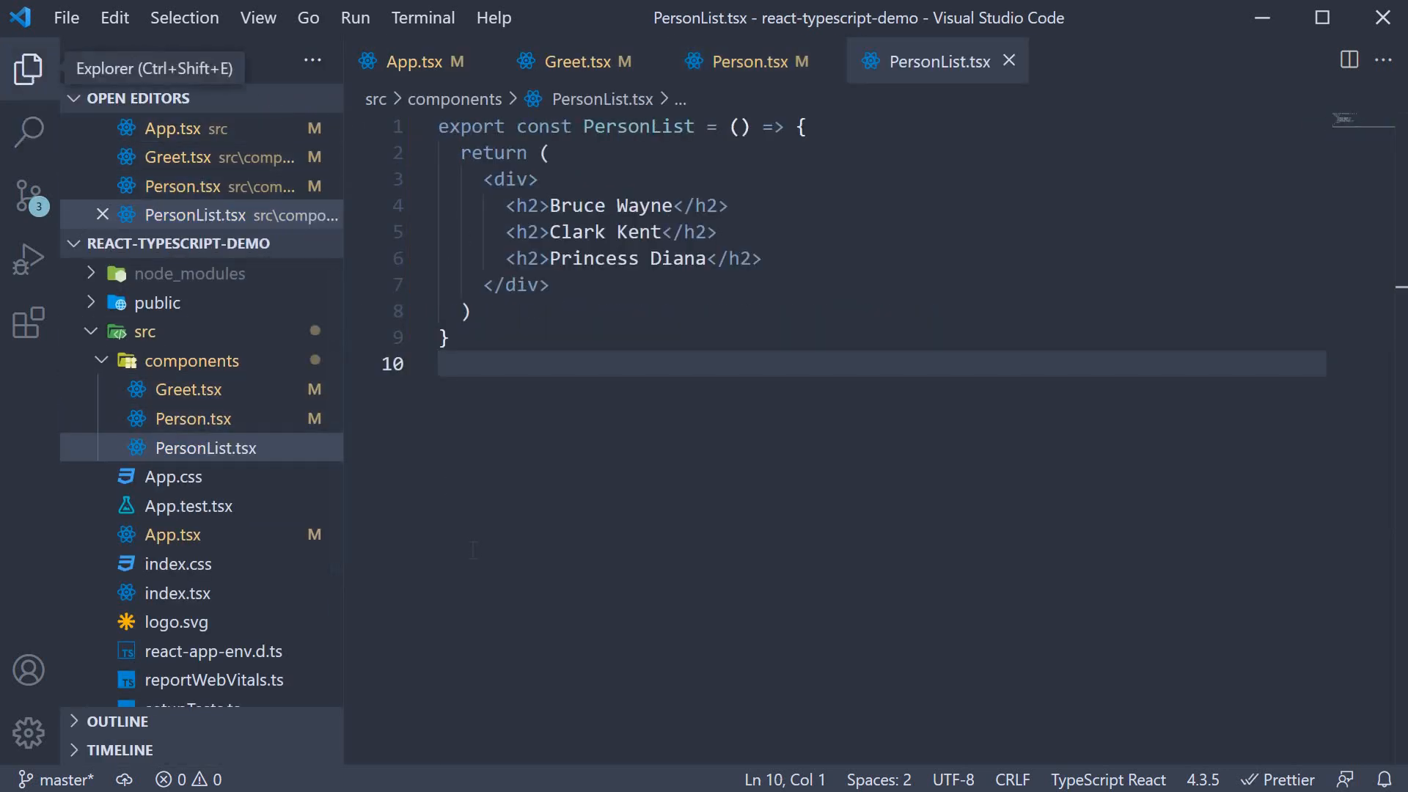
left_click(28, 69)
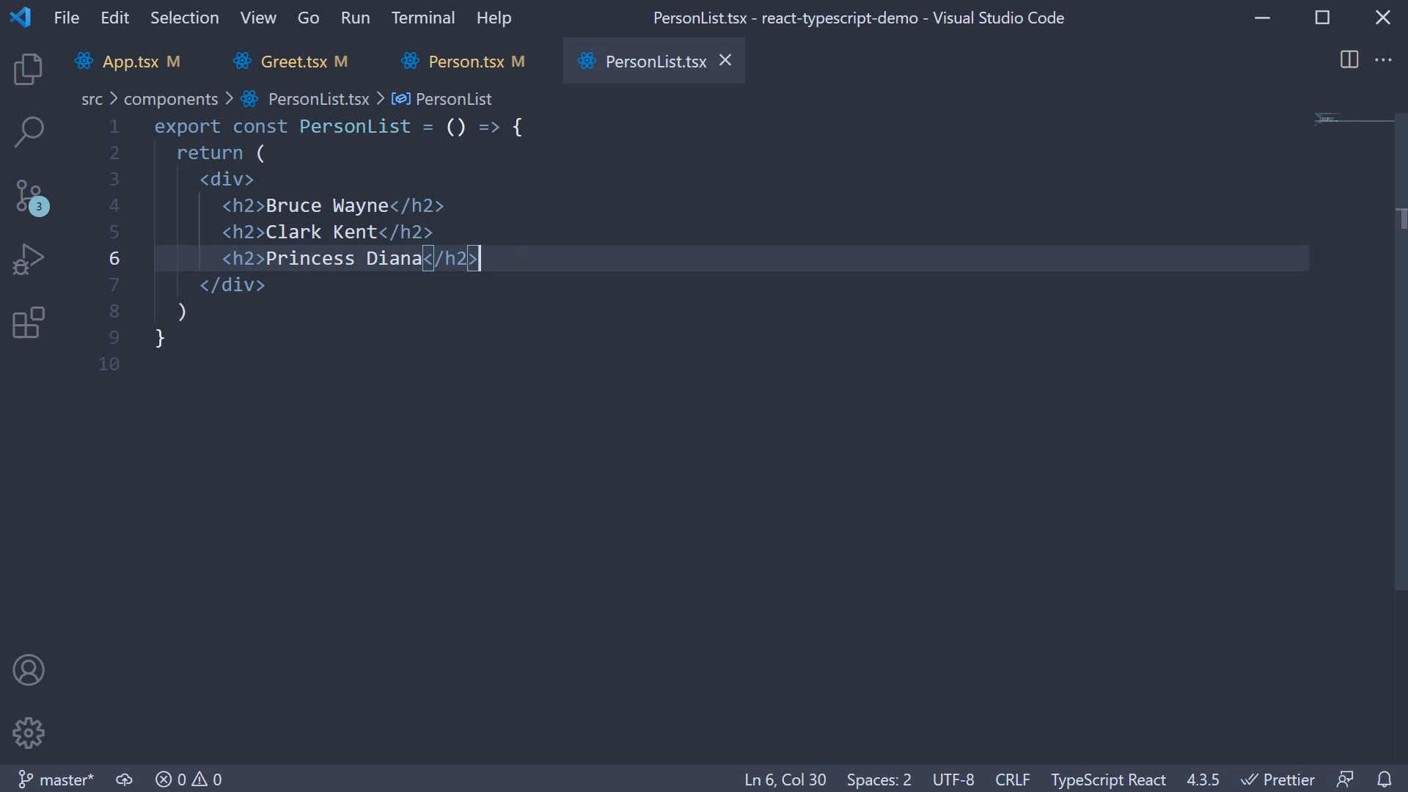
left_click(126, 62)
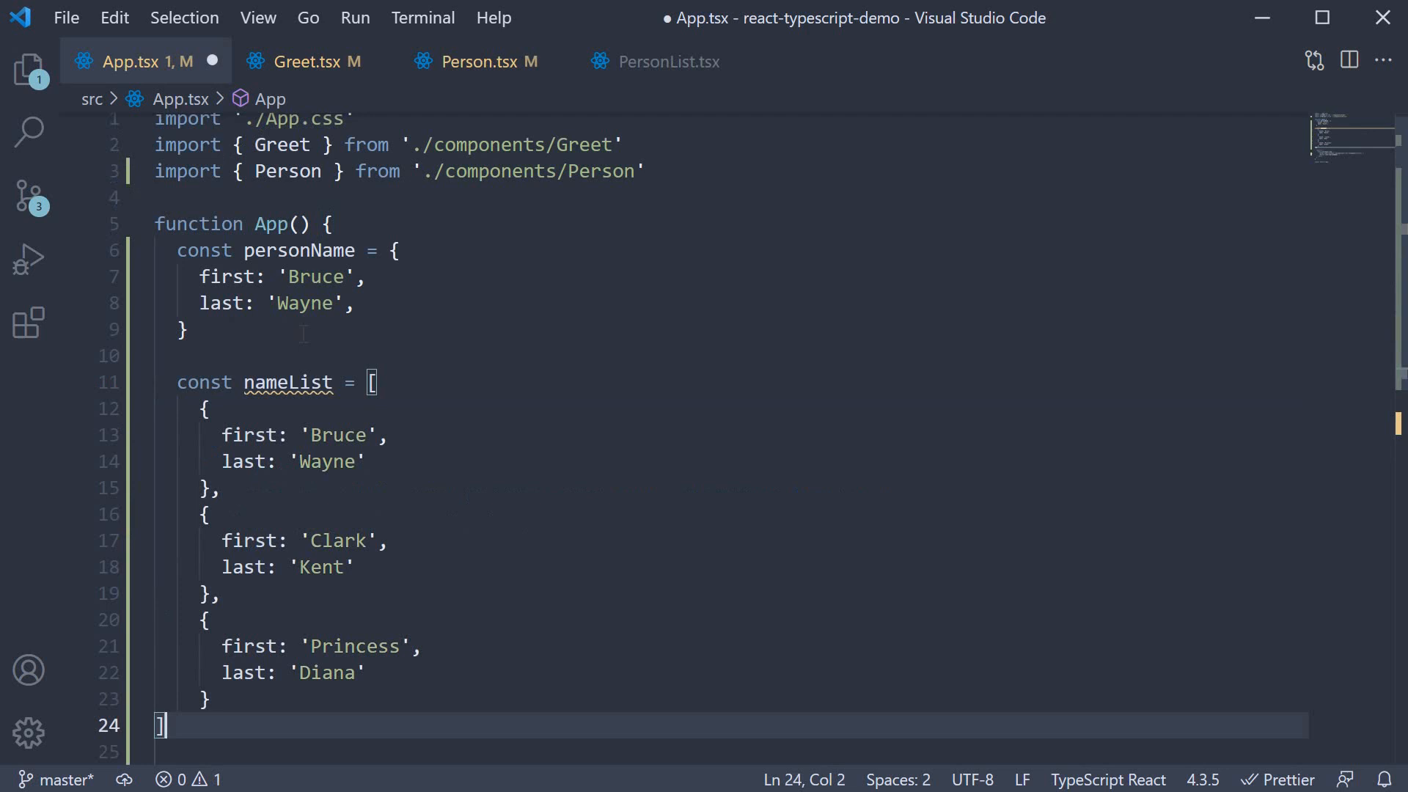
Add trailing commas to the Bruce Wayne, Clark Kent and Princess Diana entries of nameList
scroll("down", 3)
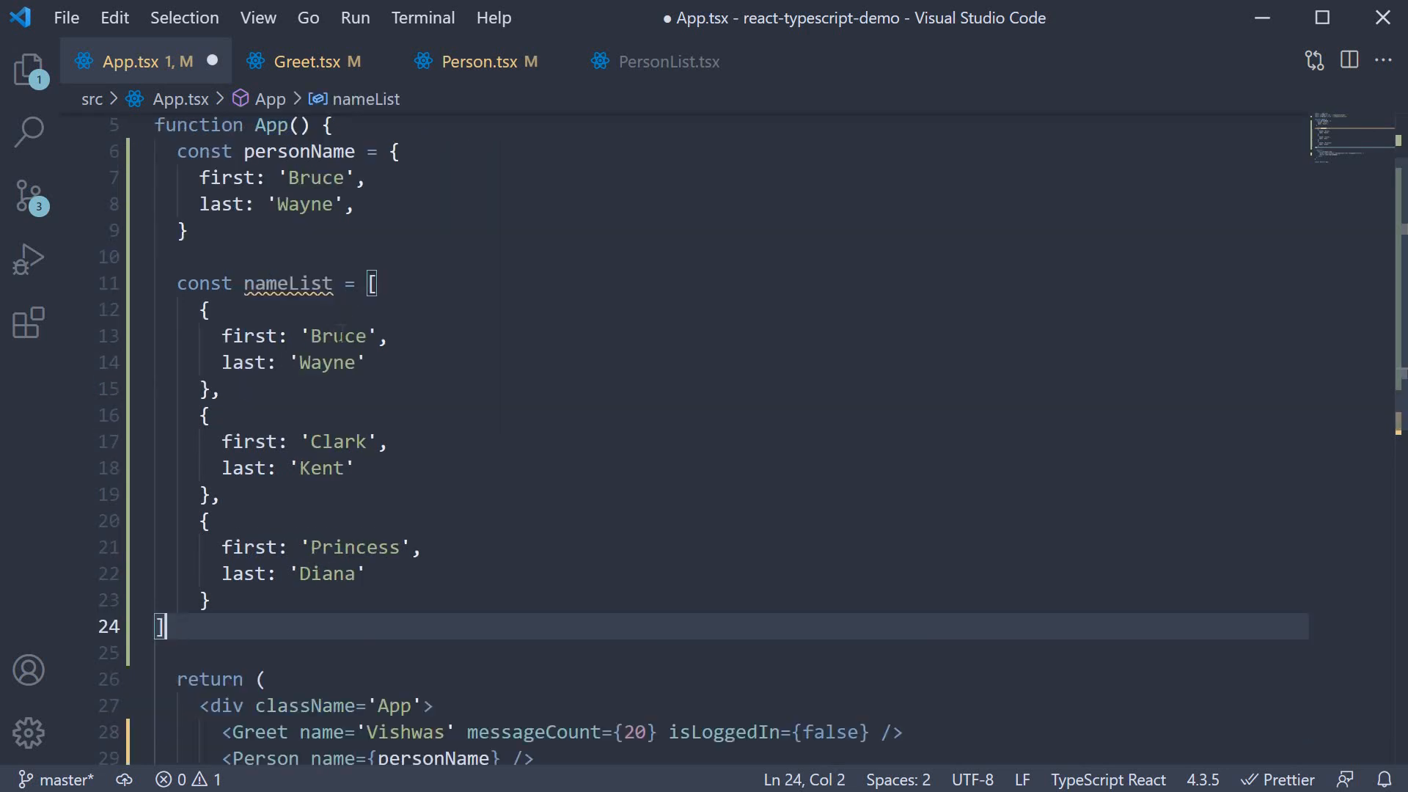
left_click(259, 334)
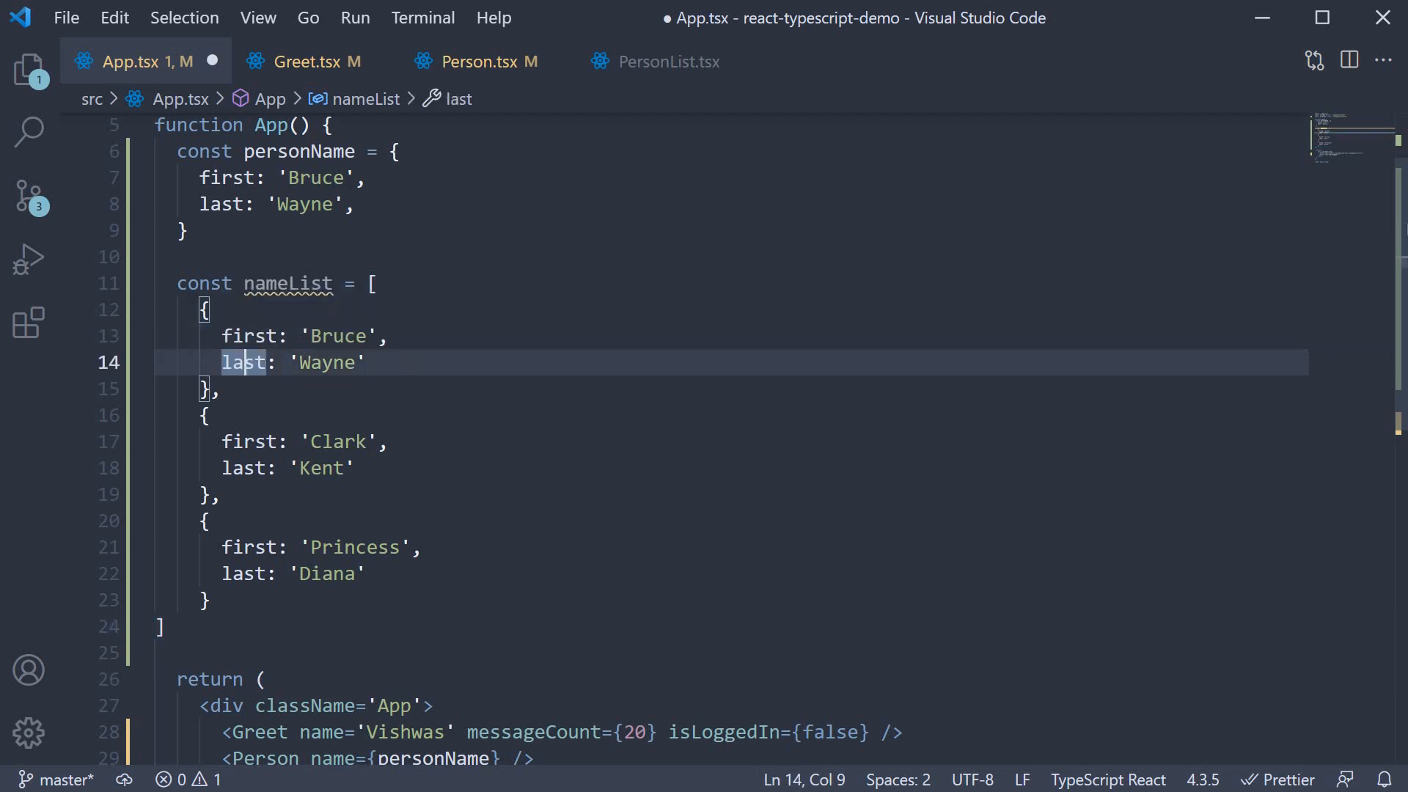
left_click(366, 363)
type("<")
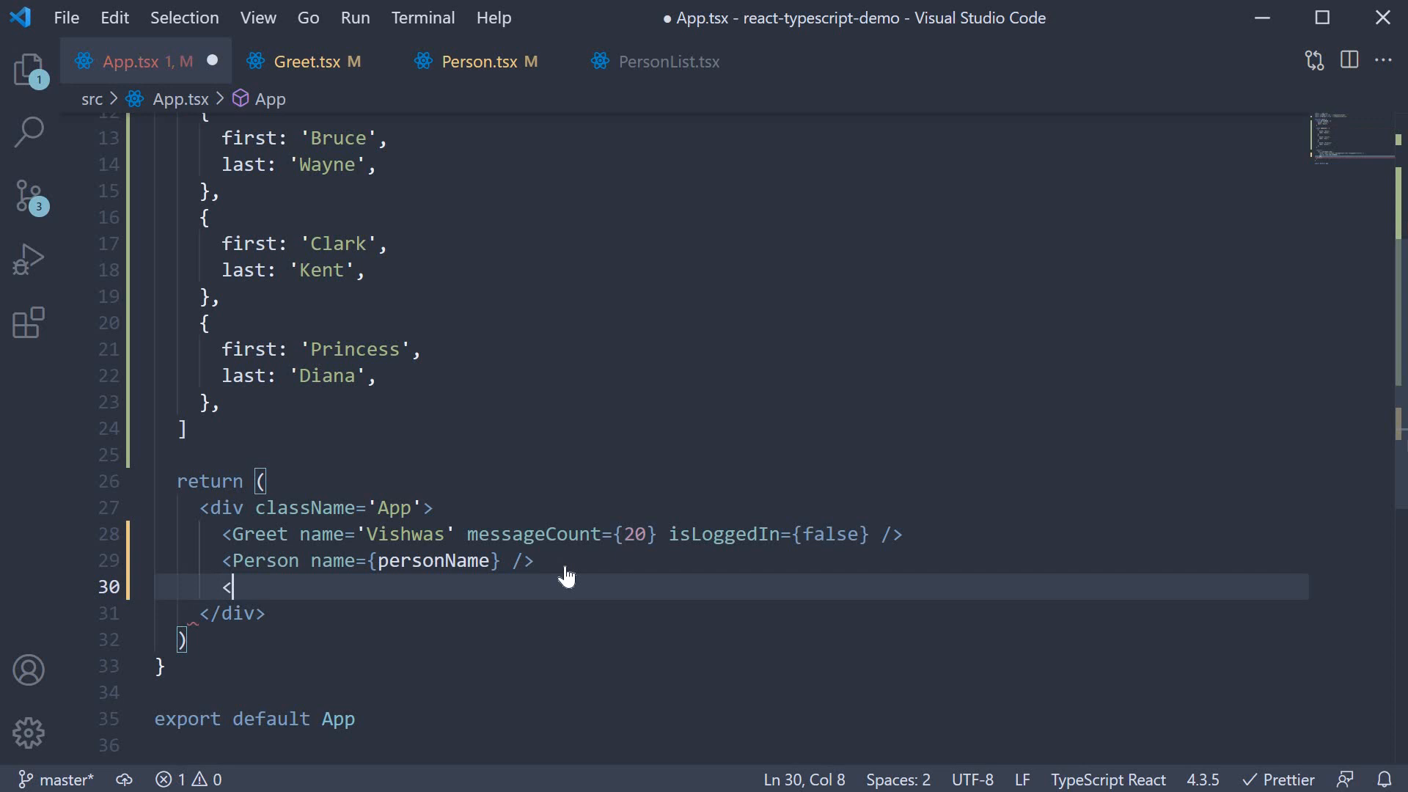
Add <PersonList names={nameList} /> to App's JSX with the auto-imported component
type("Person")
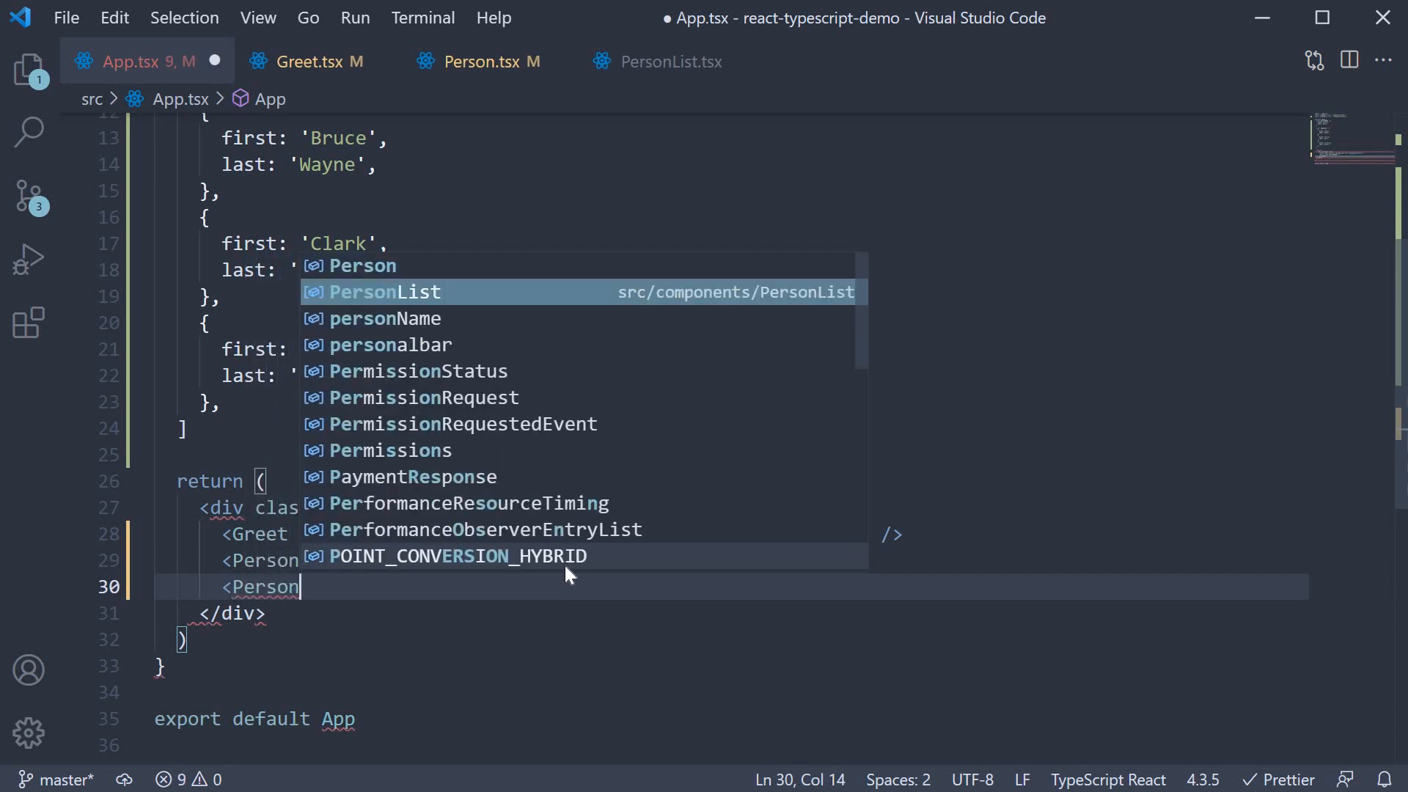
key("Enter")
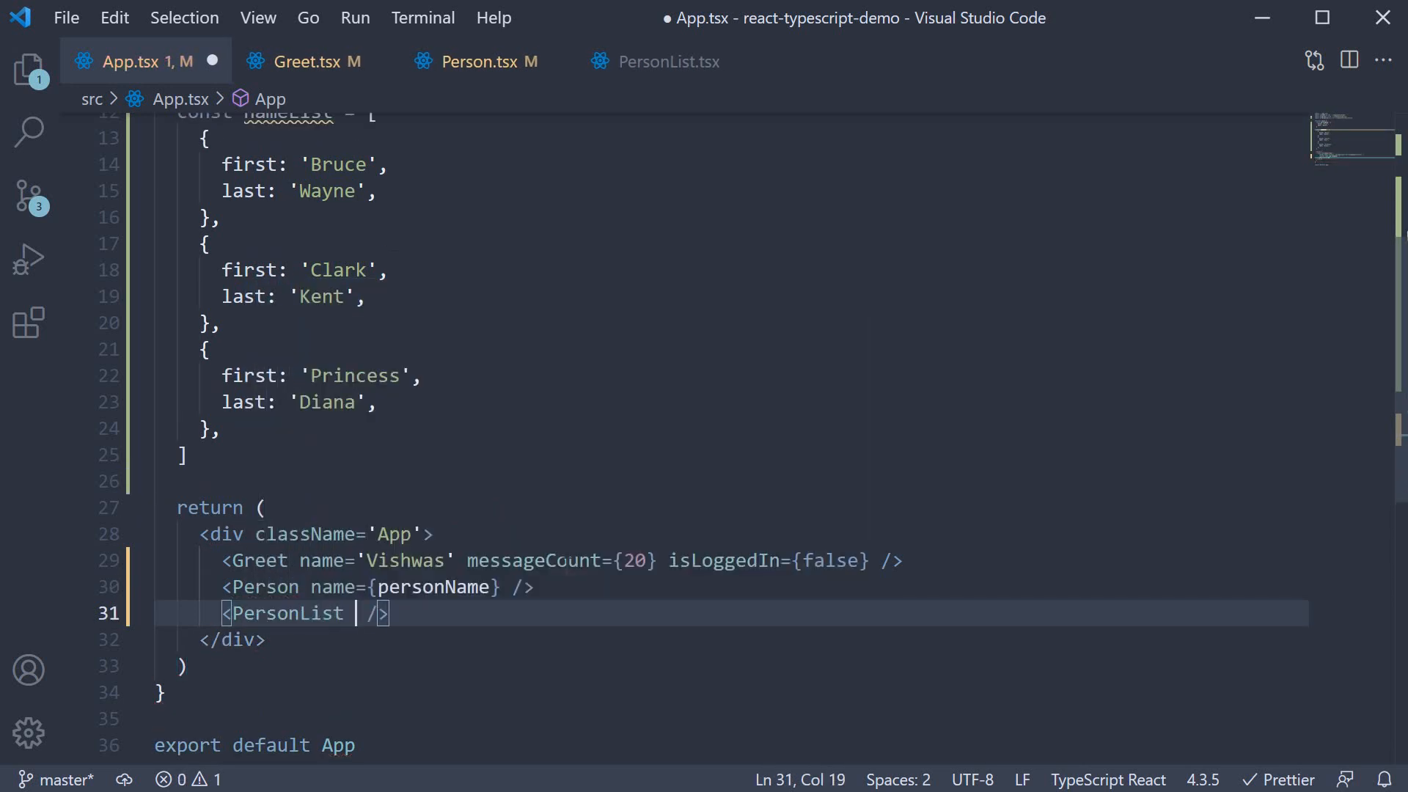
type("names=")
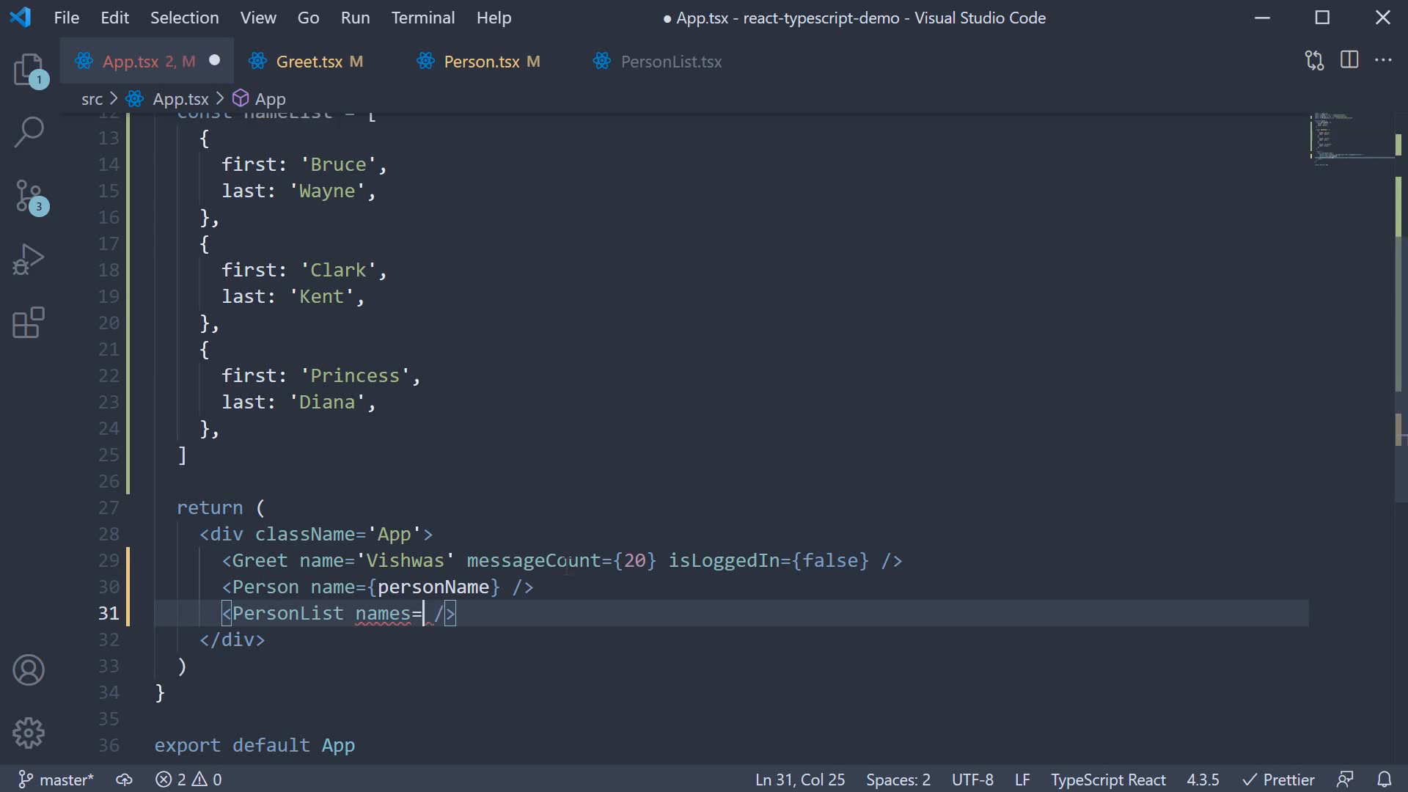
type("{nameList")
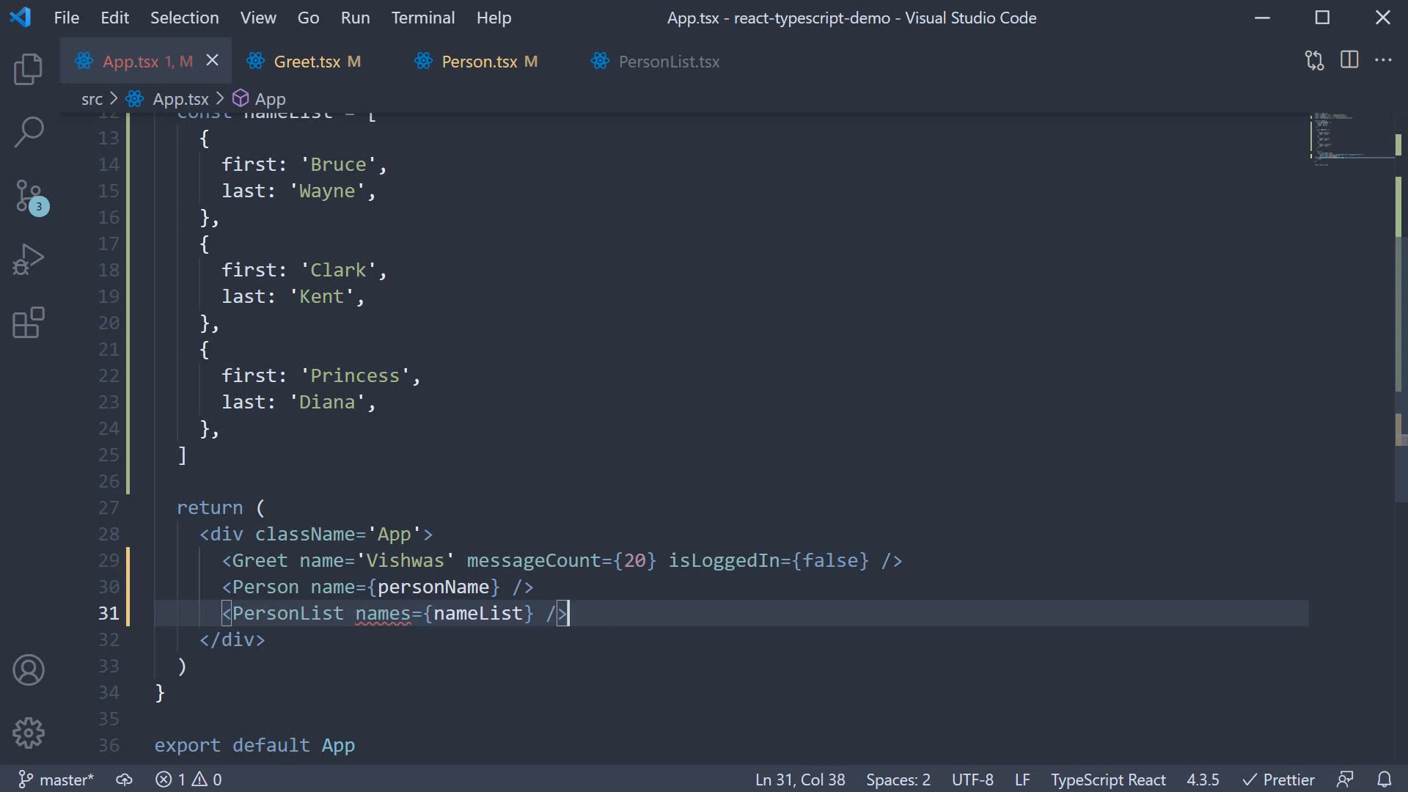
mouse_move(630, 107)
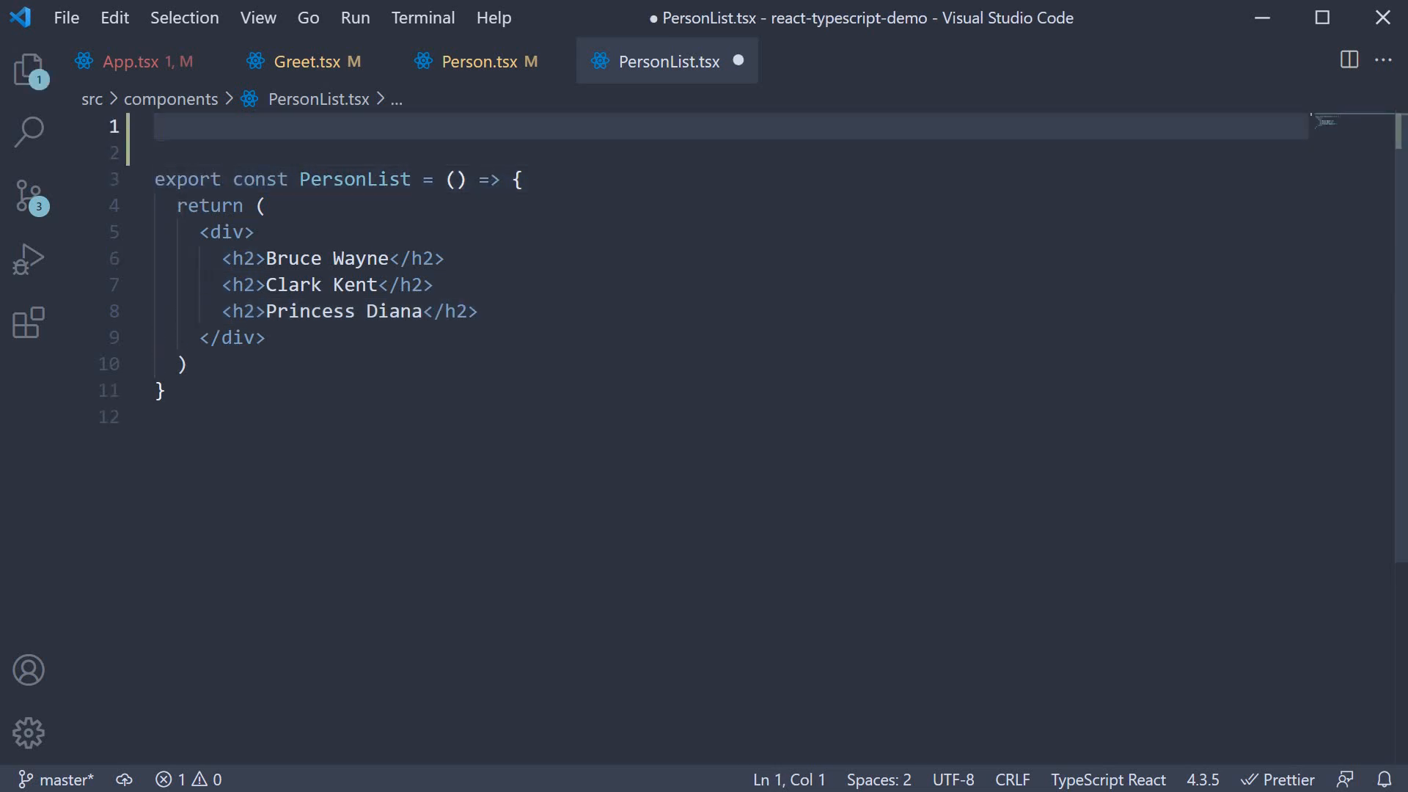
Declare type PersonsListProps with a names property typed as an array of objects
type("t")
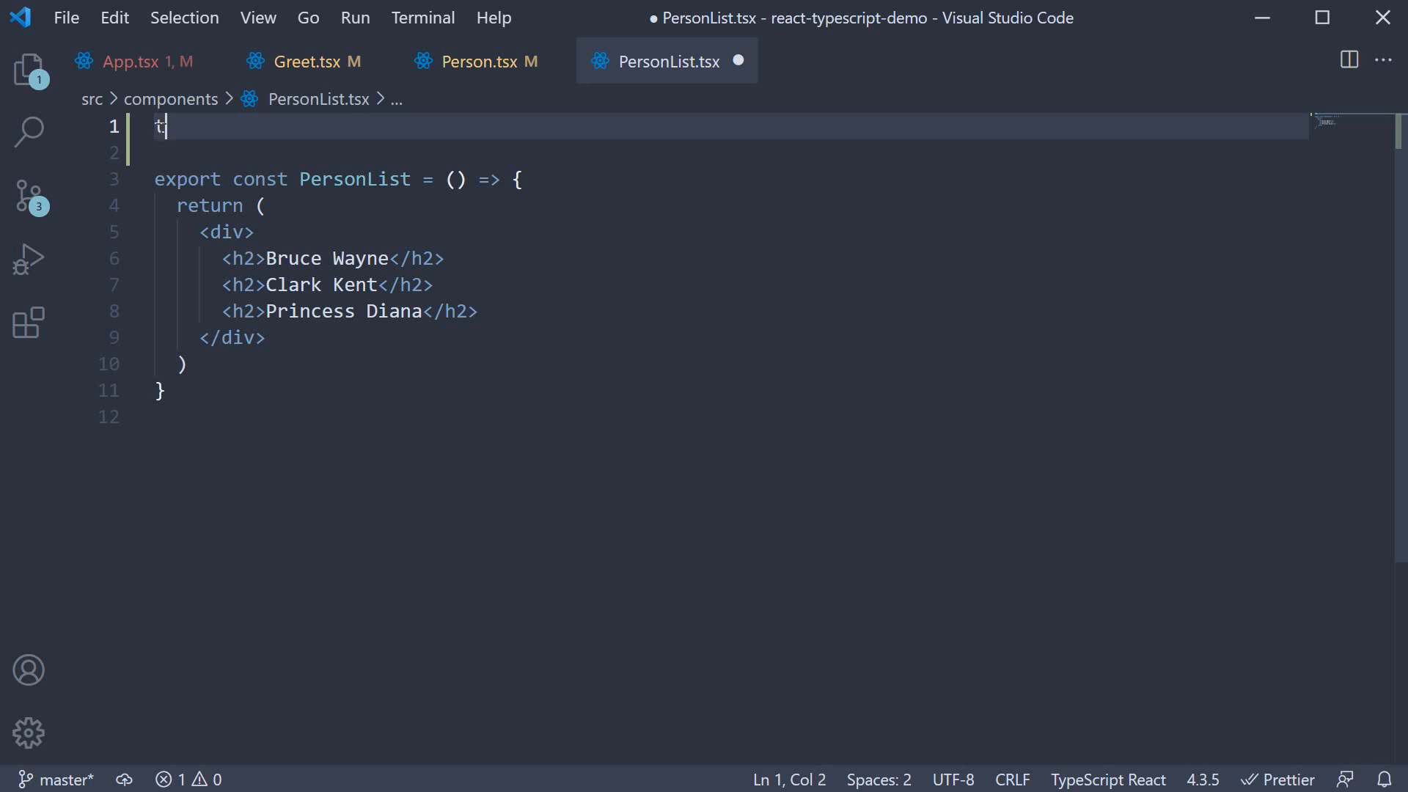
type("ype Persons")
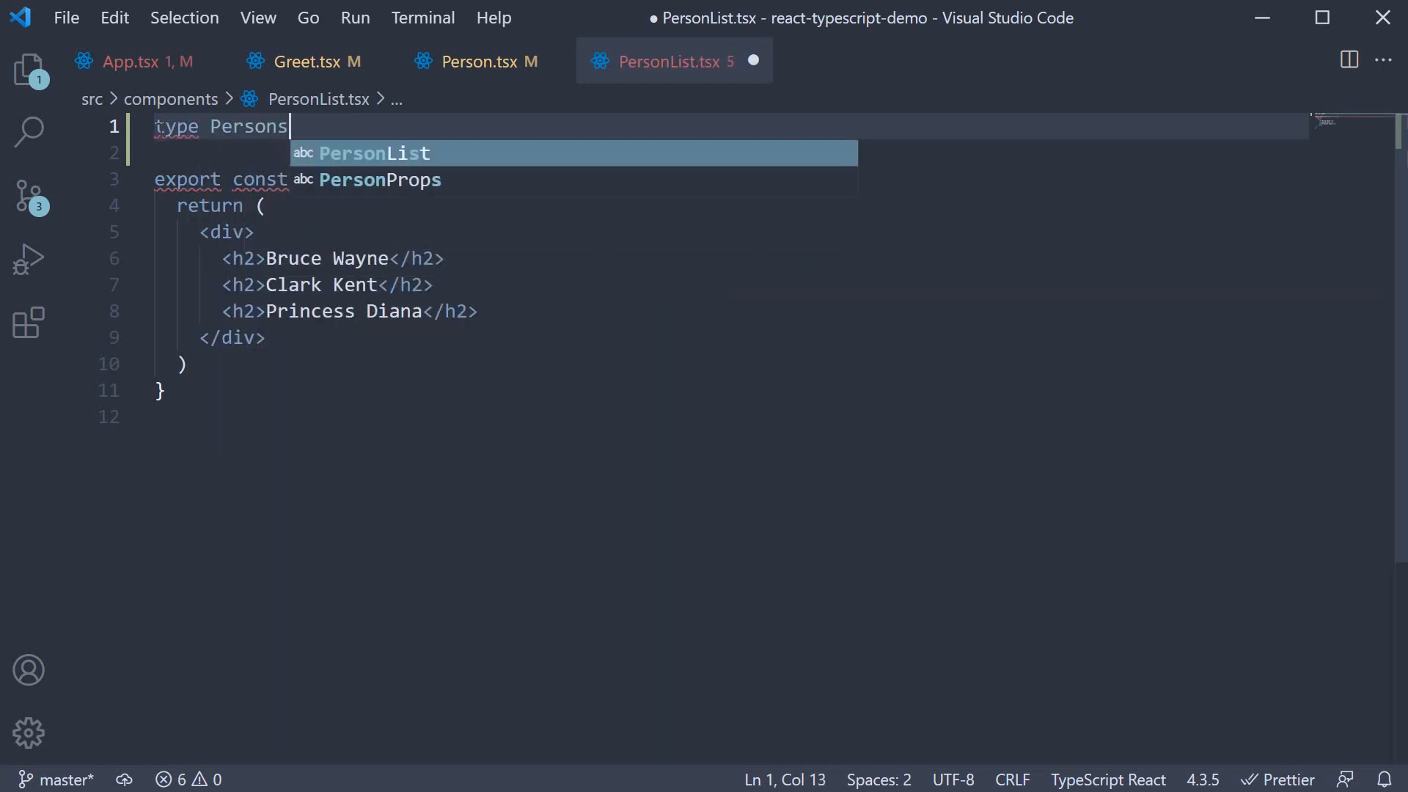
type("ListProp")
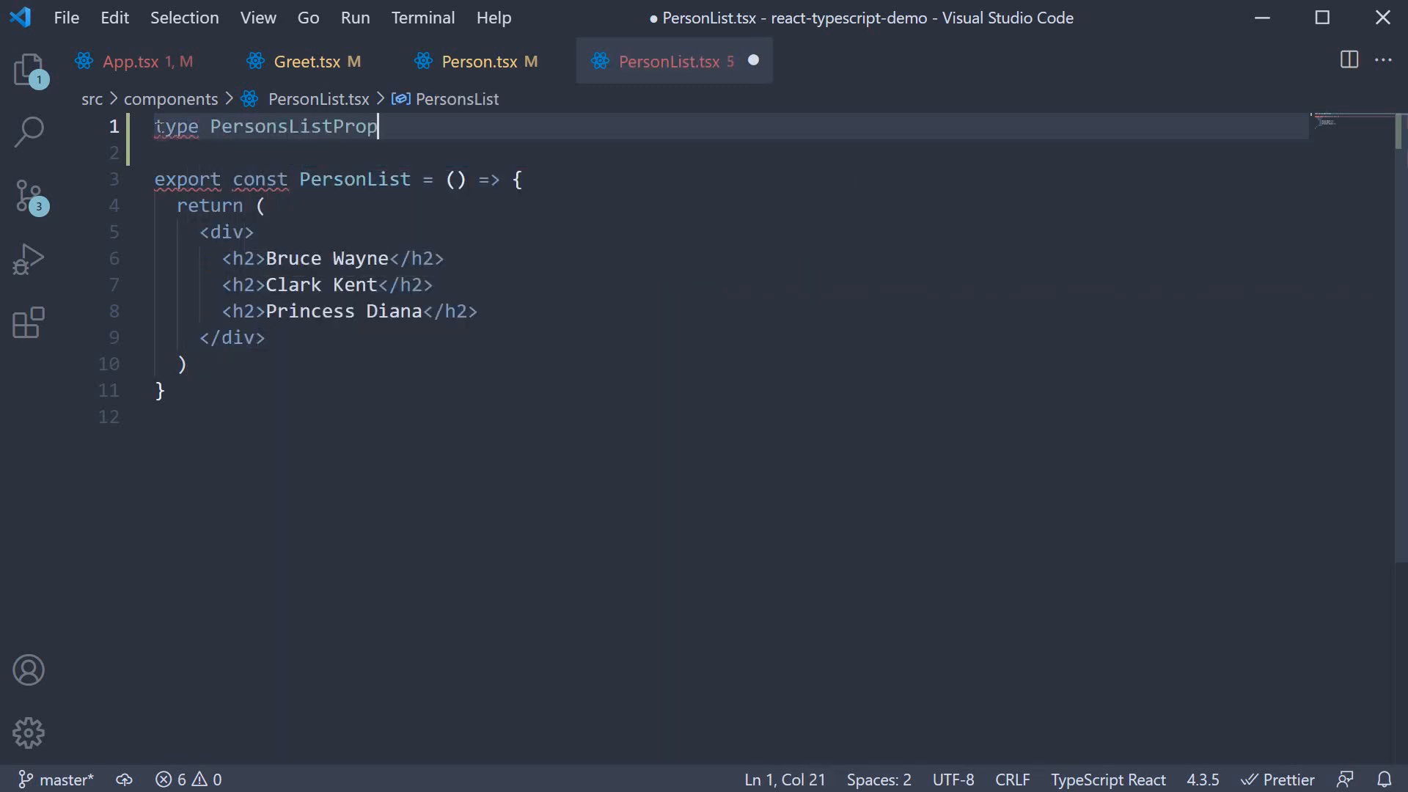
type("s = {")
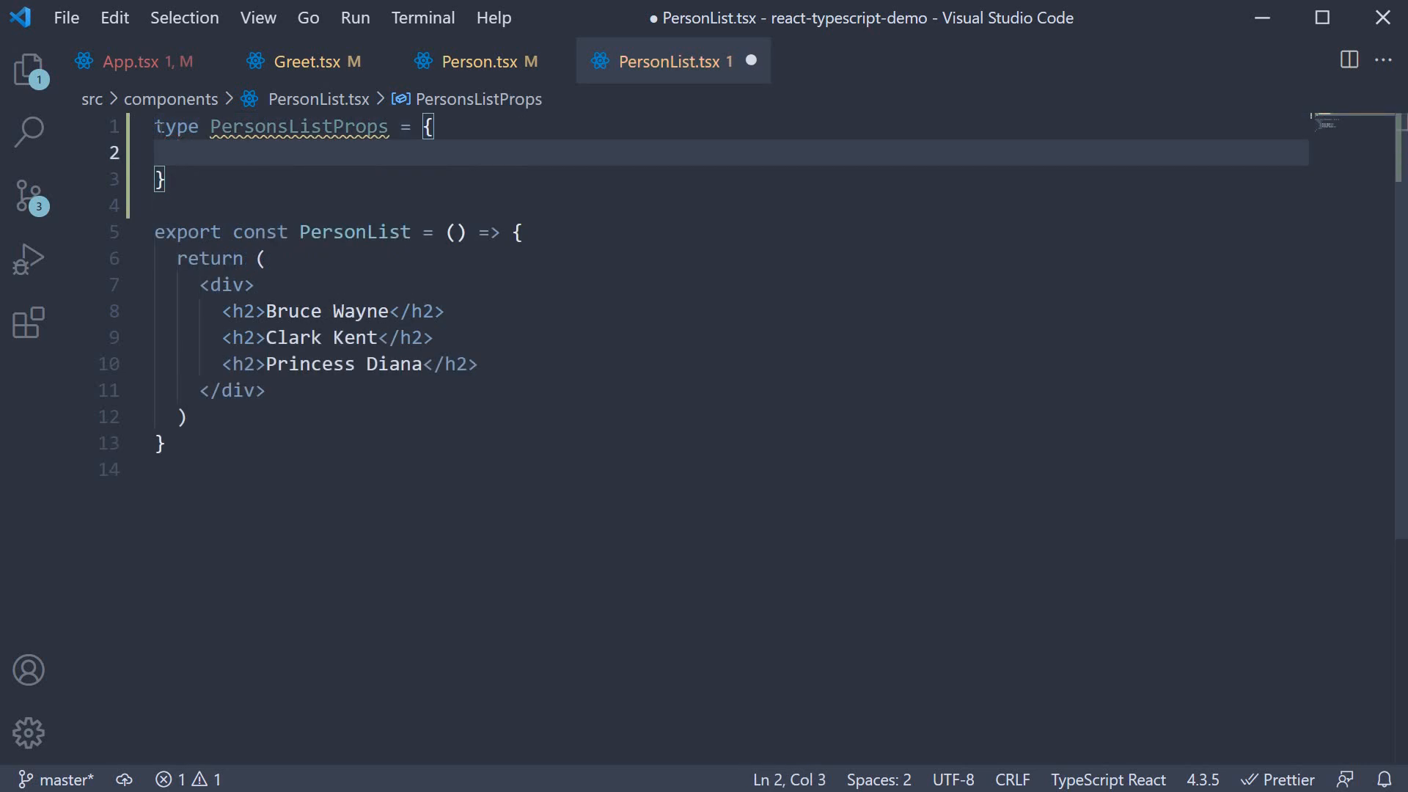
type("names")
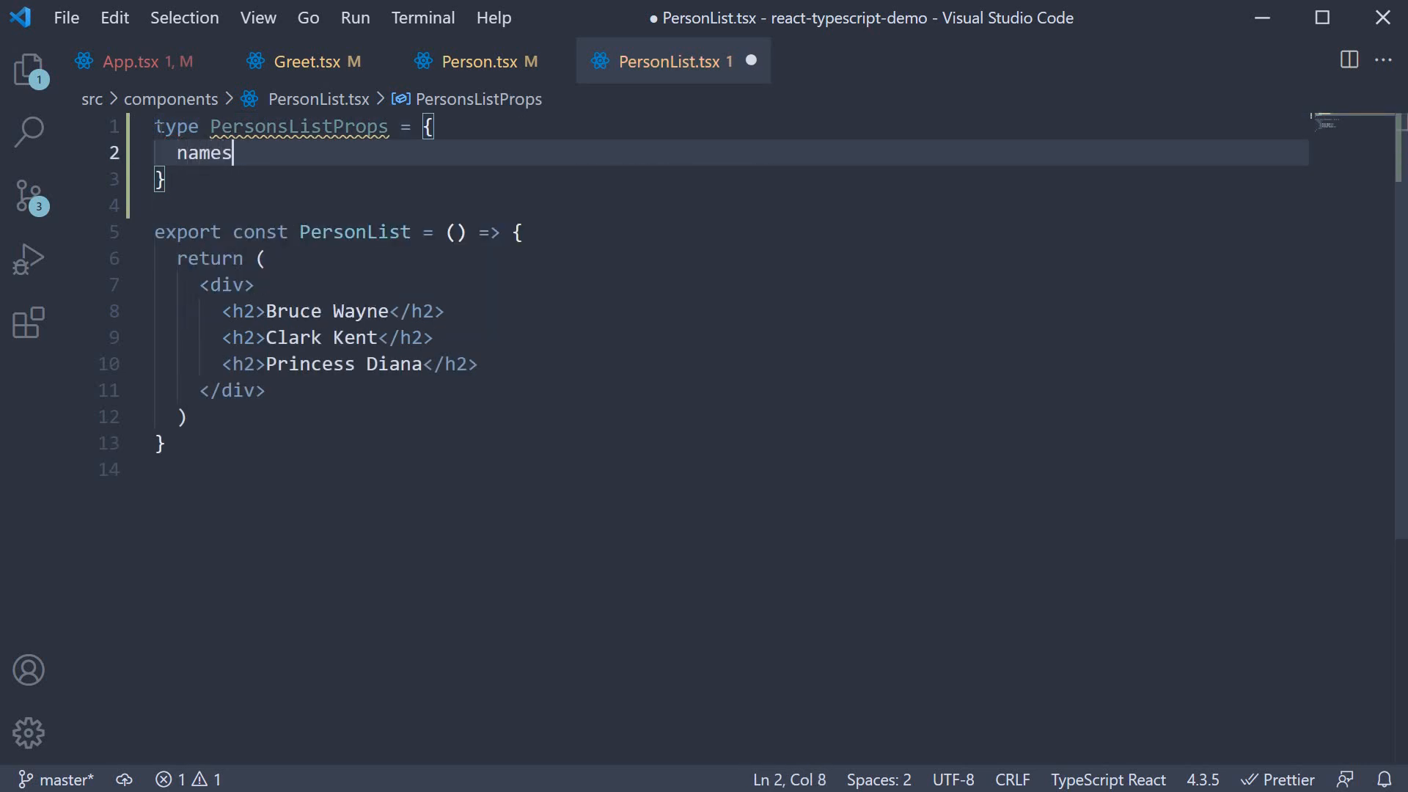
type(":")
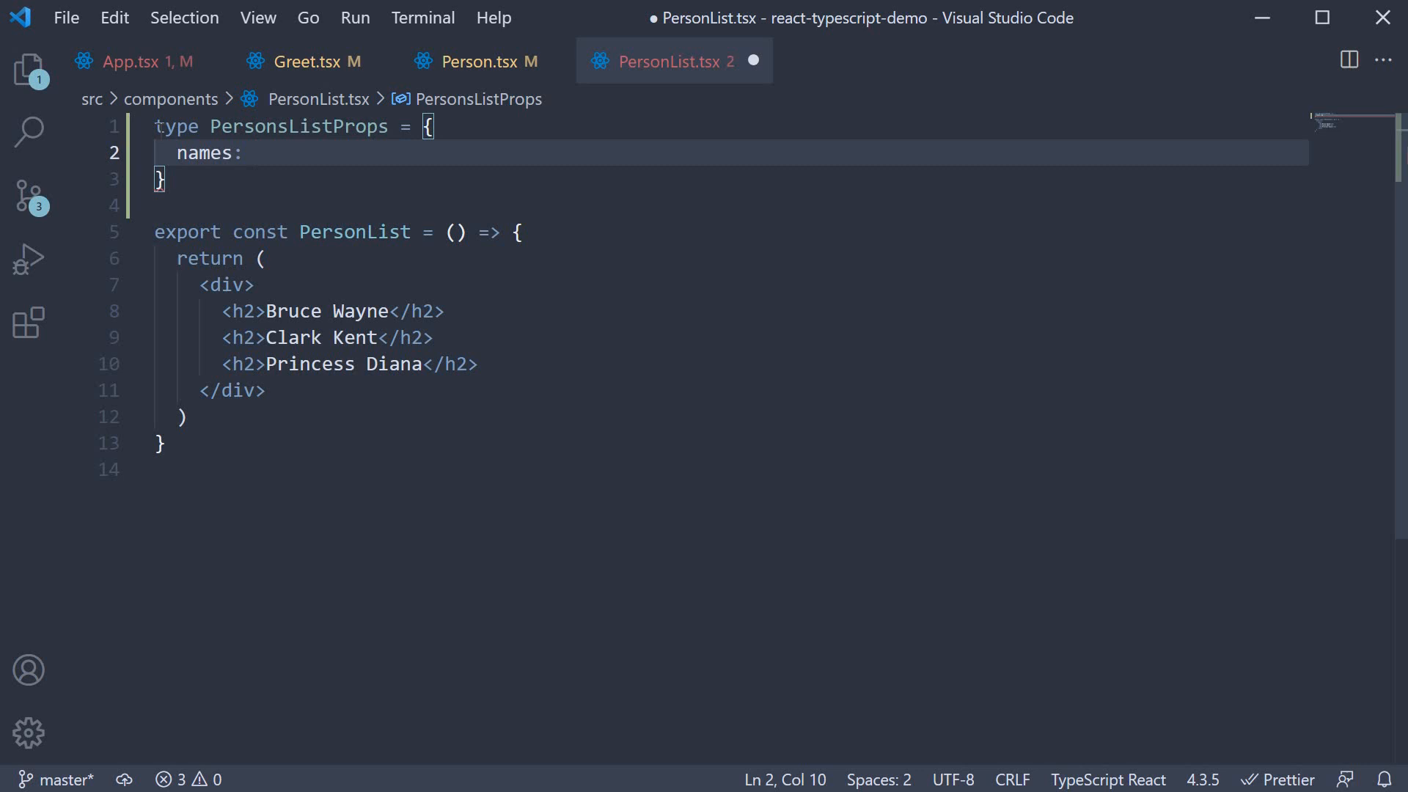
type("{}")
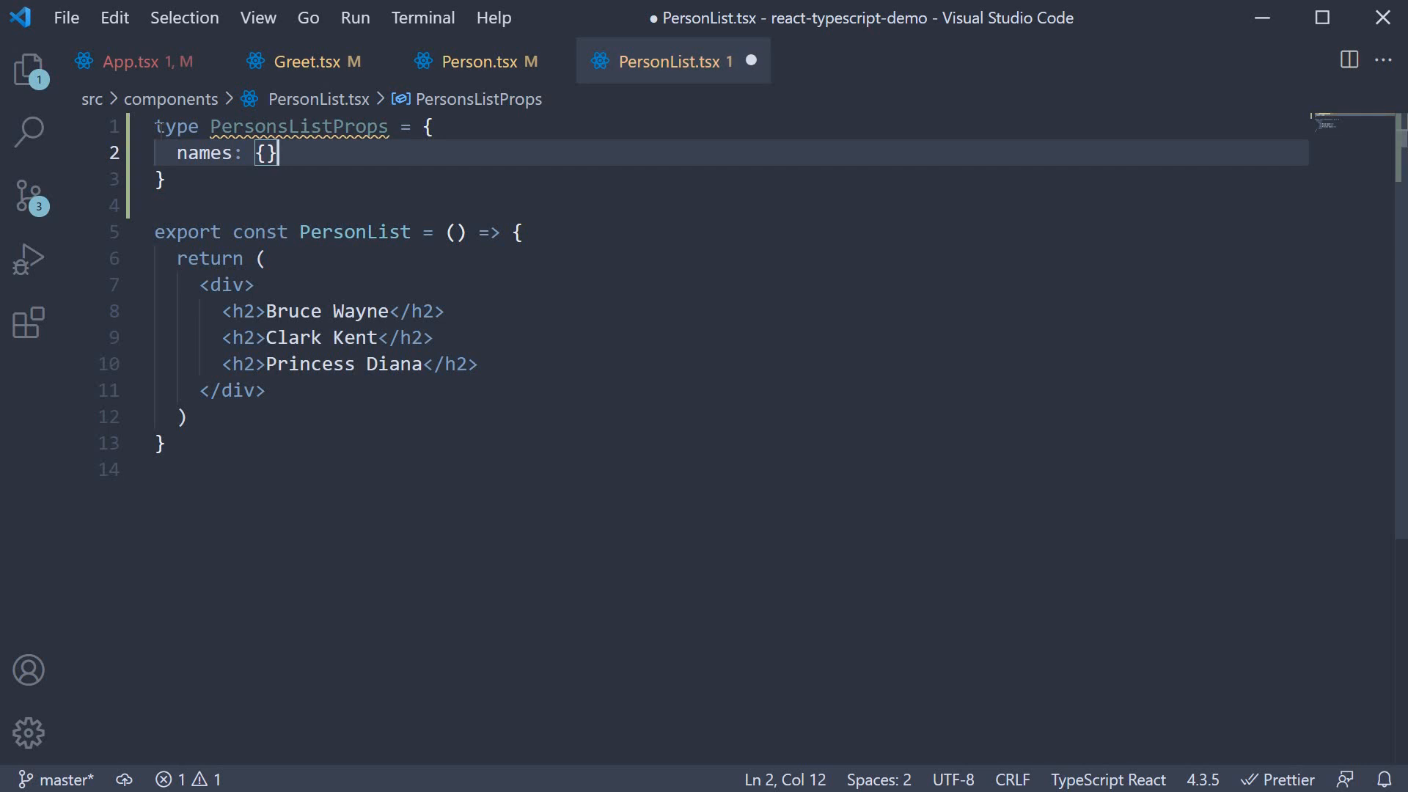
type("[]")
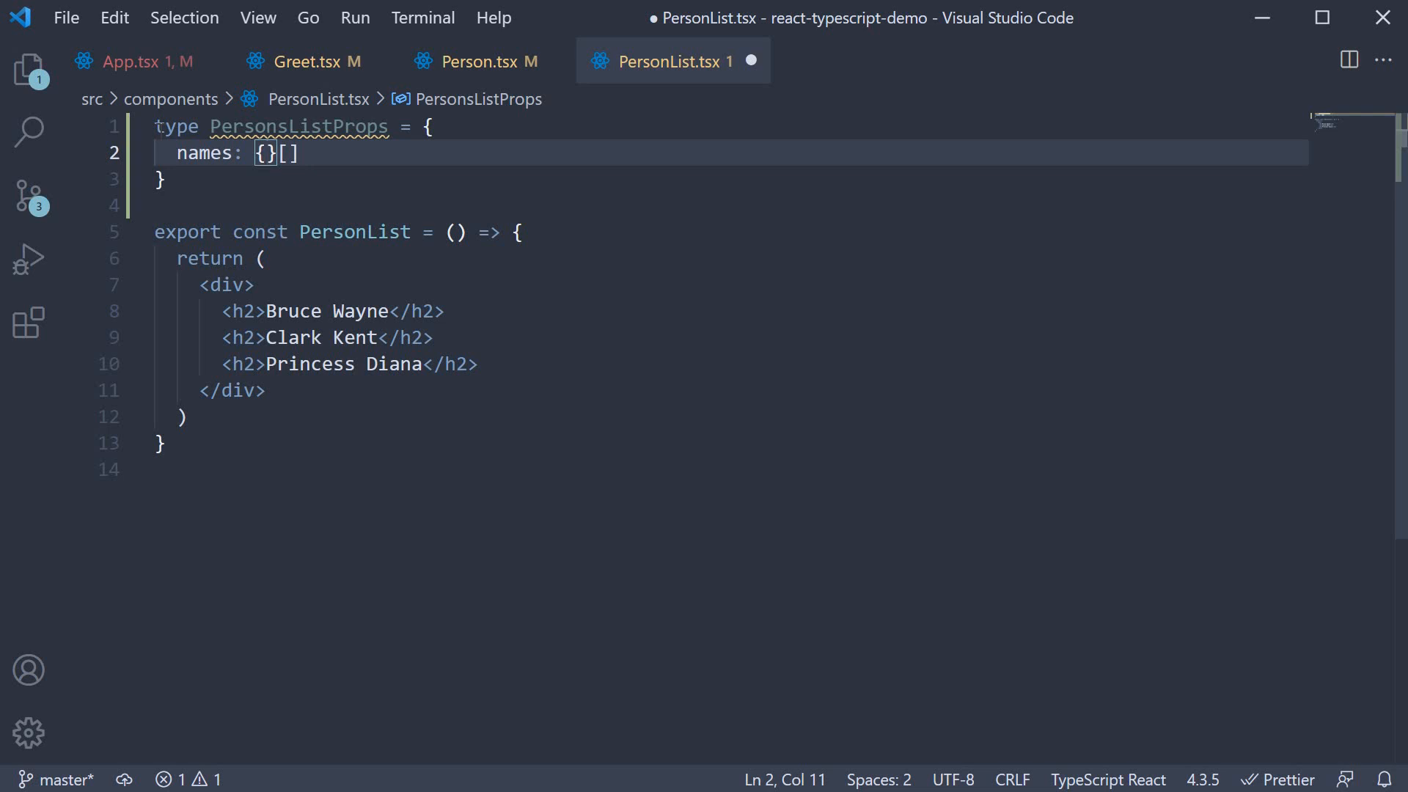
Give each names object first: string and last: string fields
type("first:")
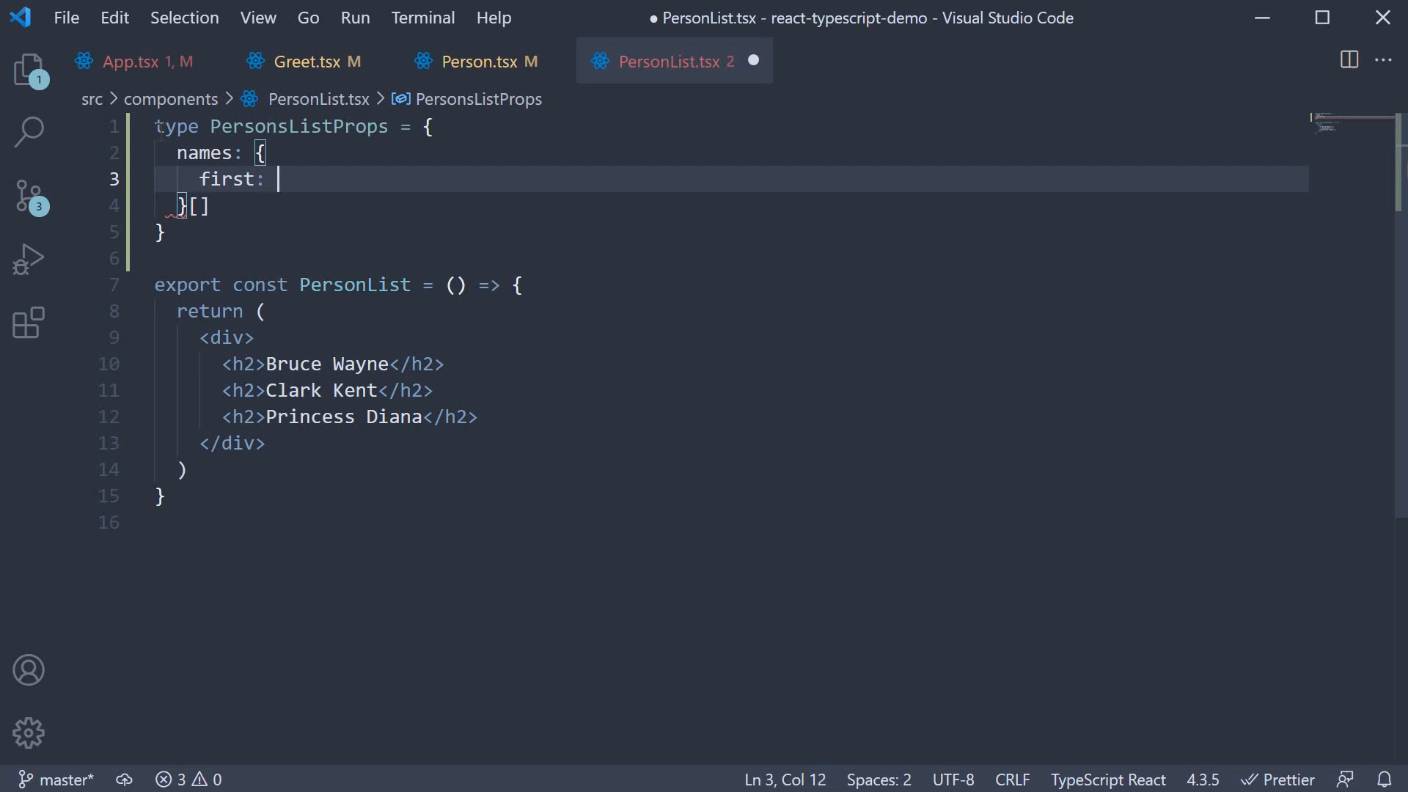
type("string")
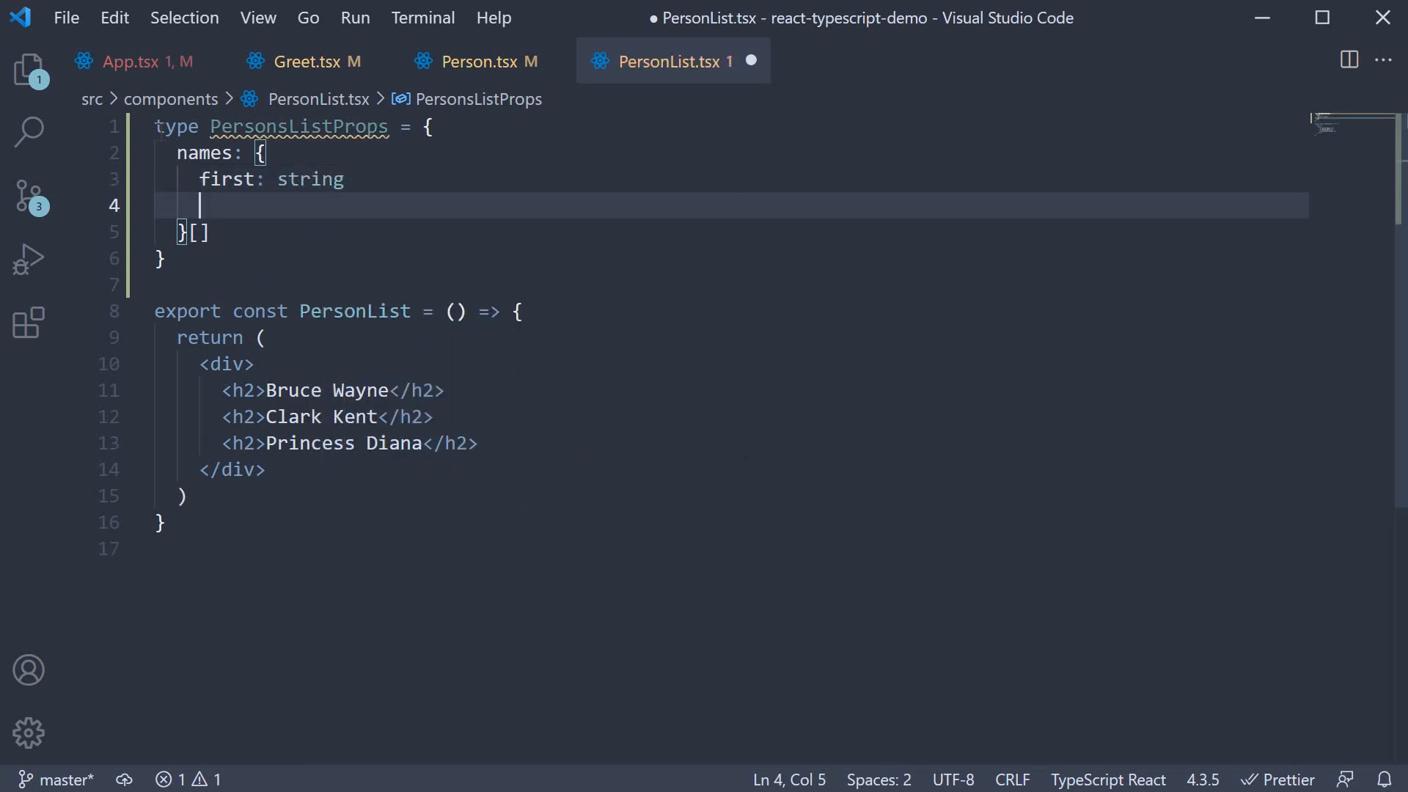
type("last: string")
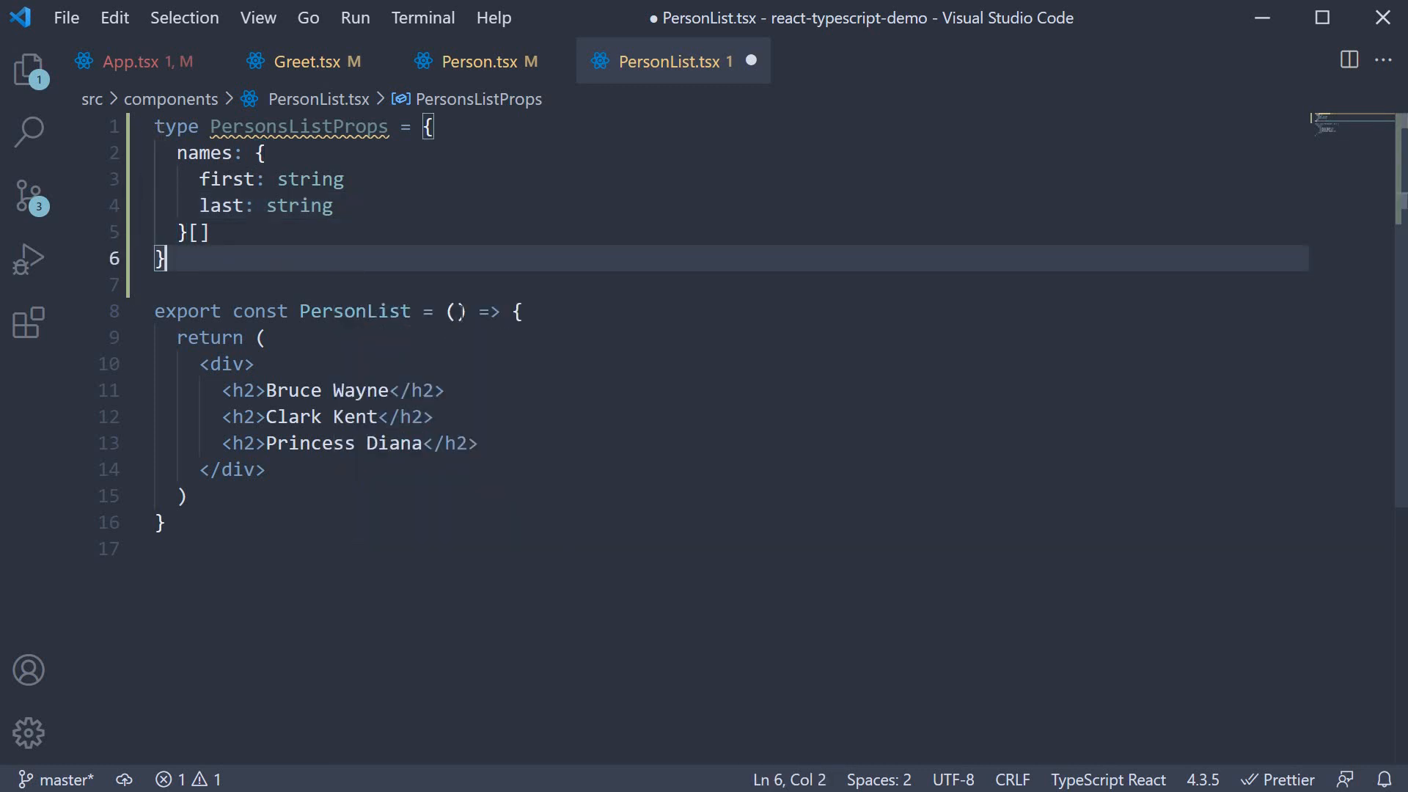
left_click(457, 311)
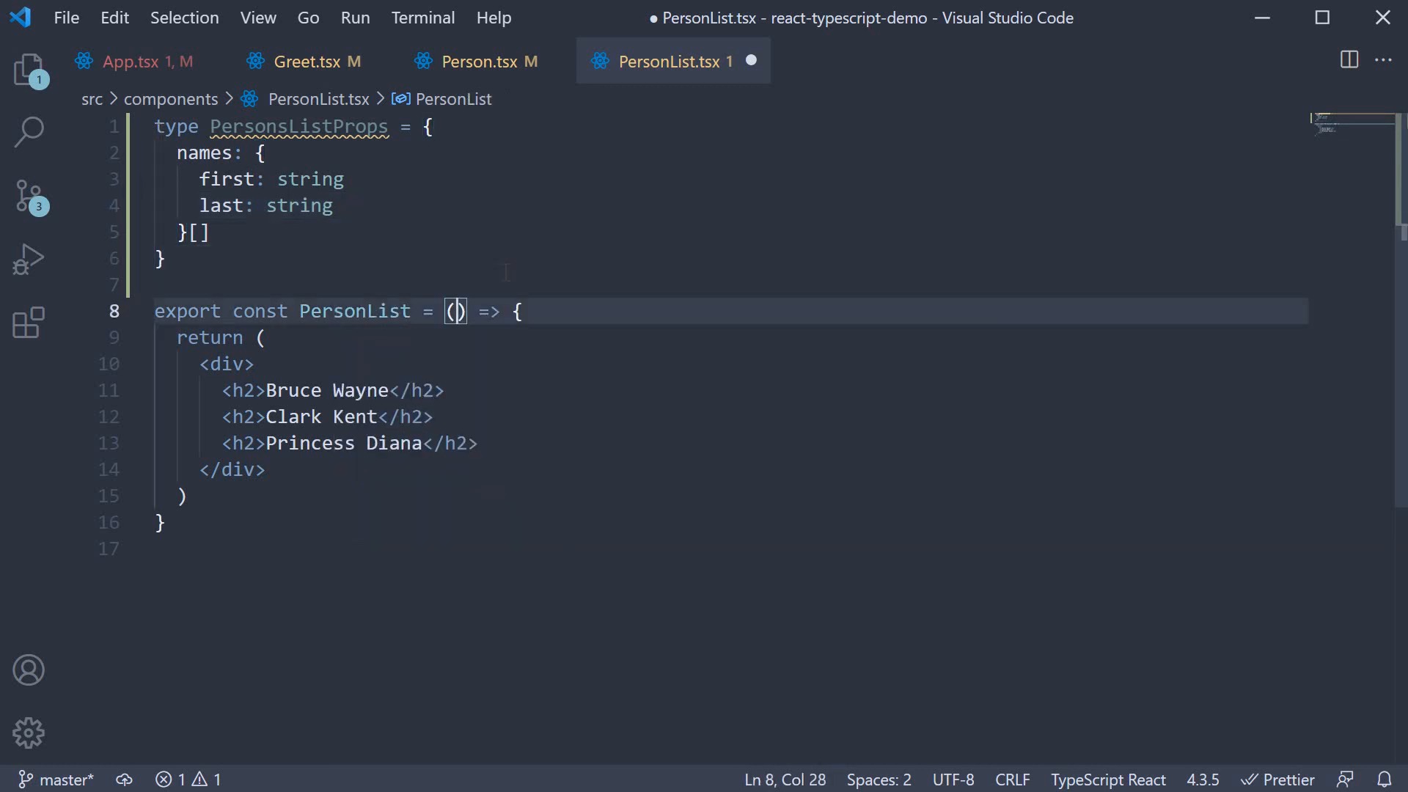
Type PersonList's parameter as props: PersonsListProps and select the three hardcoded headings
type("props:")
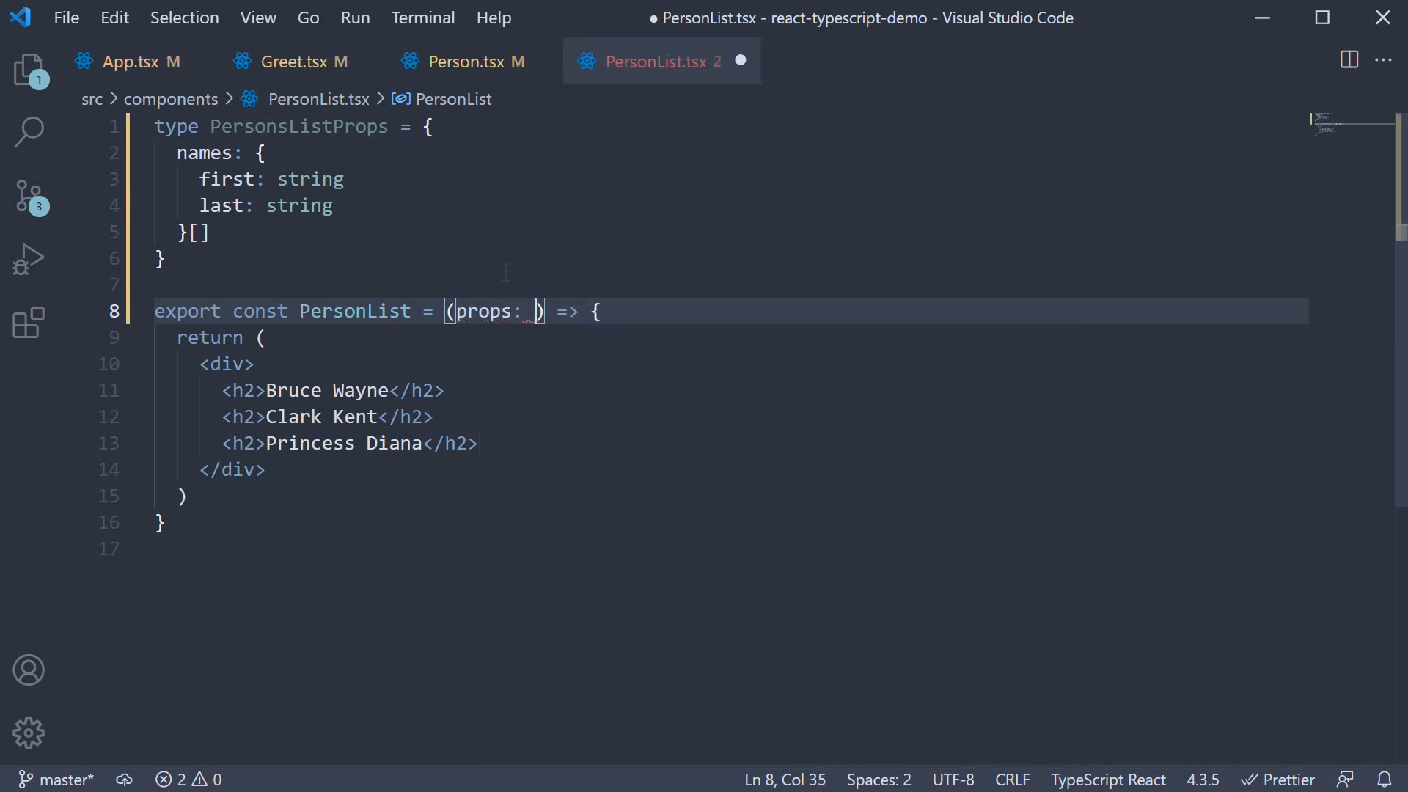
type("PersonsListProps")
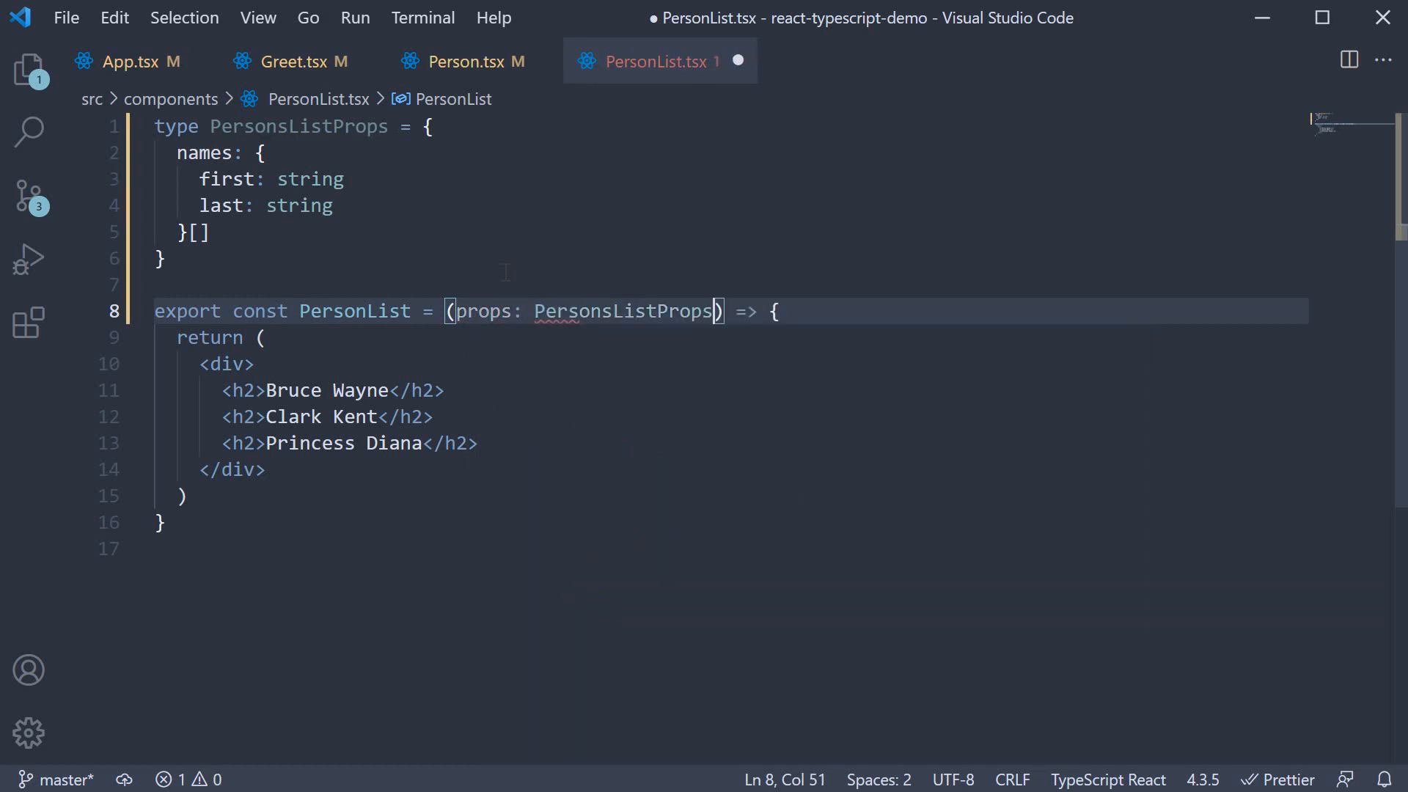
left_click(225, 390)
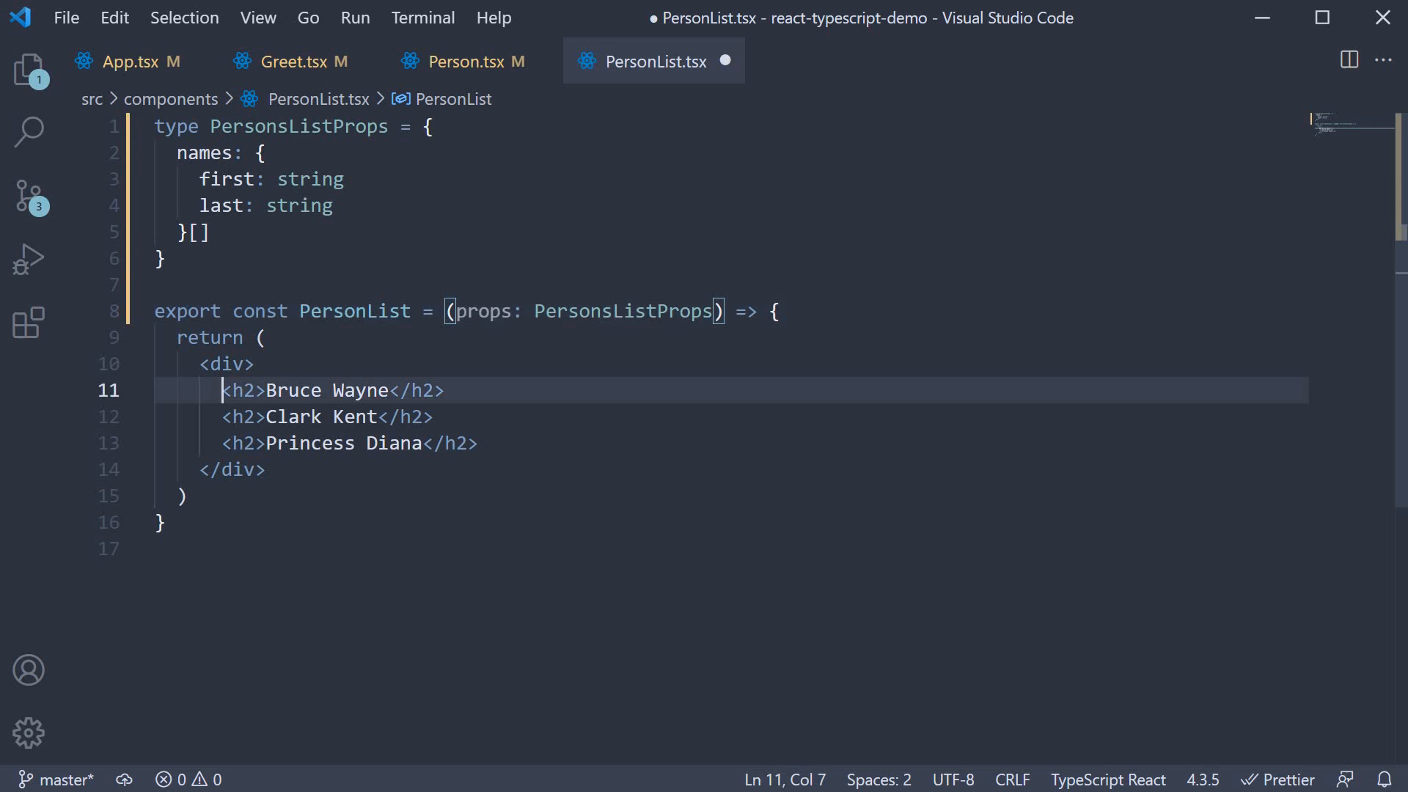
left_click_drag(221, 391, 481, 443)
type("{")
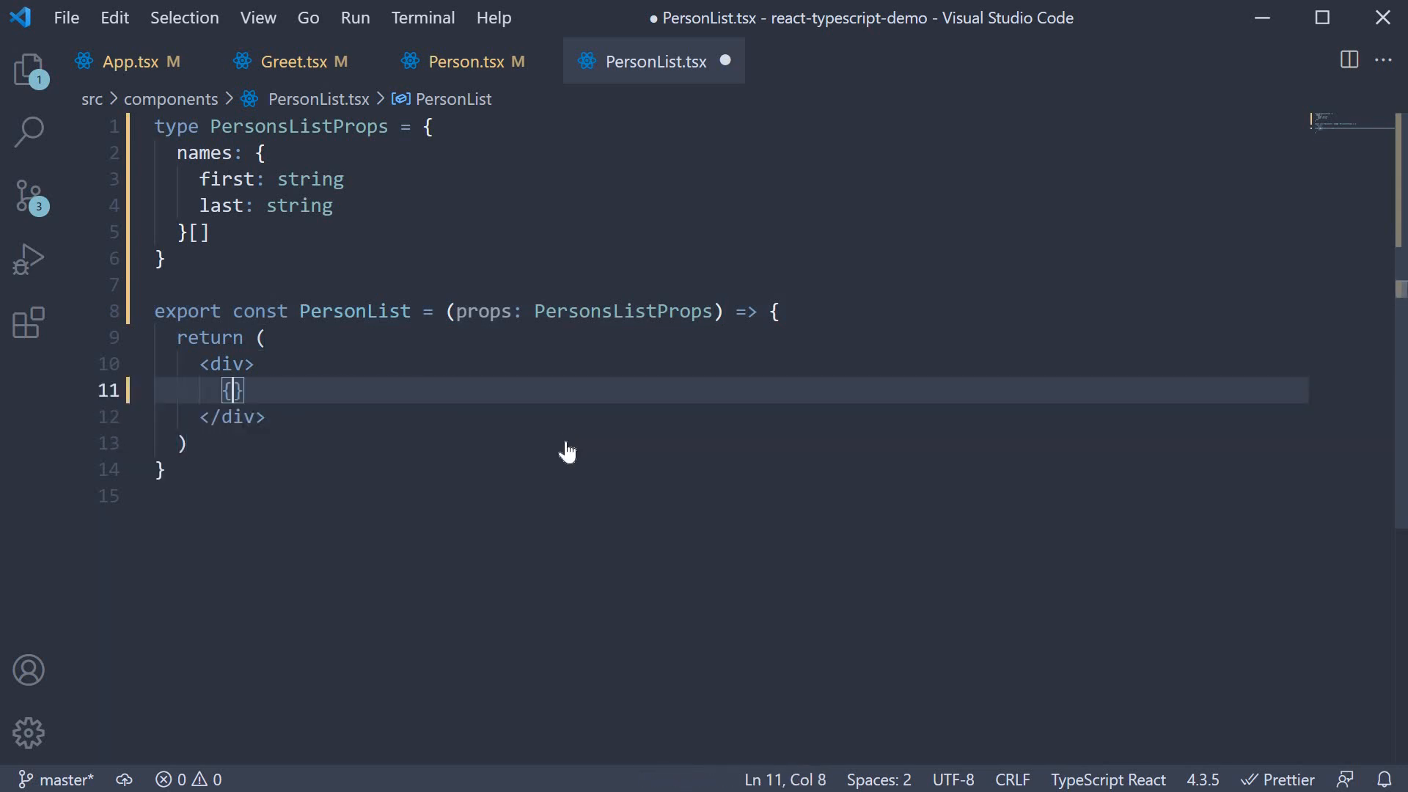
Replace them with props.names.map returning <h2 key={name.first}>{name.first} {name.last}</h2>
type("props.")
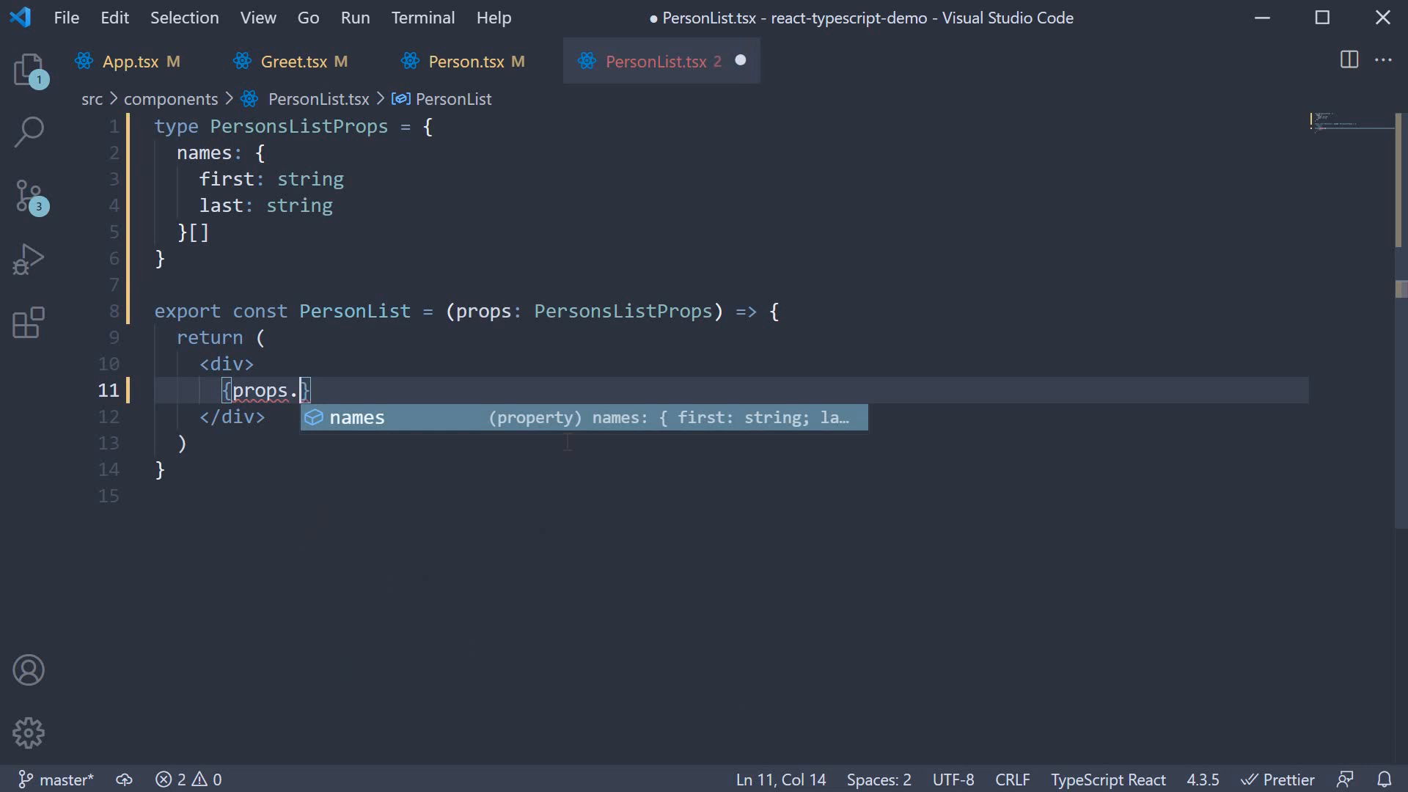
type("names.map(name => {")
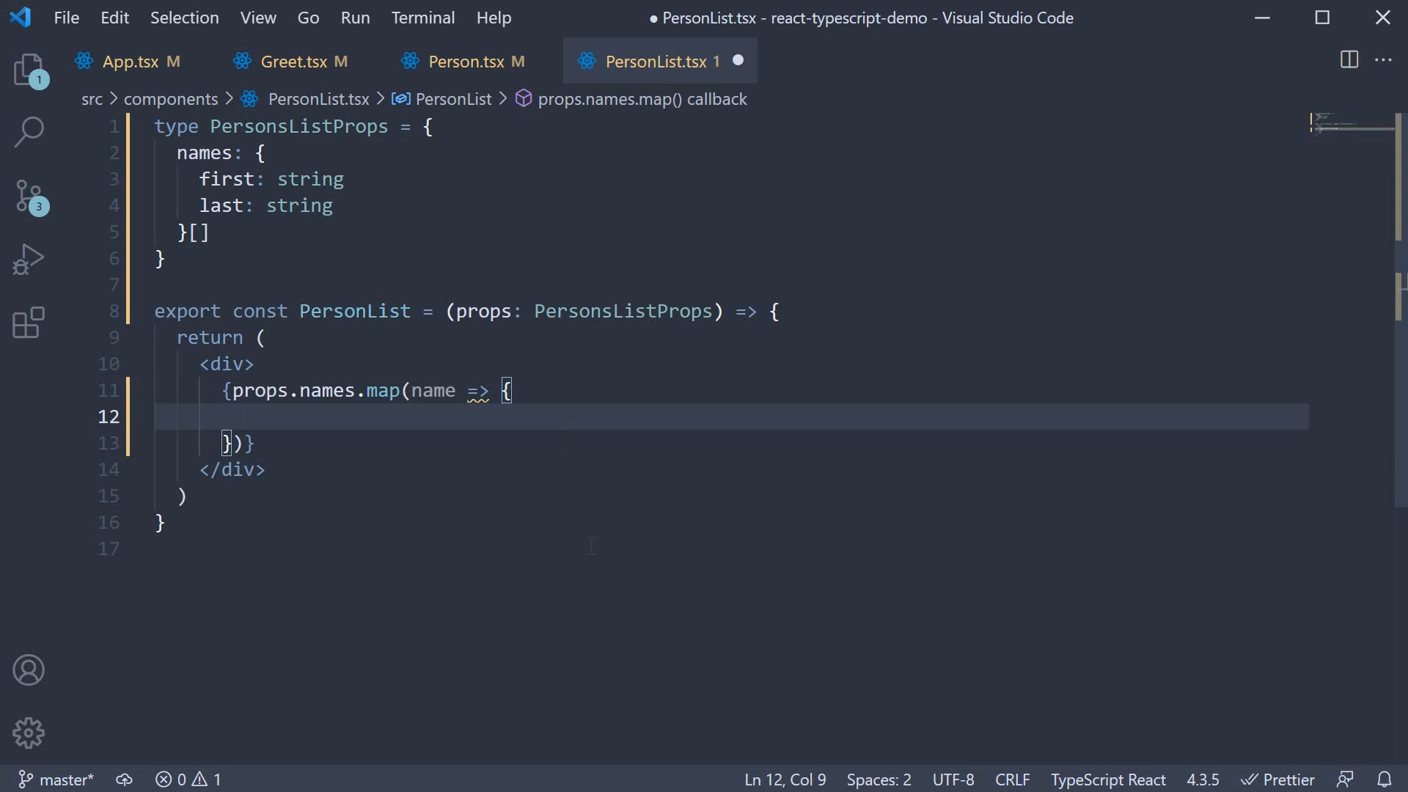
mouse_move(431, 390)
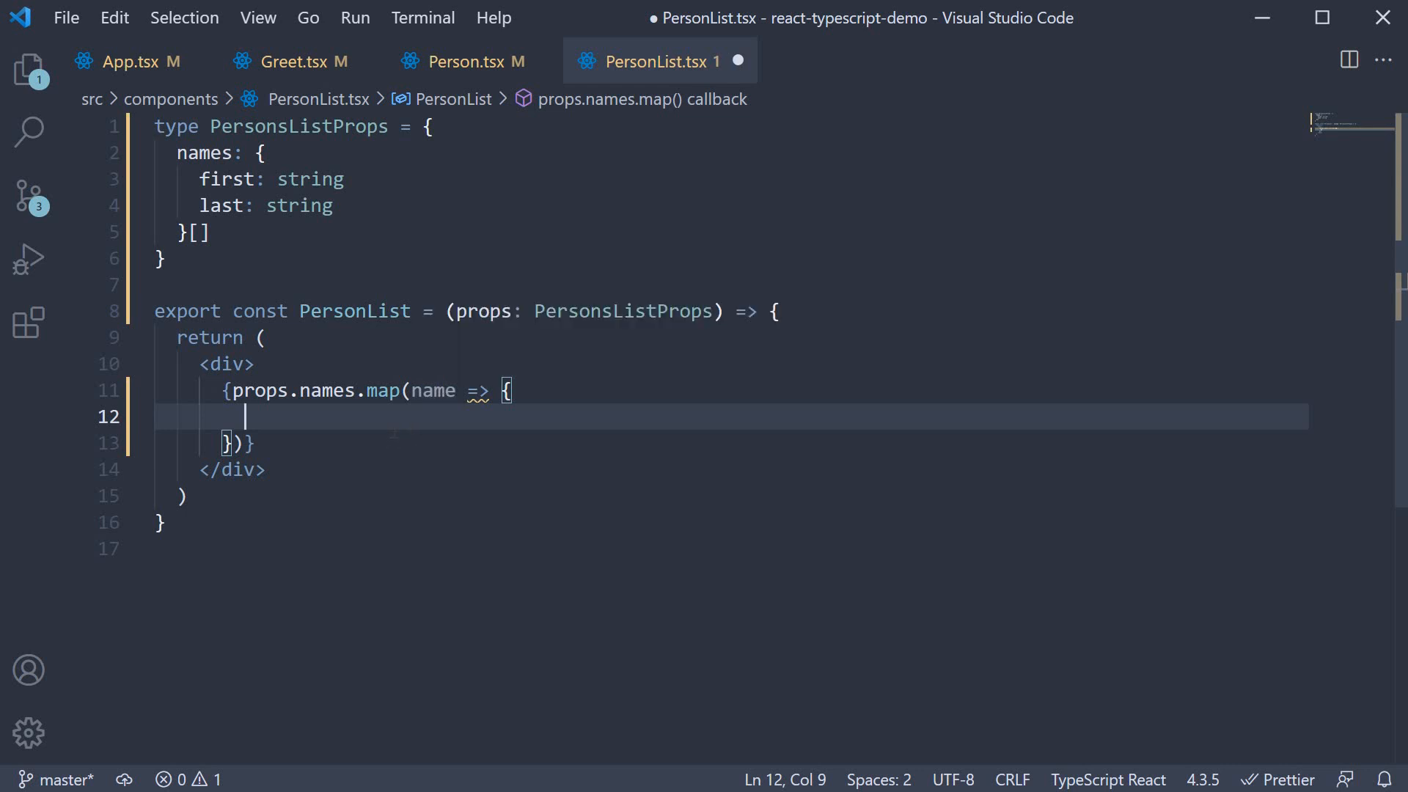
type("return (")
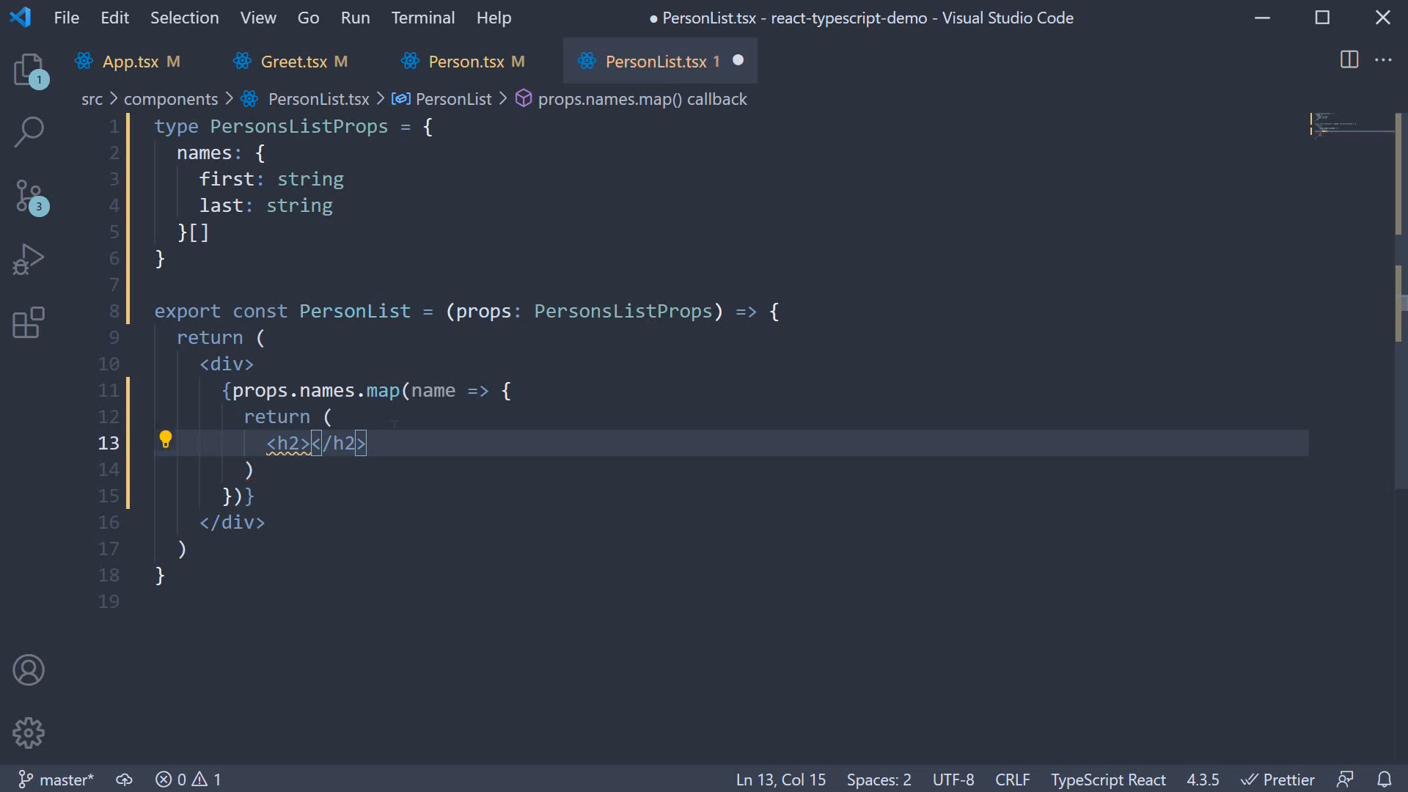
type("{na")
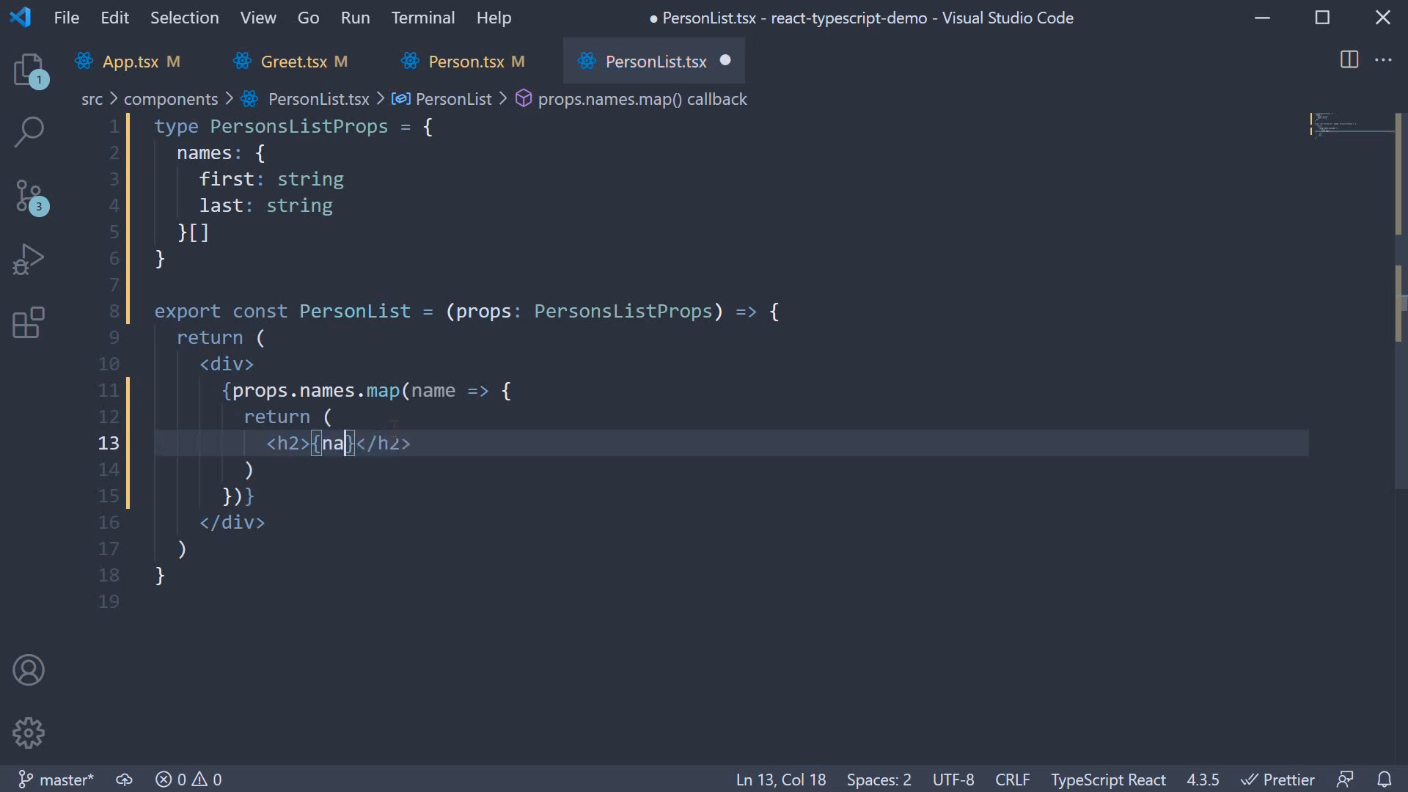
type("me.")
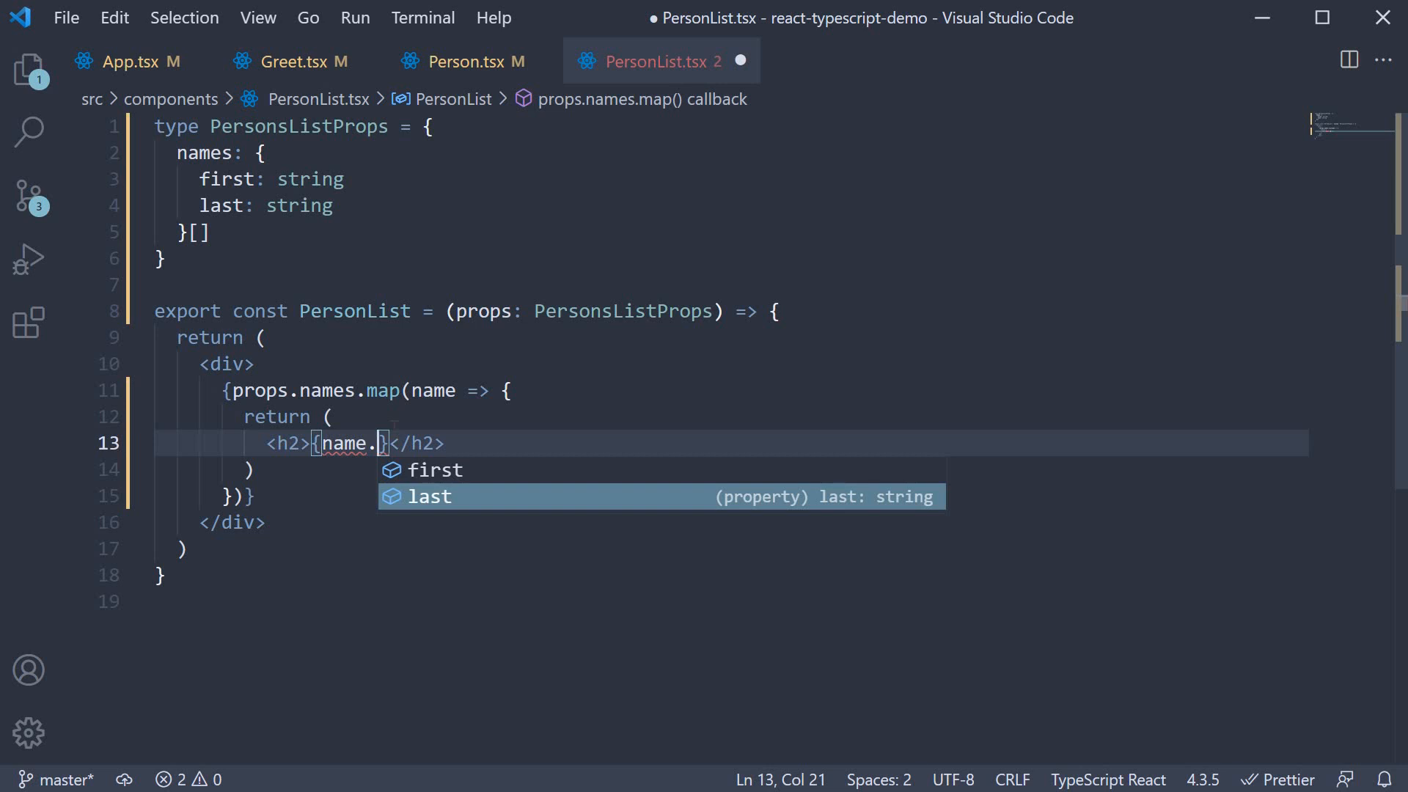
key("up")
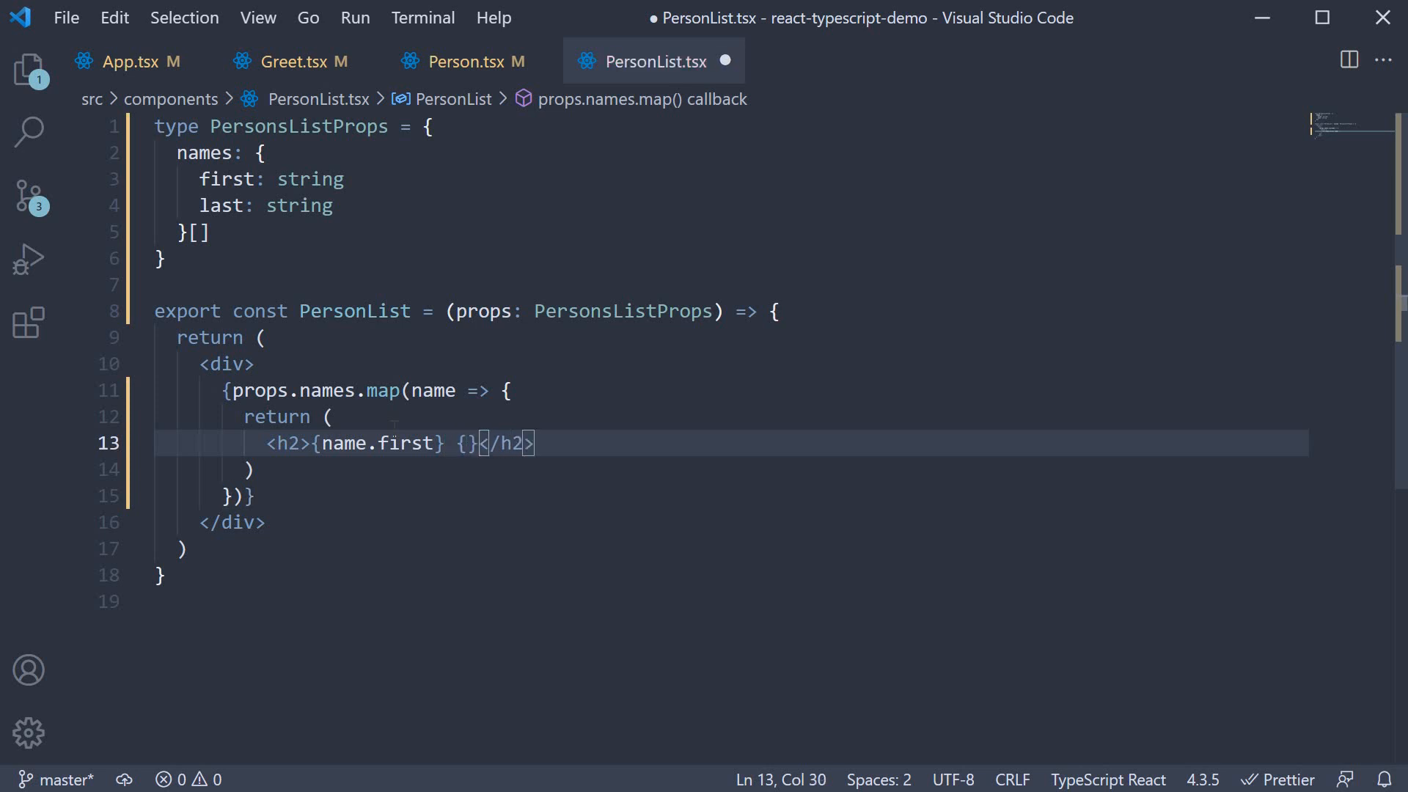
type("name.last")
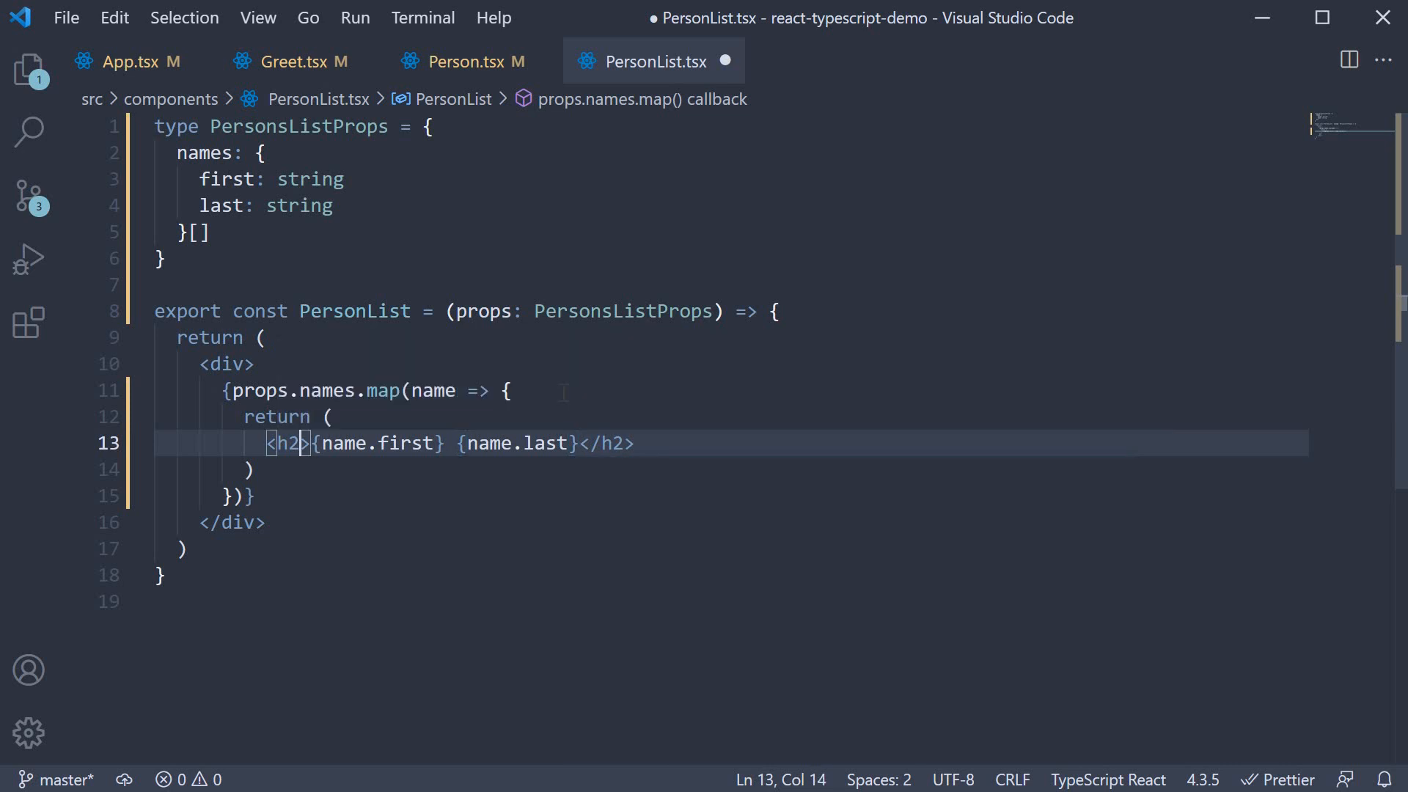
type("key=")
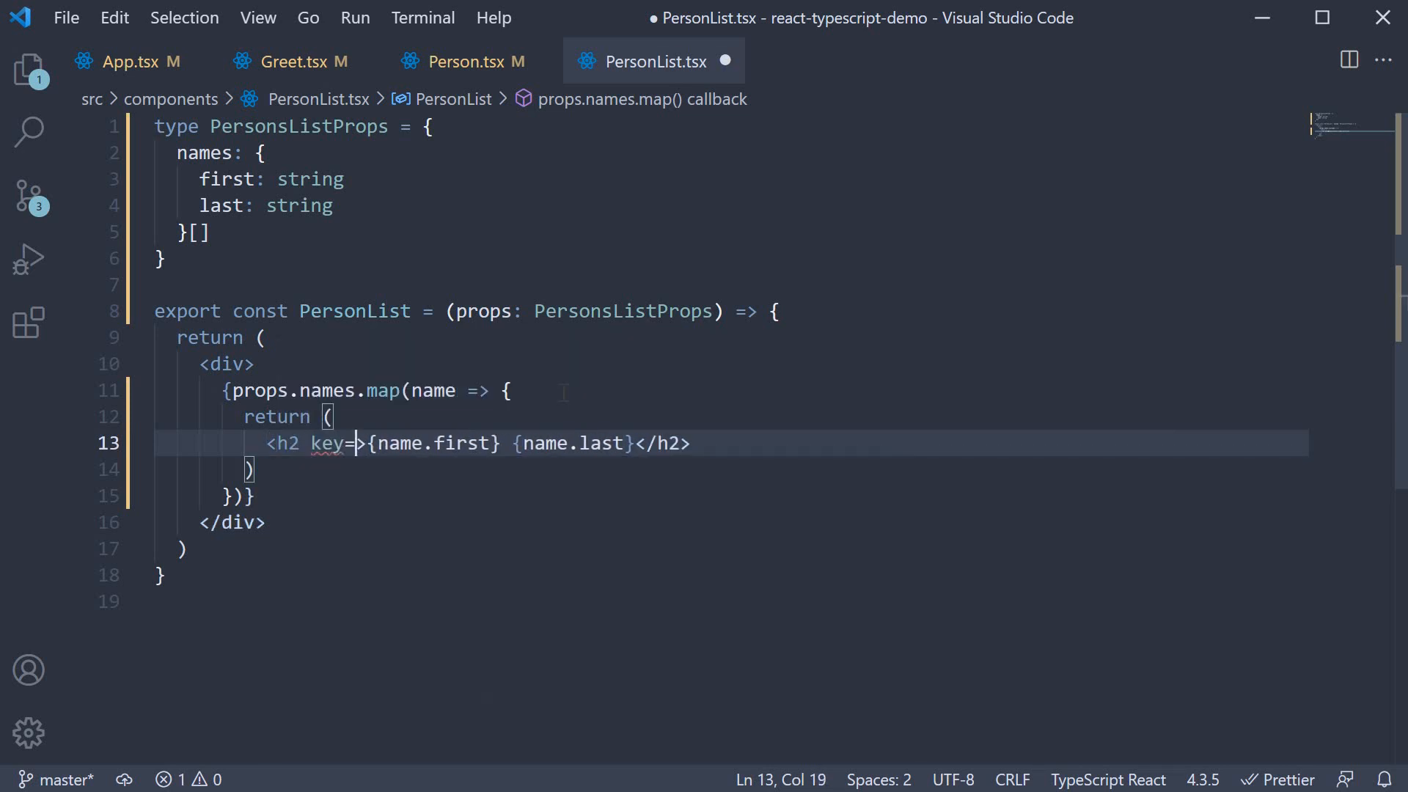
type("{name.")
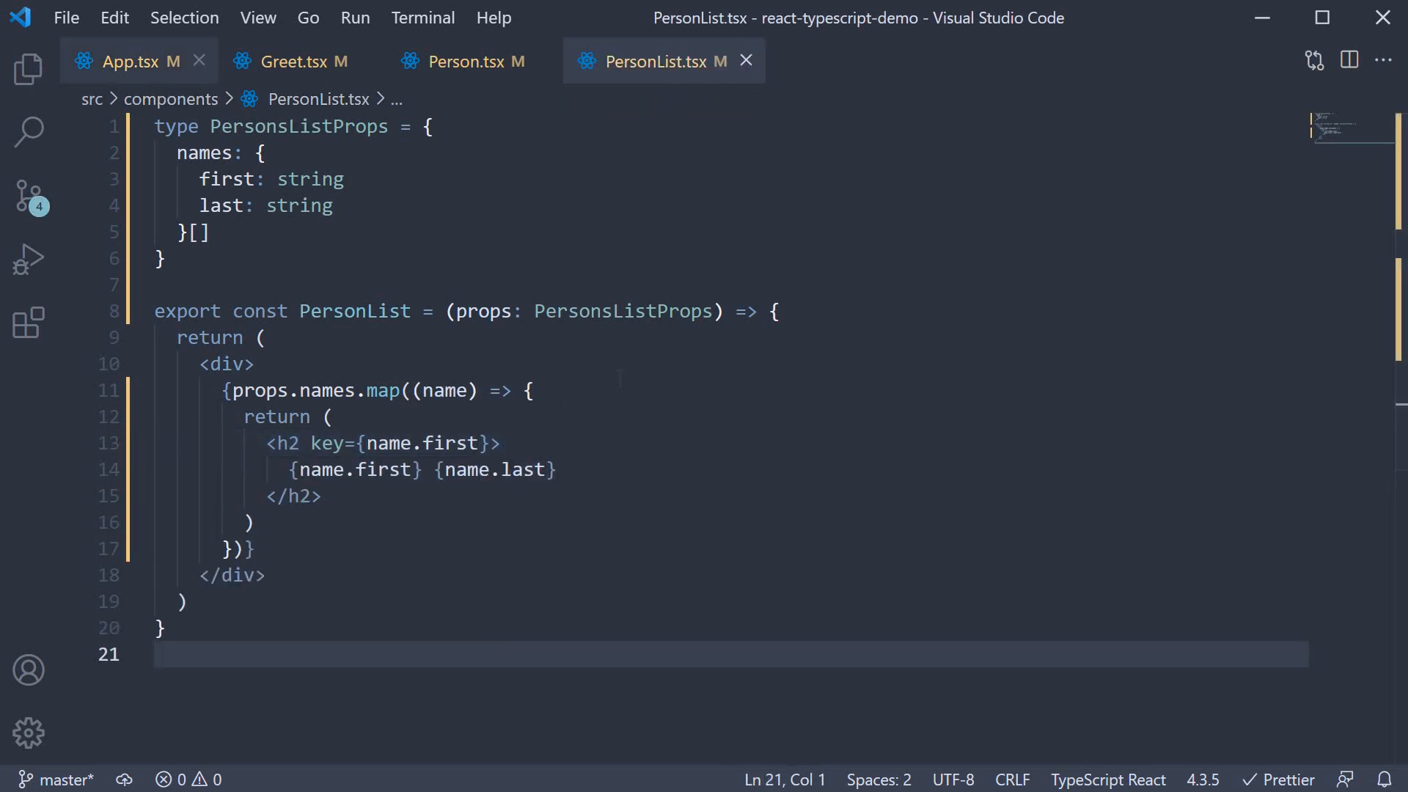
left_click(128, 60)
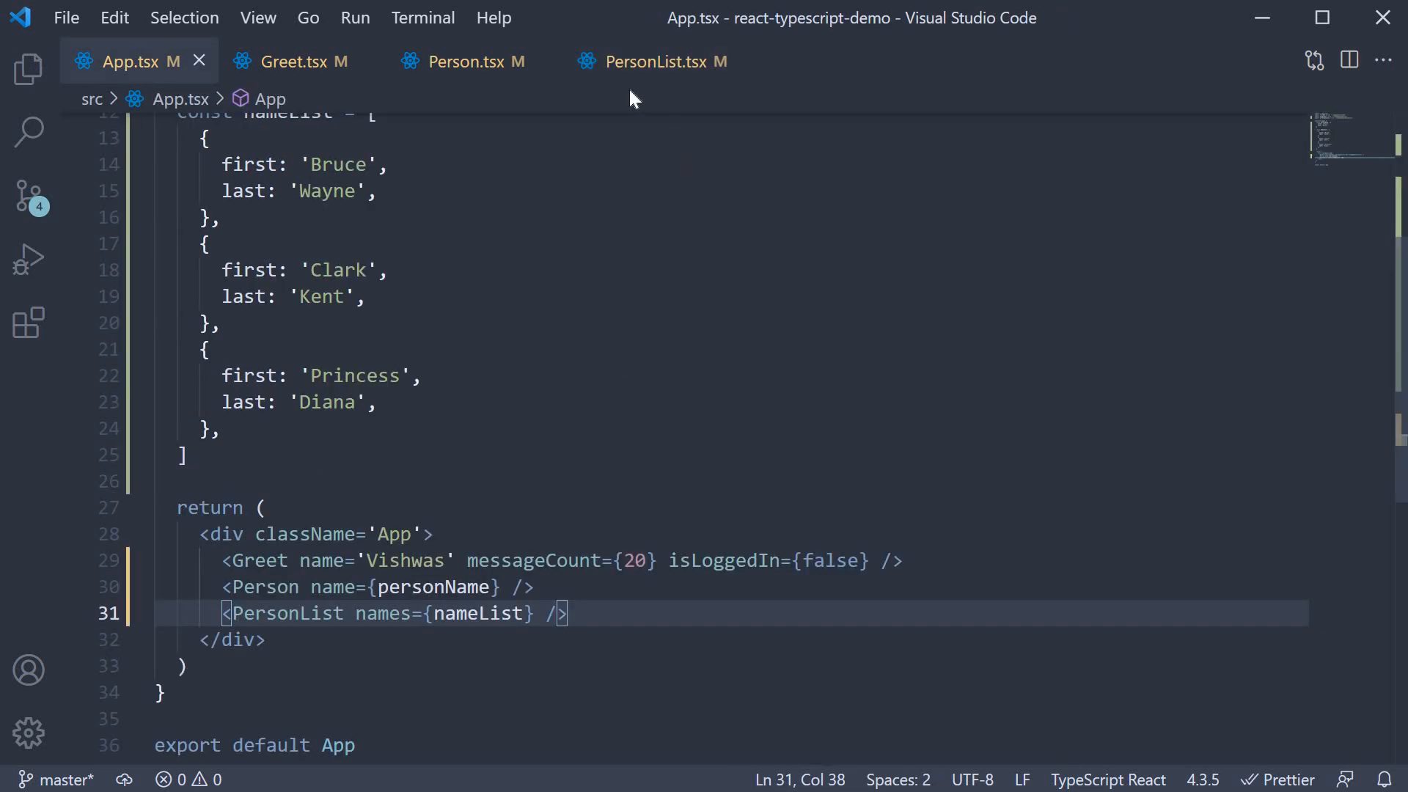
left_click(651, 61)
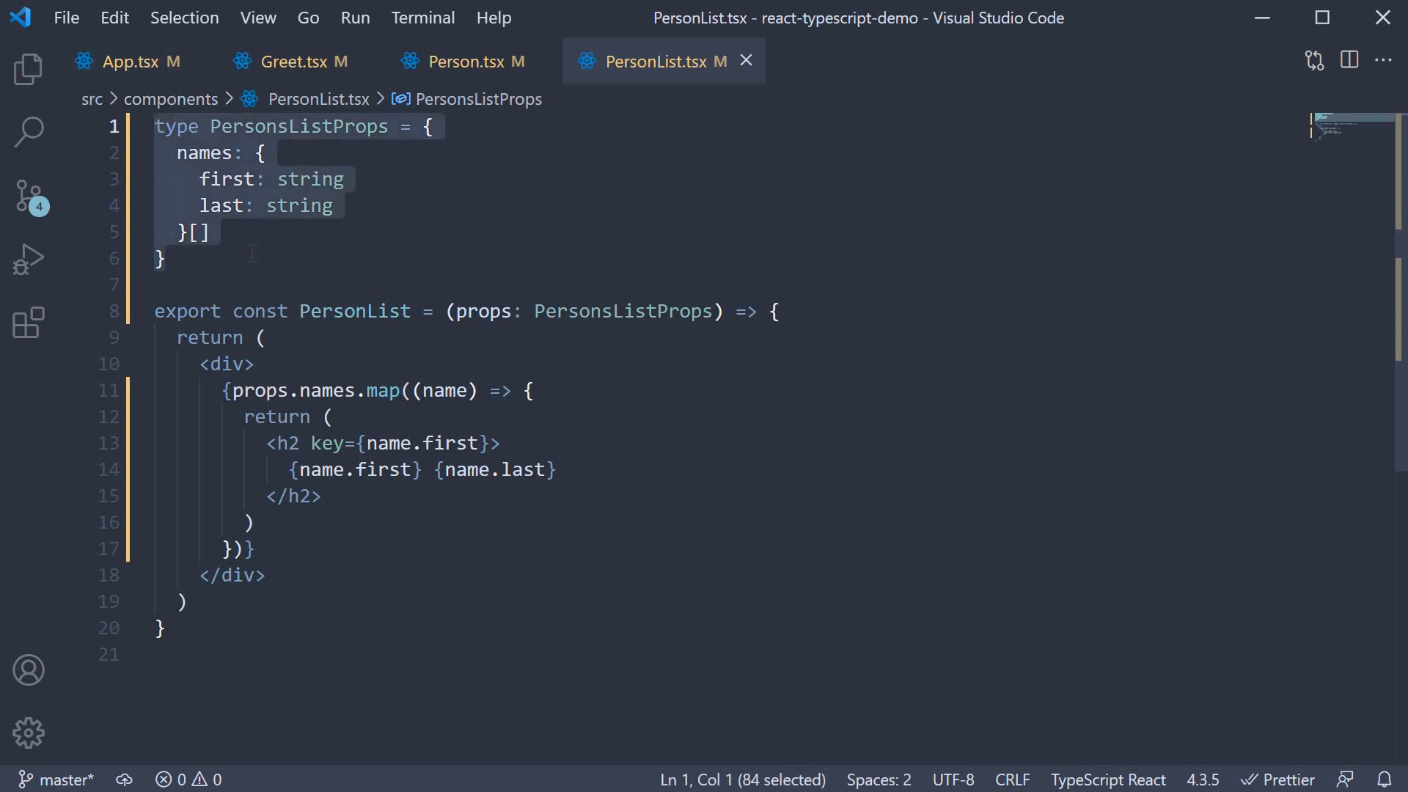
left_click(166, 258)
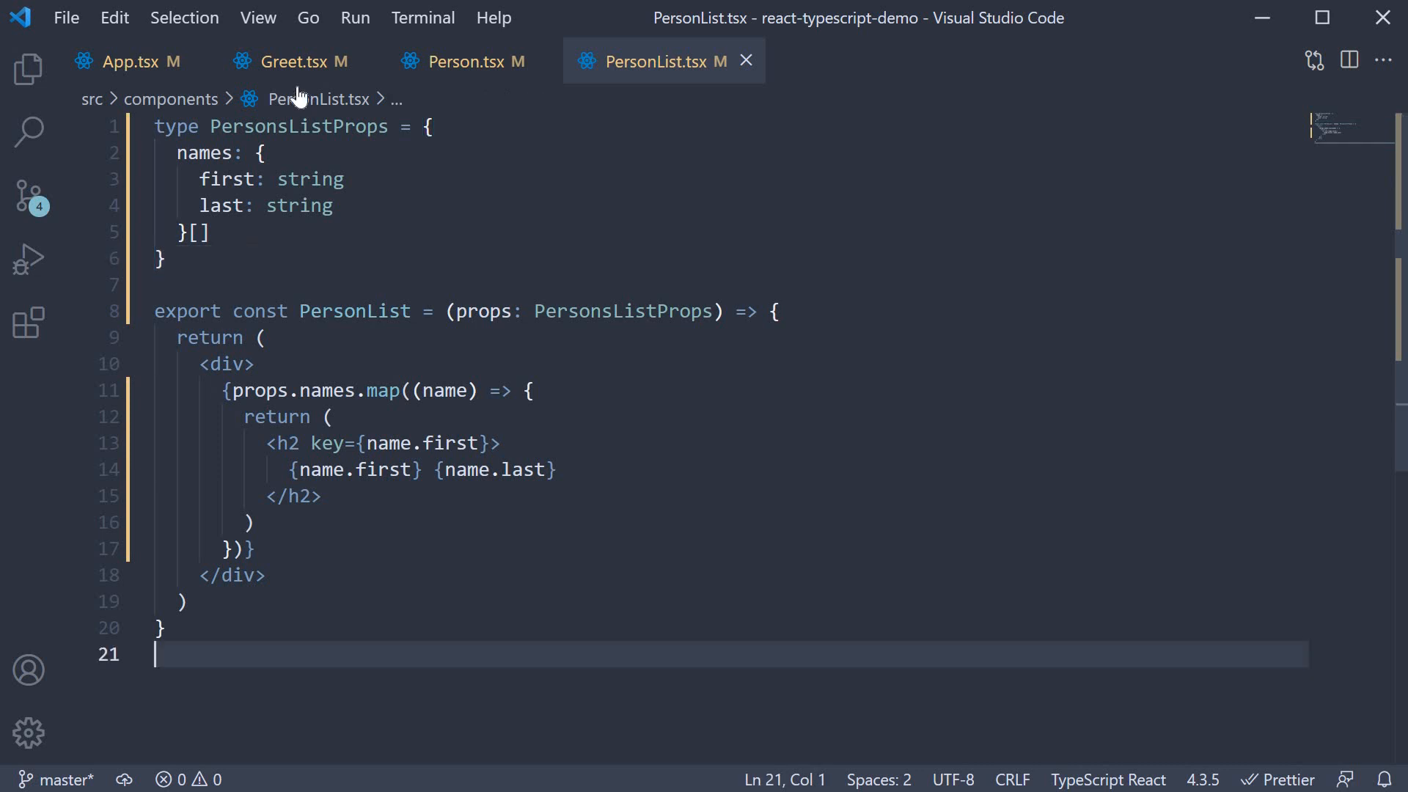
left_click(291, 62)
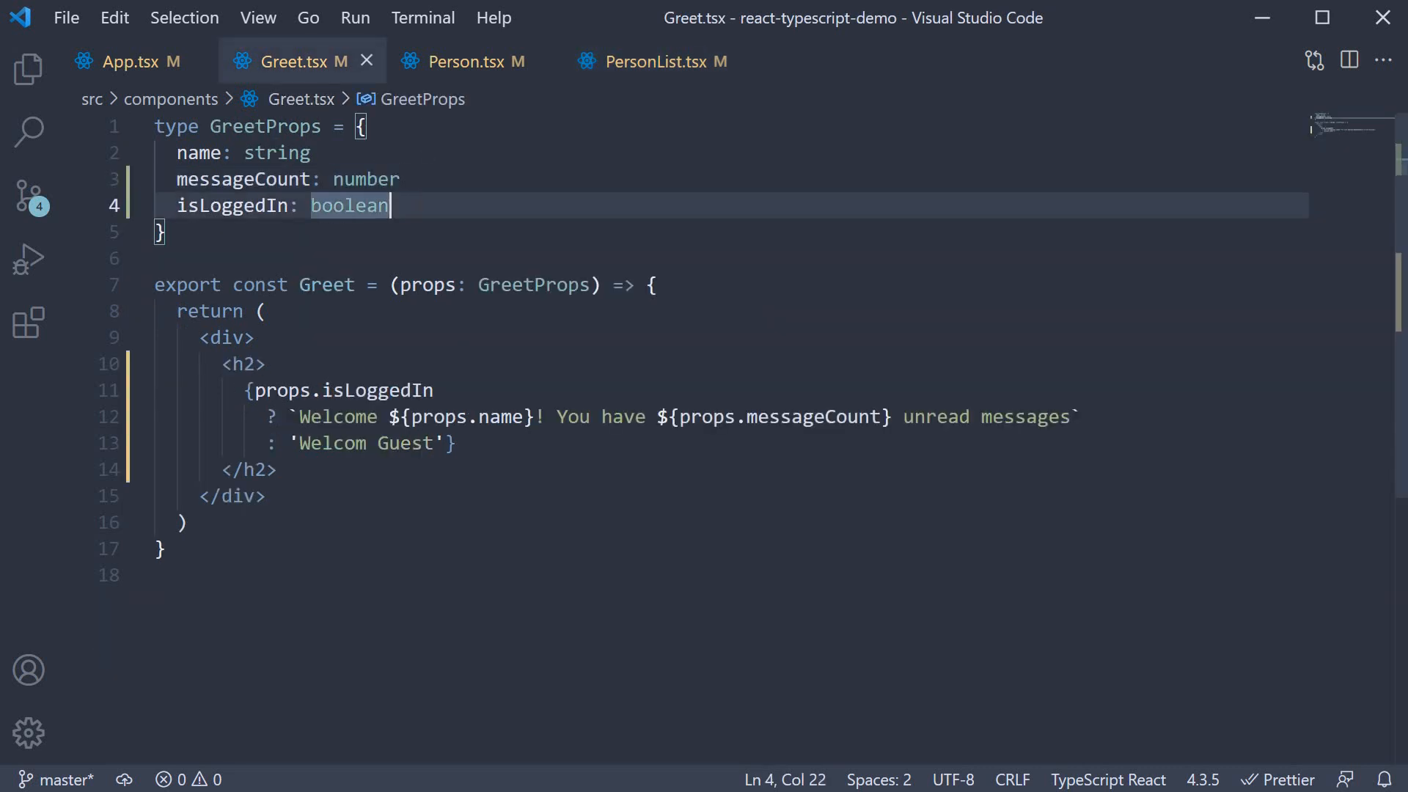
left_click(467, 61)
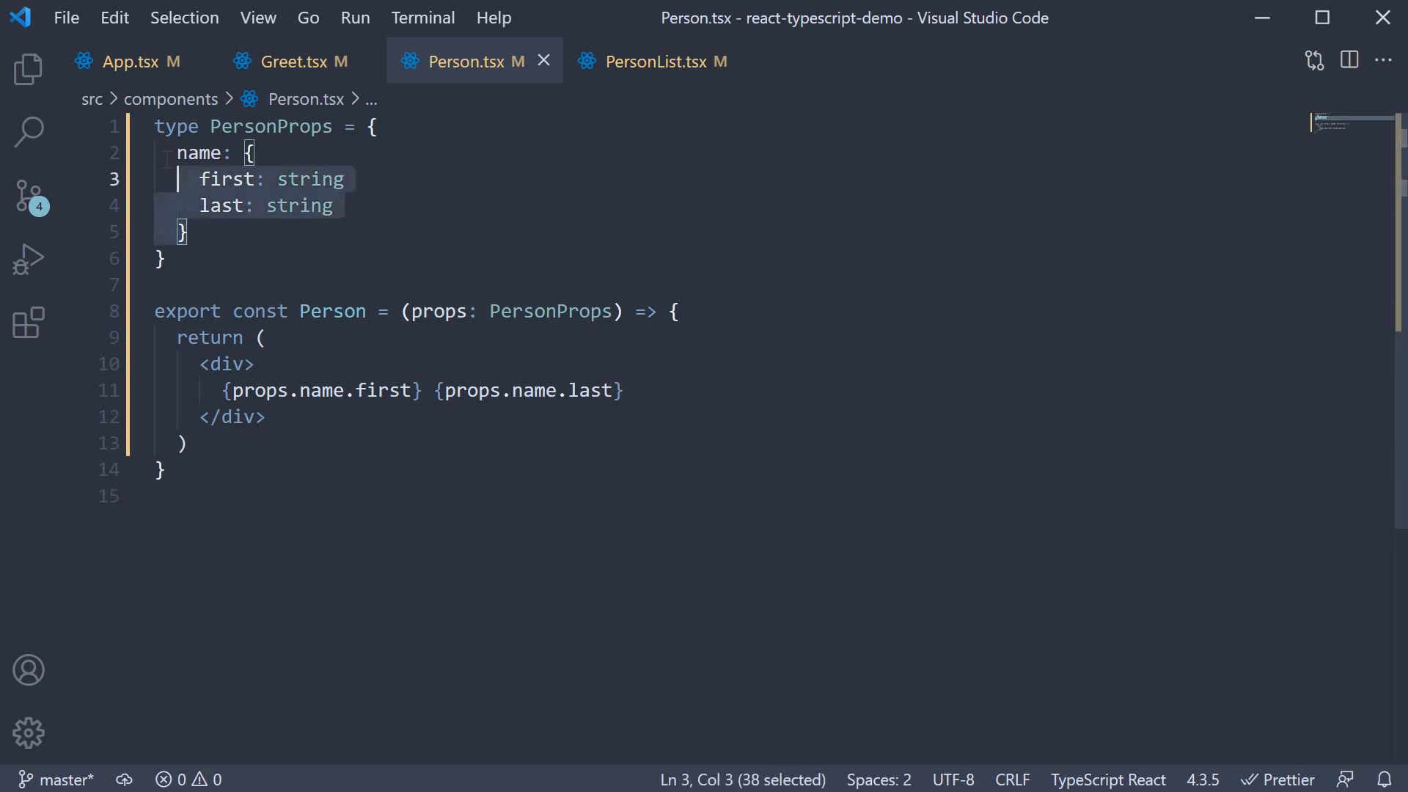
left_click(663, 62)
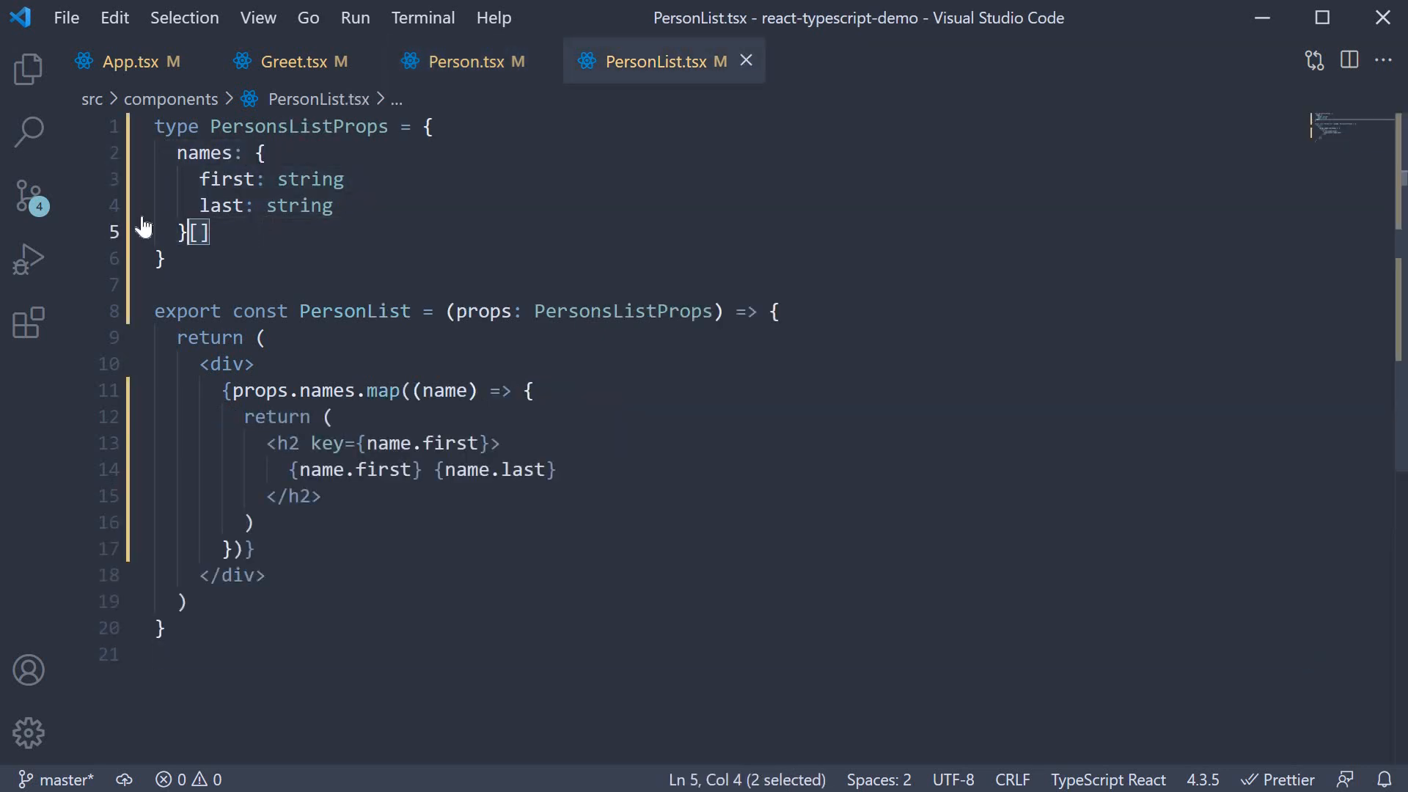